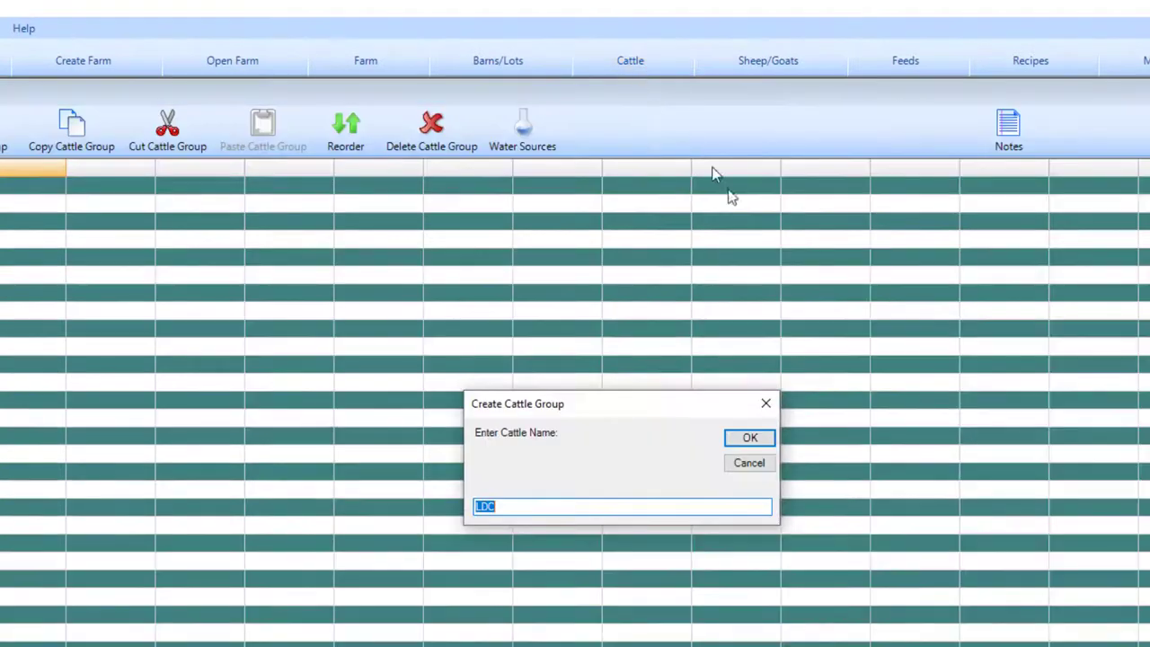
{"action": "mouse_move", "coordinate": [615, 499]}
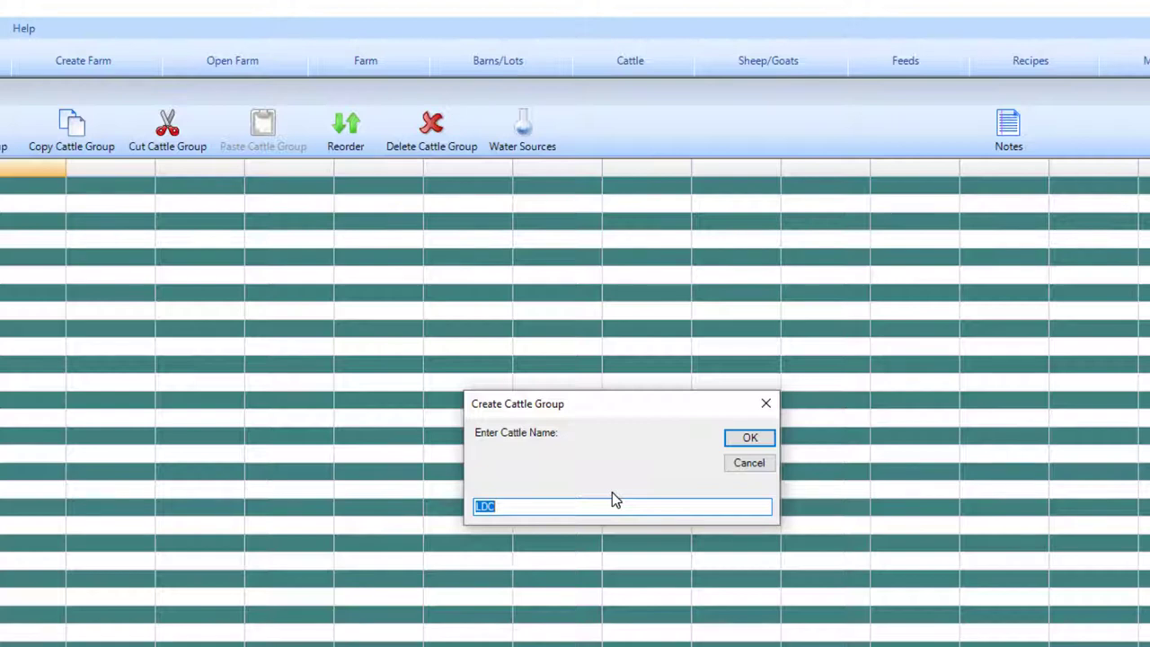
Step: Create a new cattle group named 'Milking Cows' and confirm it
{"action": "type", "text": "Milkin"}
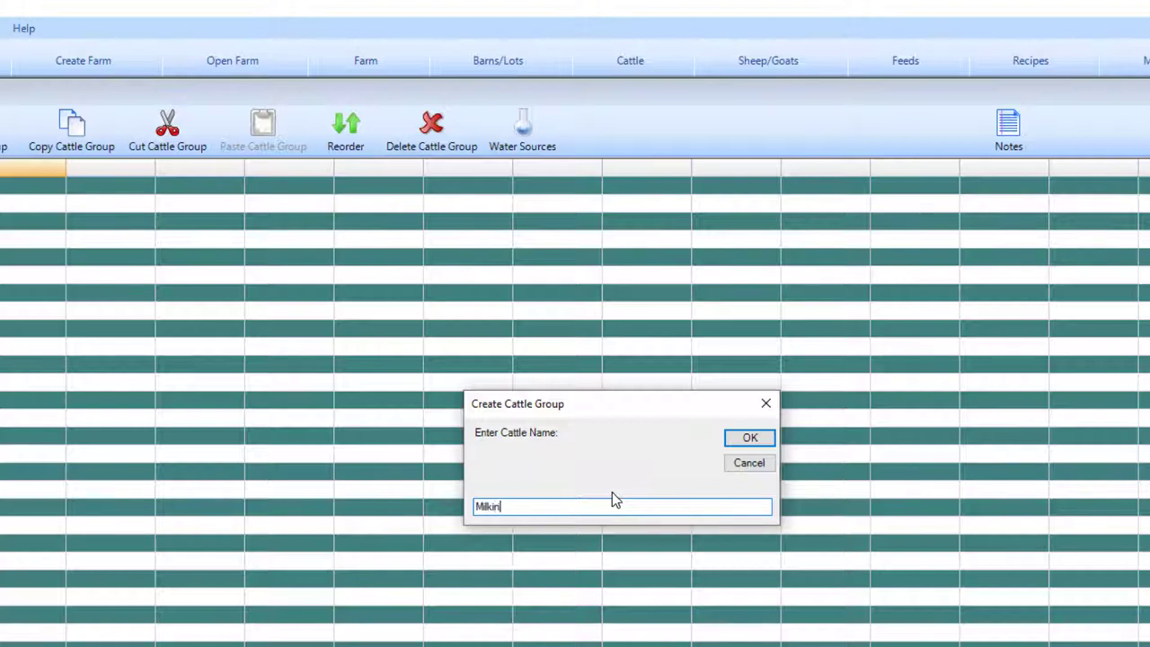
{"action": "left_click", "coordinate": [750, 437]}
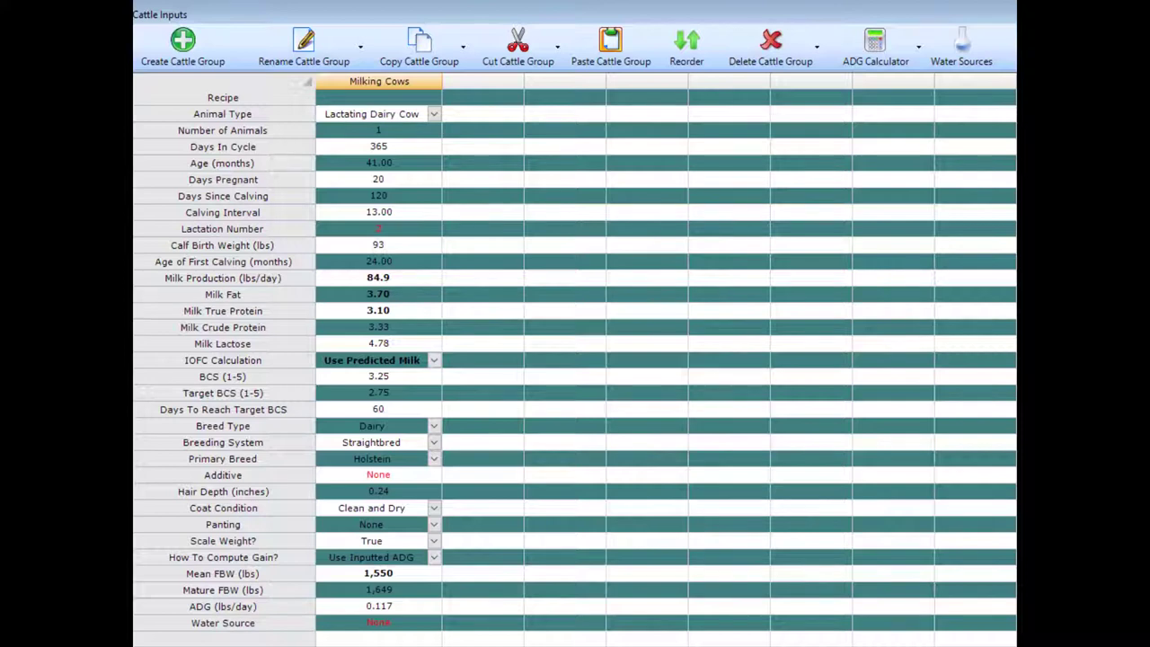
{"action": "left_click", "coordinate": [184, 45]}
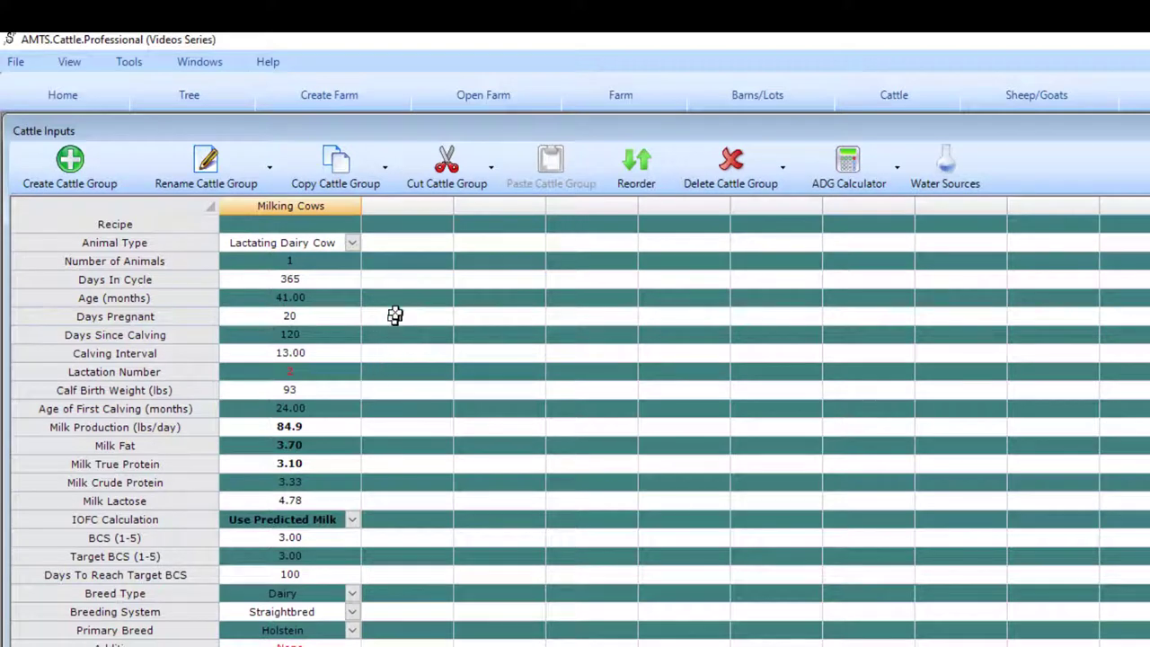
{"action": "mouse_move", "coordinate": [144, 210]}
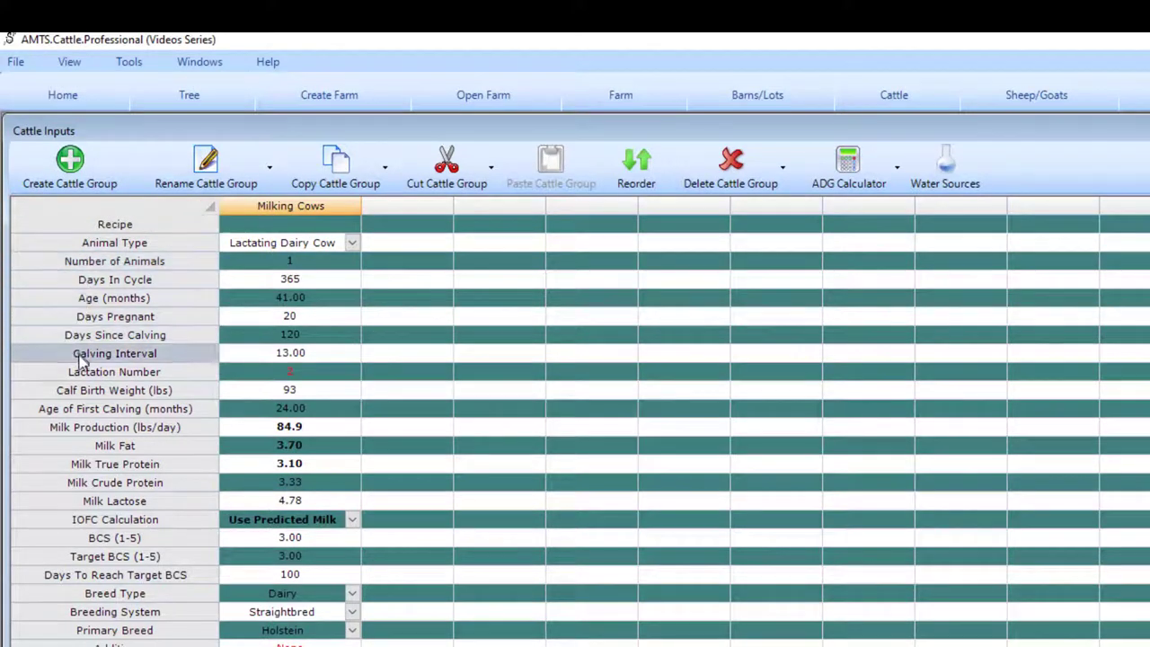
{"action": "mouse_move", "coordinate": [97, 431]}
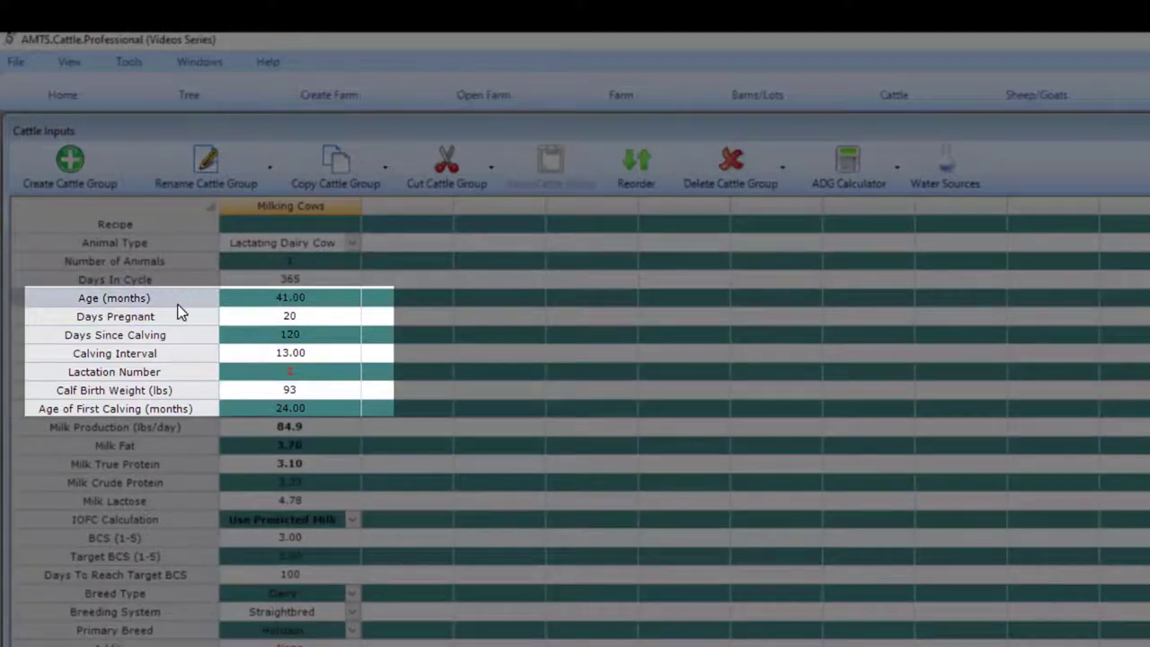
{"action": "mouse_move", "coordinate": [173, 363]}
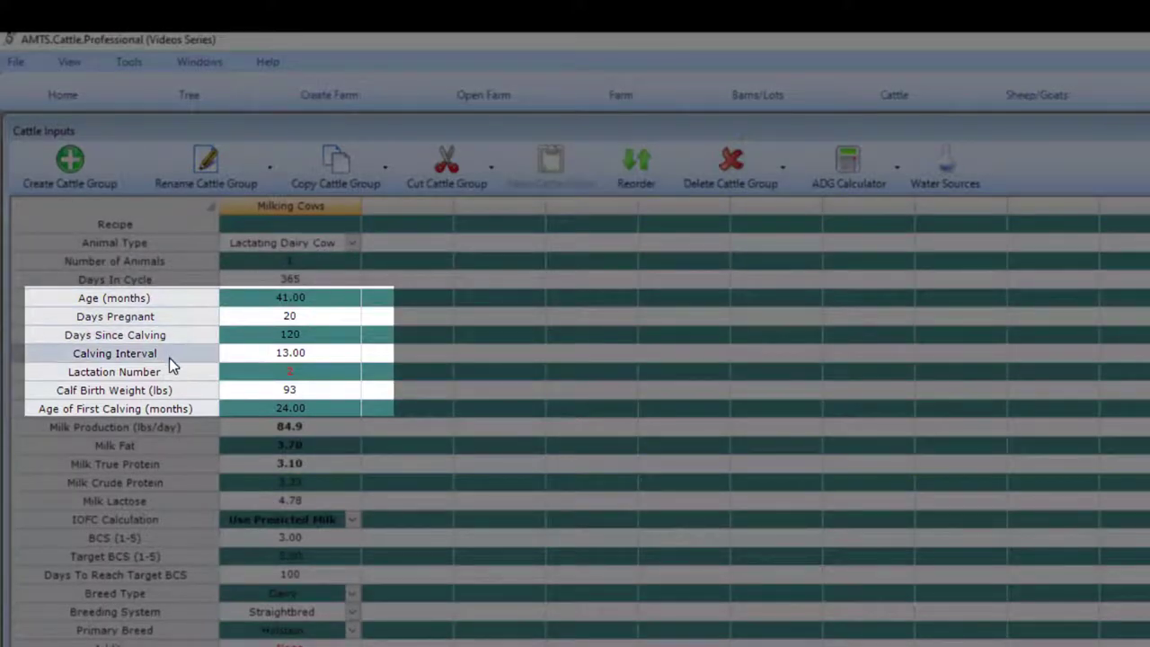
{"action": "mouse_move", "coordinate": [169, 417]}
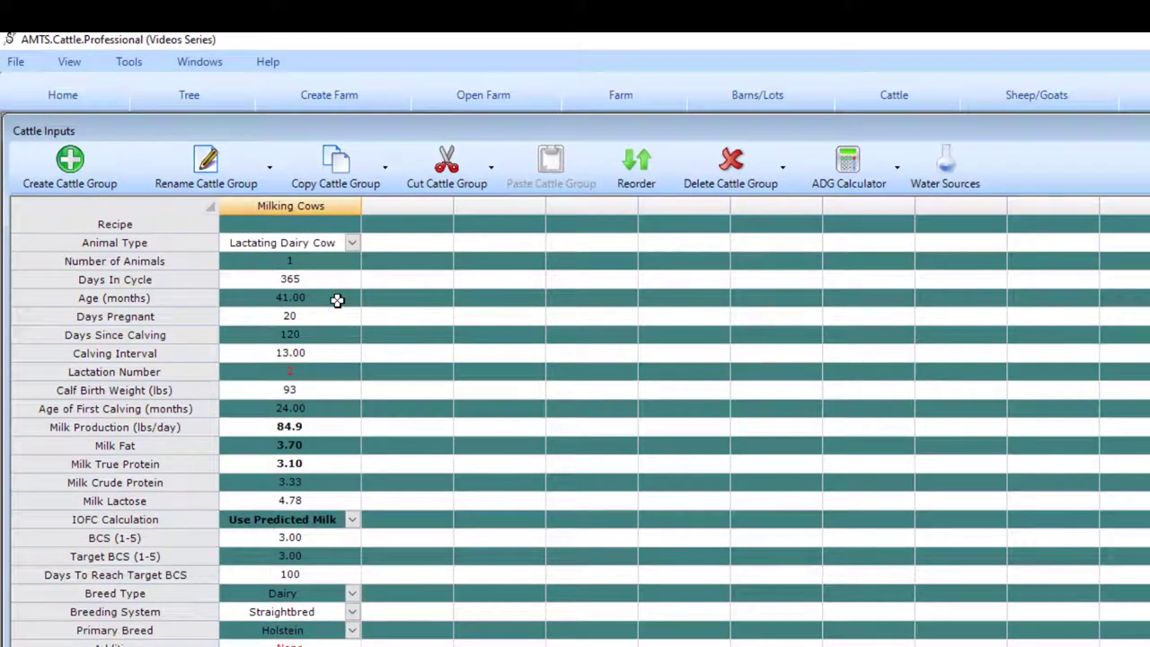
{"action": "mouse_move", "coordinate": [336, 296]}
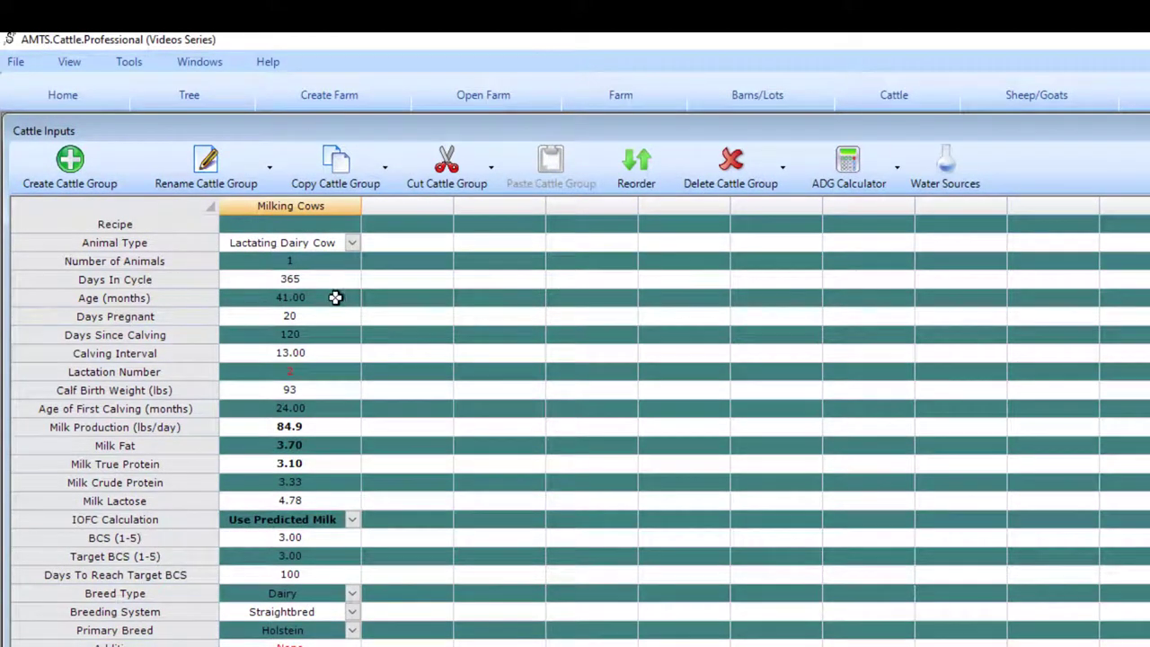
{"action": "mouse_move", "coordinate": [325, 365]}
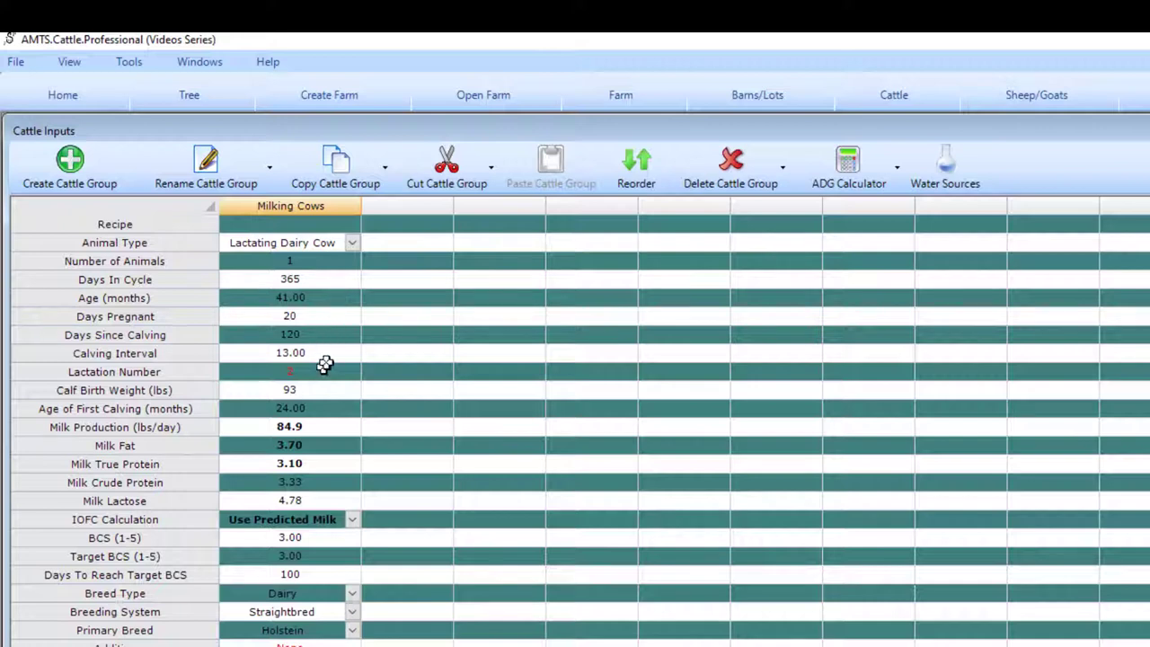
{"action": "mouse_move", "coordinate": [349, 288]}
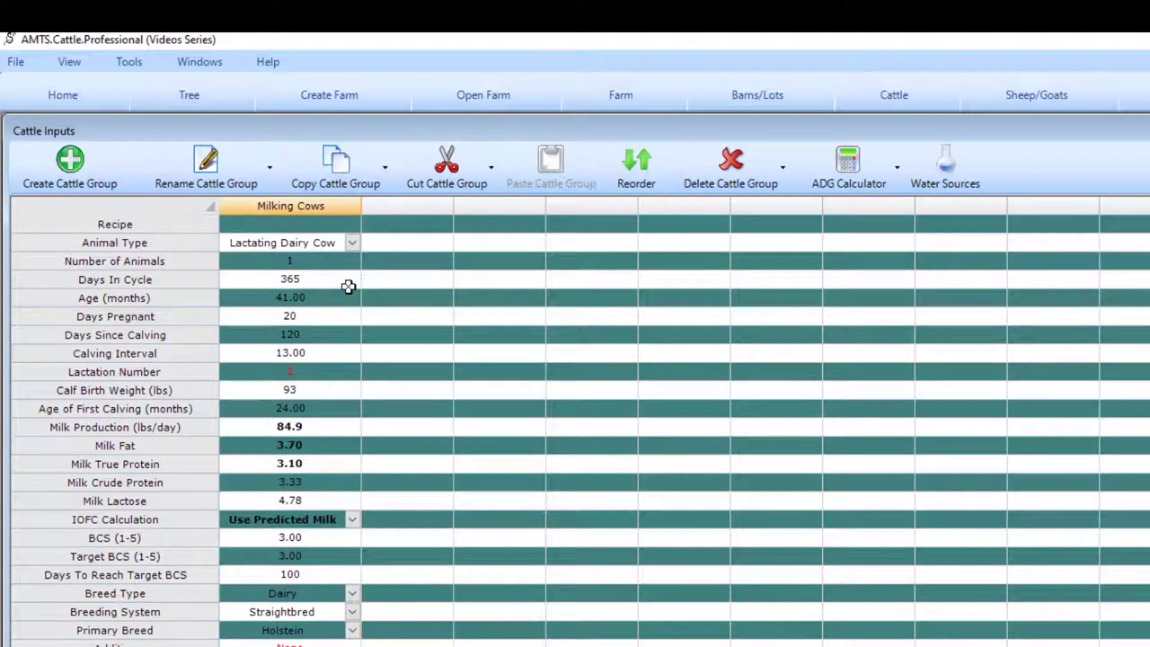
{"action": "mouse_move", "coordinate": [345, 298]}
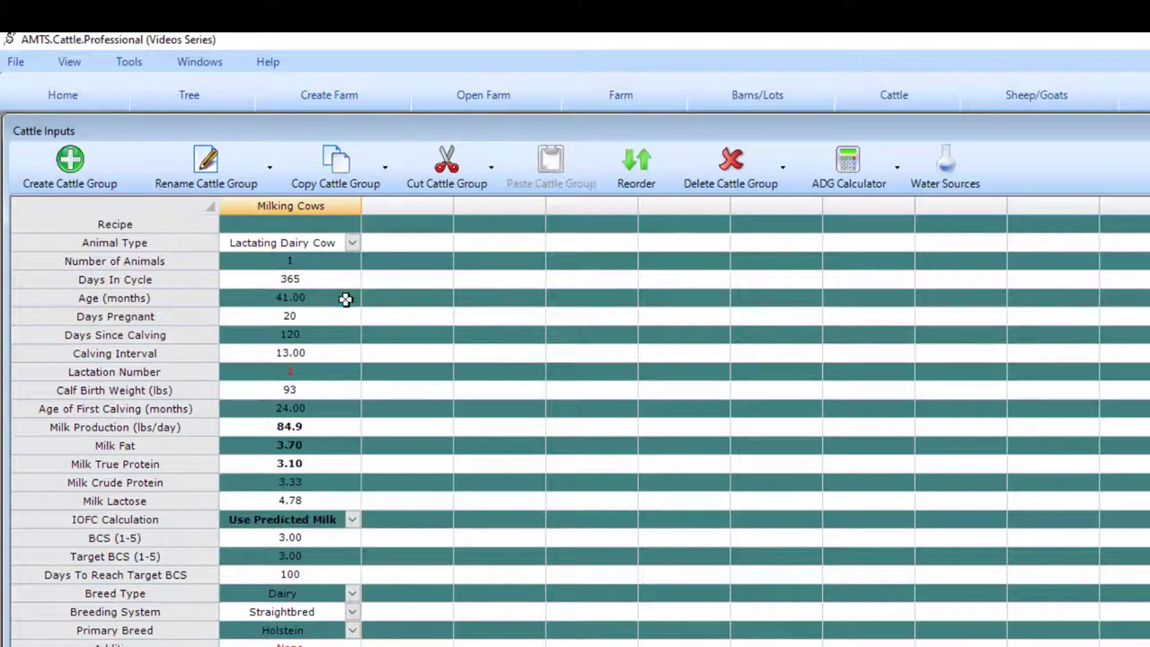
{"action": "mouse_move", "coordinate": [348, 298]}
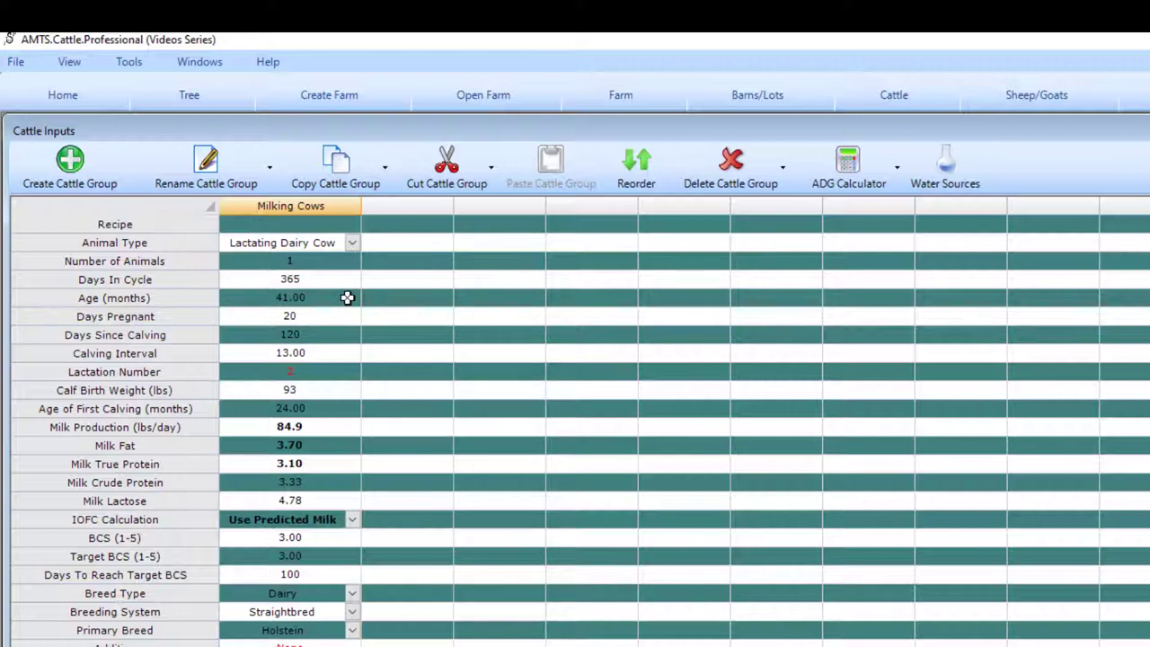
{"action": "mouse_move", "coordinate": [327, 338]}
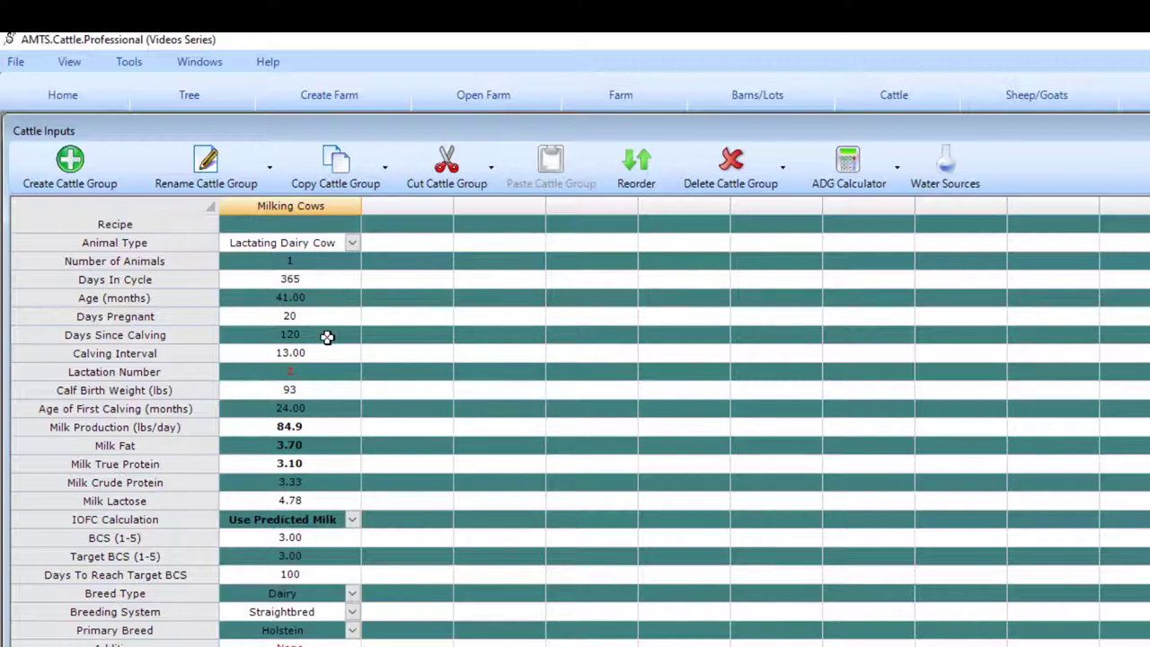
{"action": "mouse_move", "coordinate": [330, 293]}
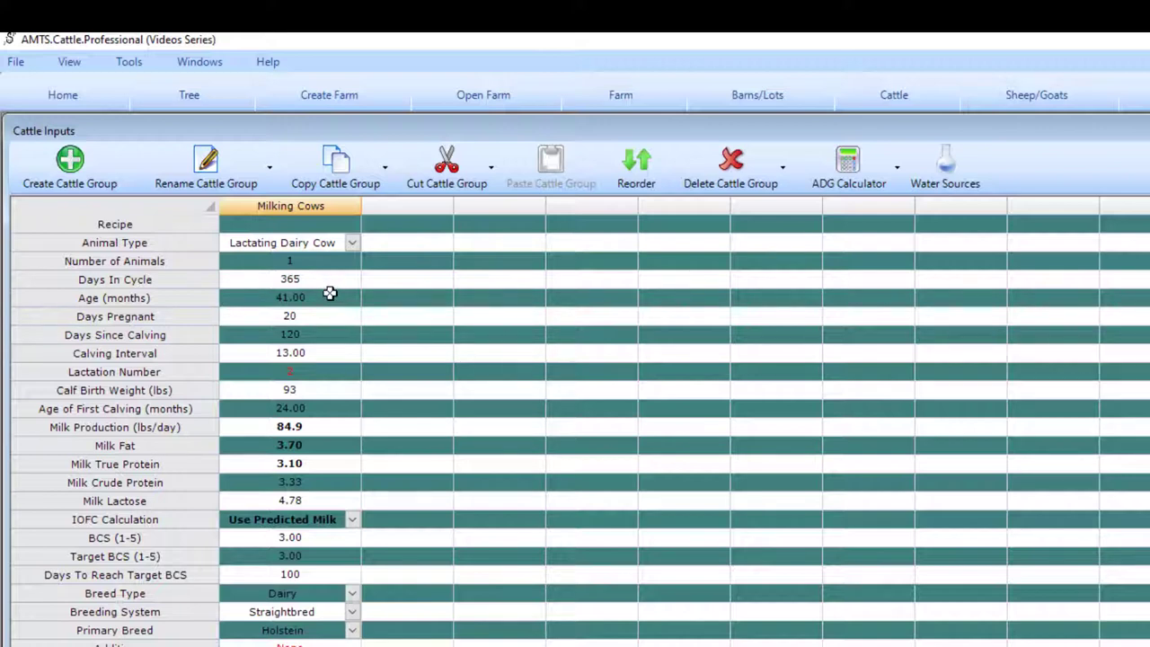
{"action": "left_click", "coordinate": [352, 243]}
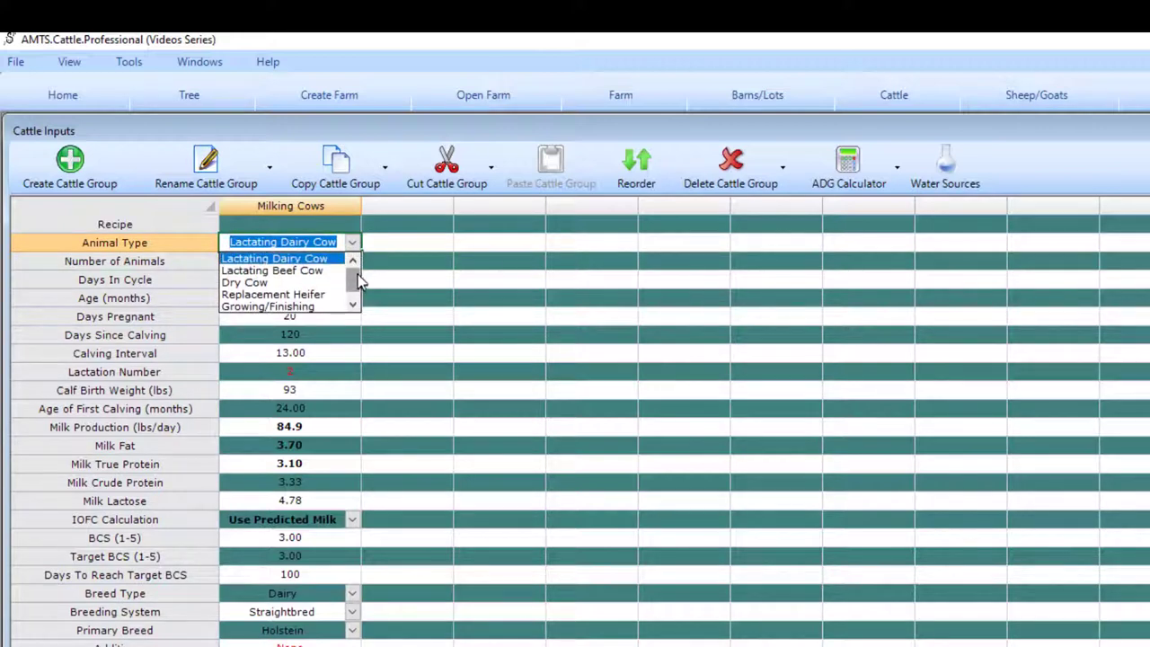
{"action": "left_click", "coordinate": [273, 259]}
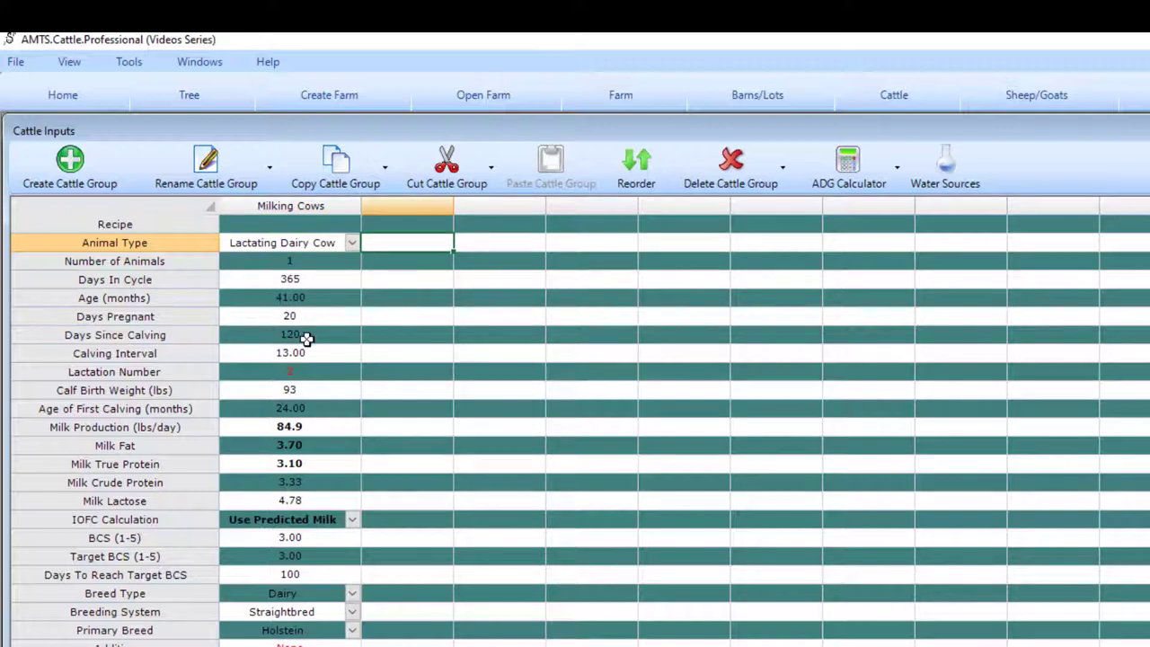
{"action": "mouse_move", "coordinate": [305, 372]}
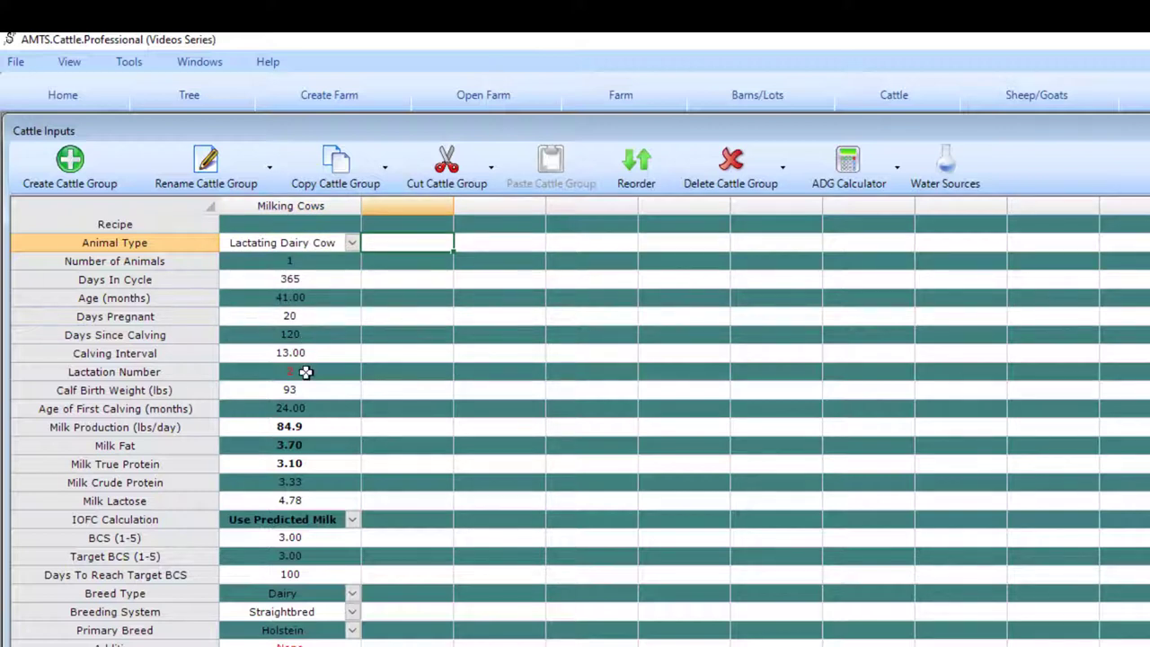
{"action": "mouse_move", "coordinate": [313, 356]}
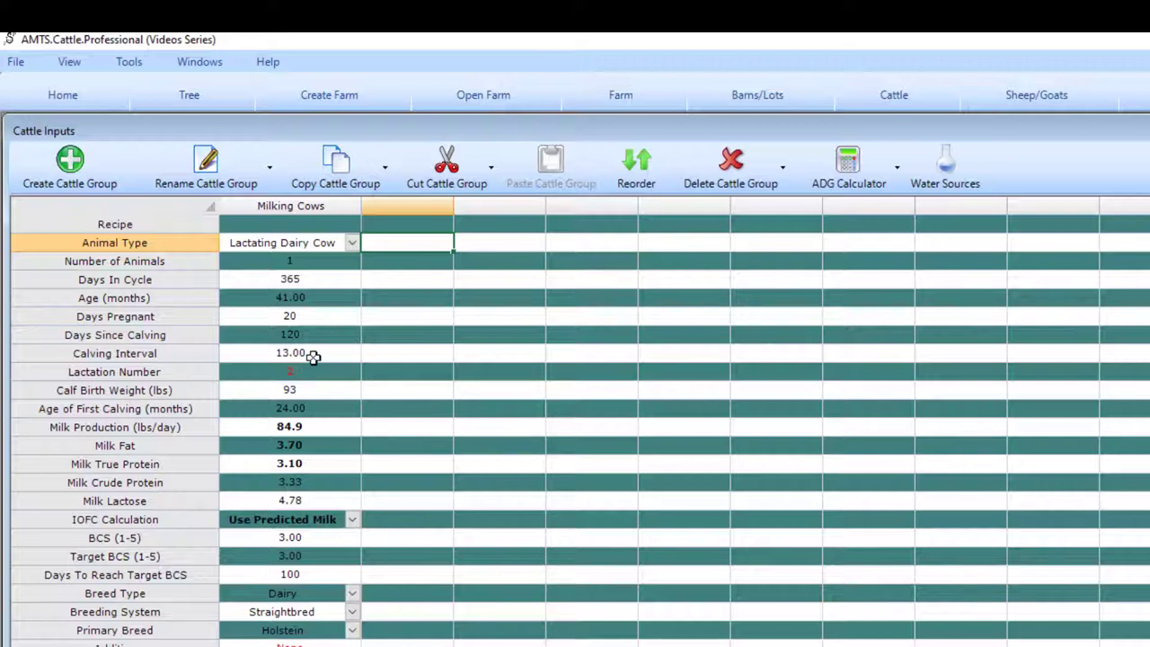
{"action": "mouse_move", "coordinate": [315, 364]}
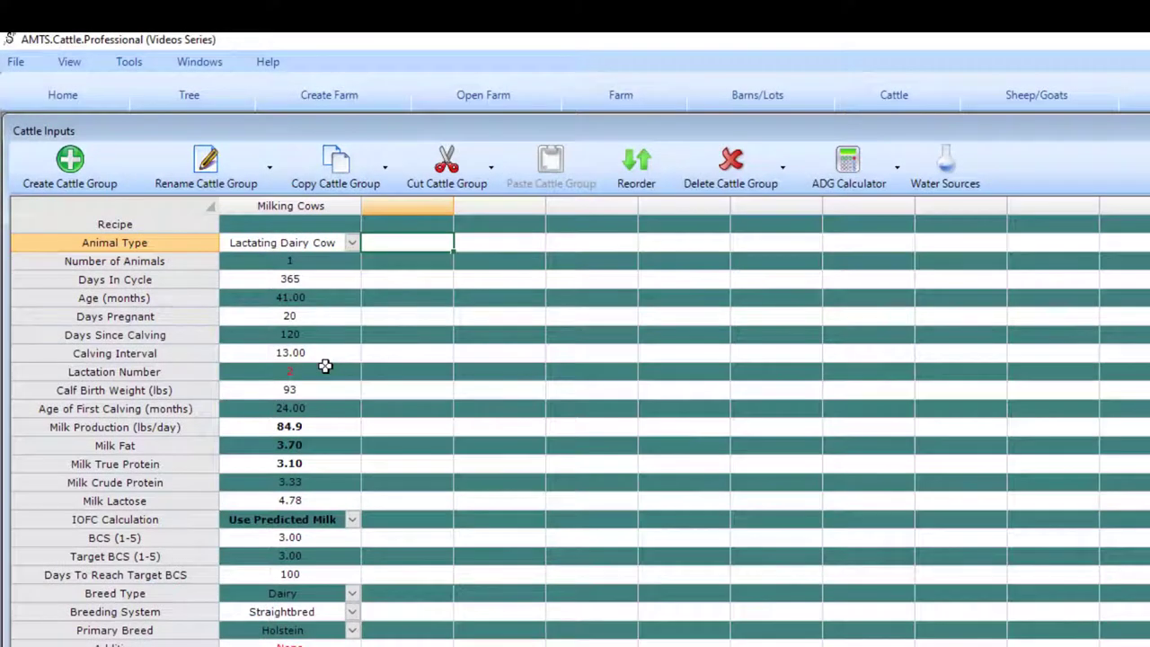
{"action": "mouse_move", "coordinate": [327, 381]}
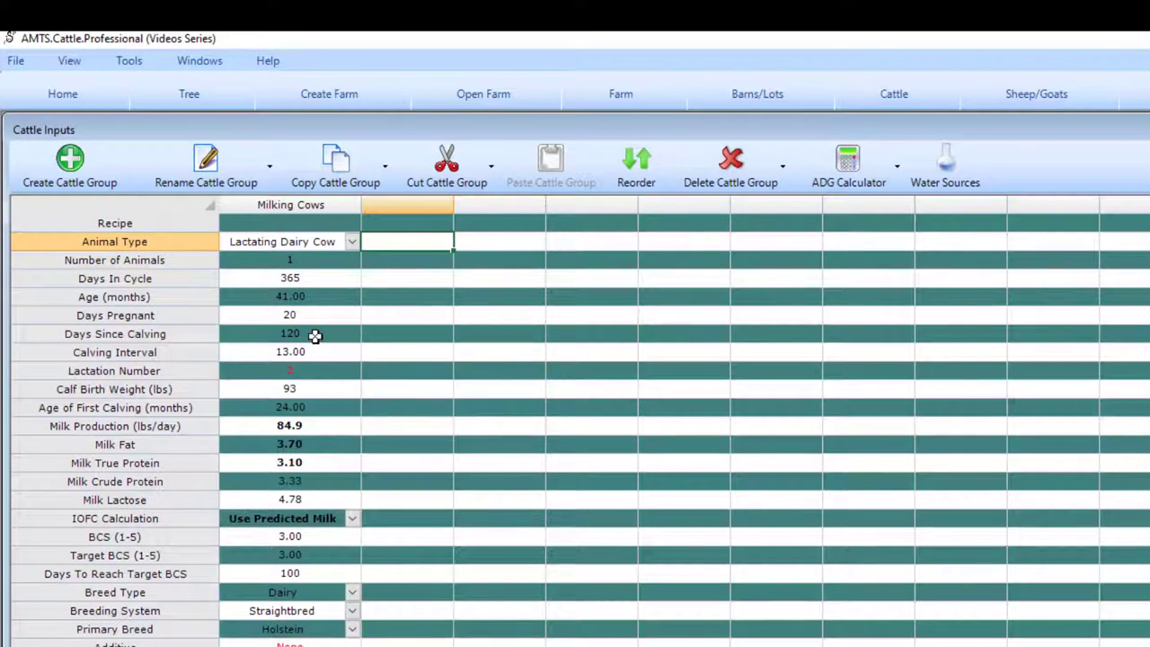
{"action": "mouse_move", "coordinate": [316, 363]}
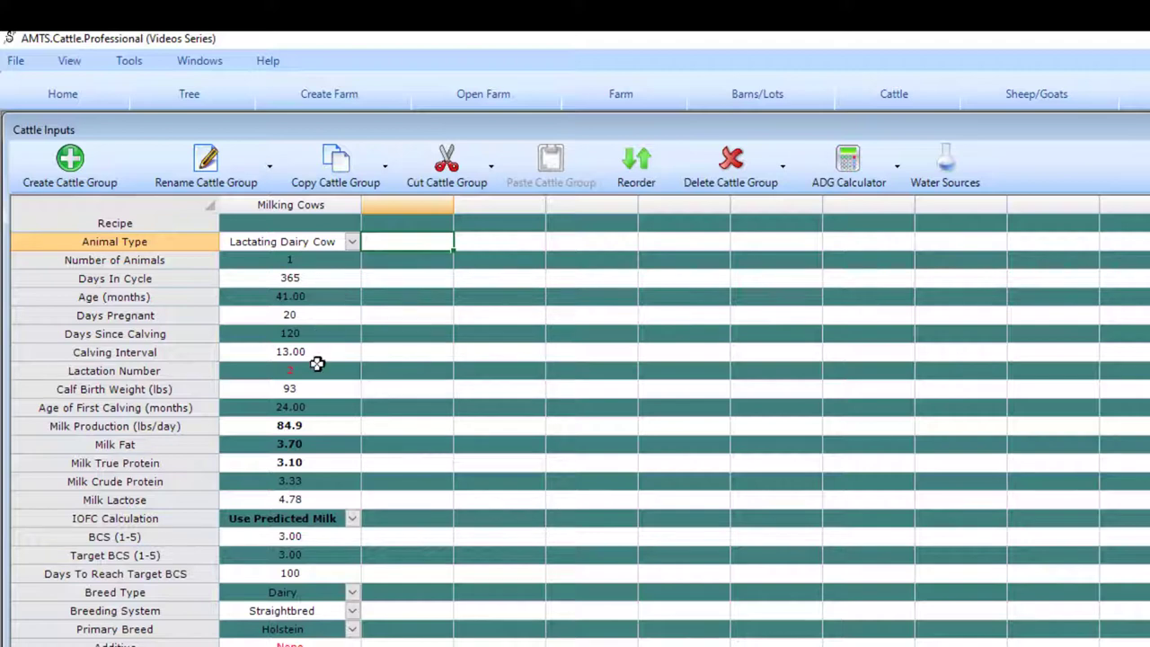
{"action": "mouse_move", "coordinate": [326, 350]}
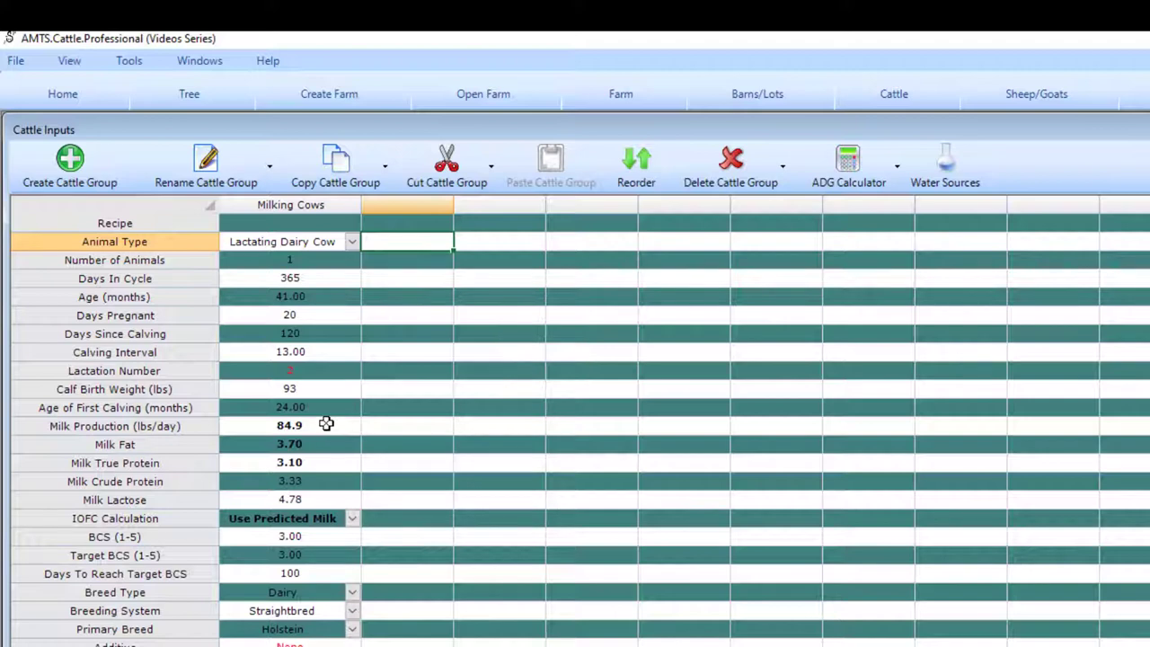
{"action": "mouse_move", "coordinate": [324, 417]}
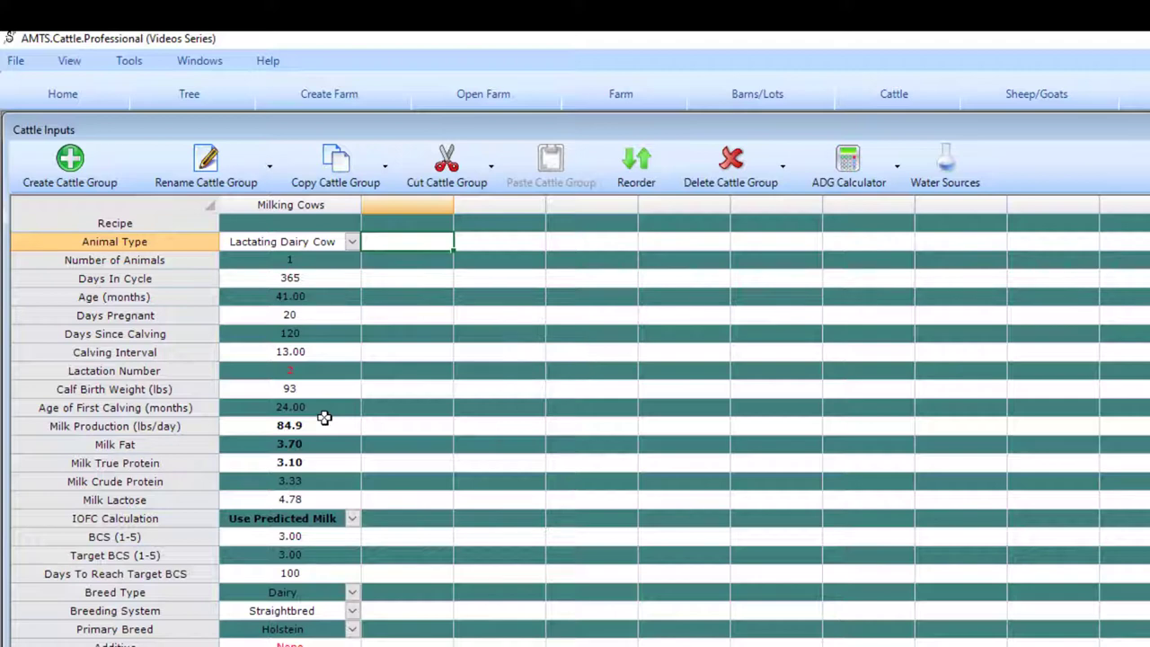
{"action": "mouse_move", "coordinate": [320, 399]}
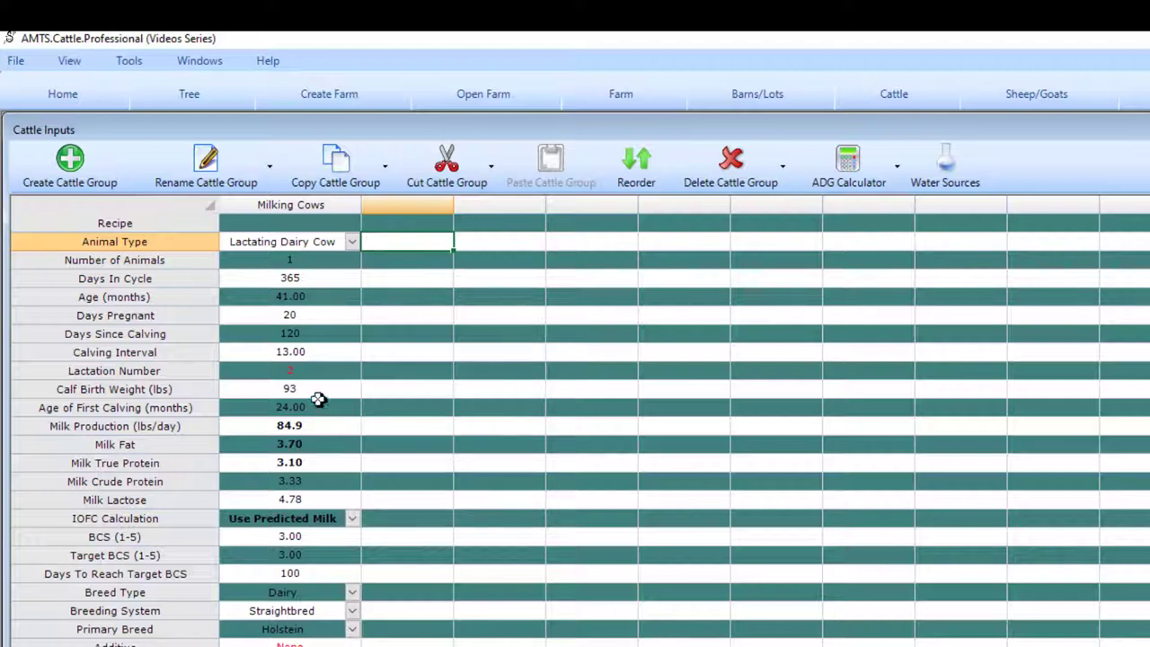
{"action": "mouse_move", "coordinate": [309, 332]}
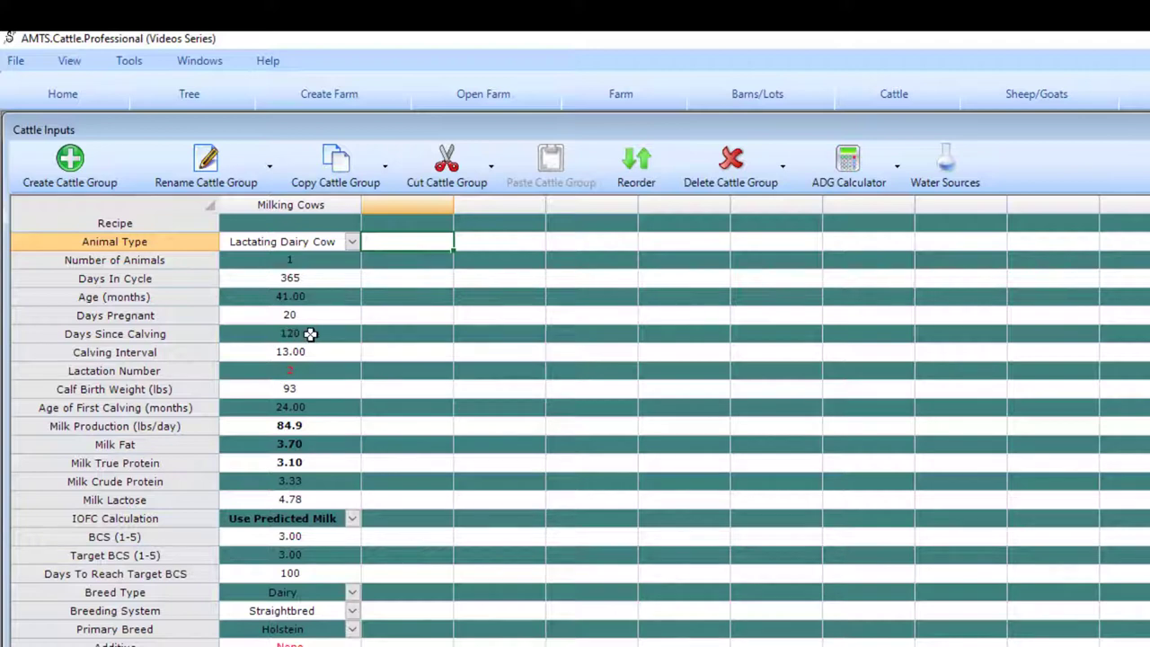
{"action": "mouse_move", "coordinate": [314, 320]}
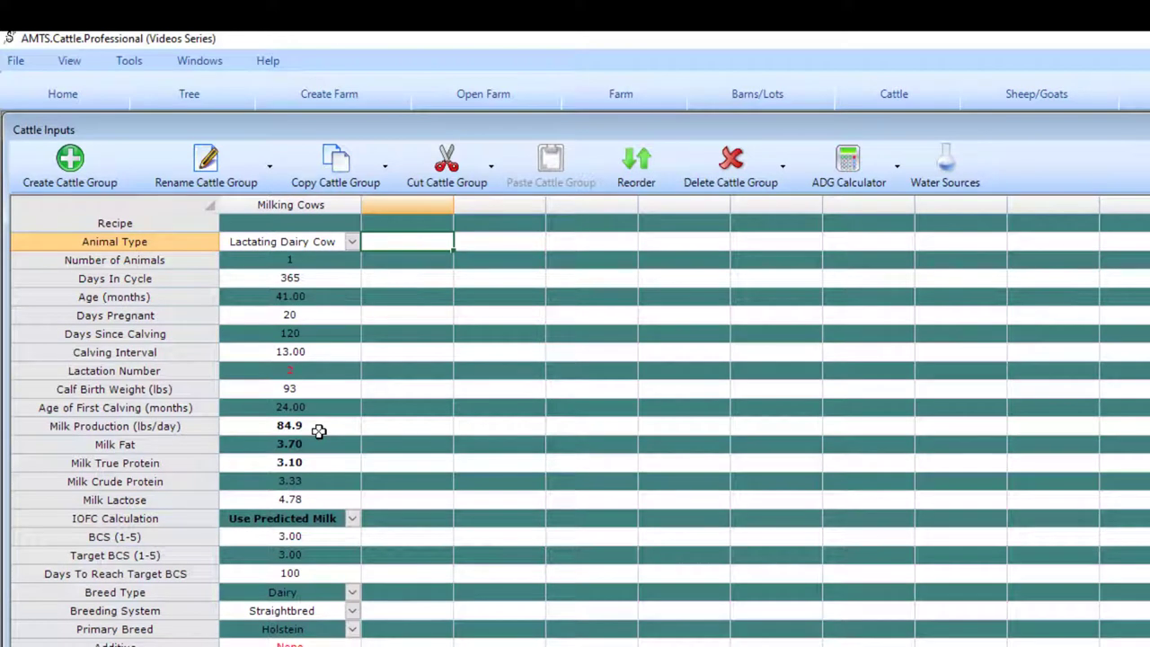
{"action": "mouse_move", "coordinate": [317, 460]}
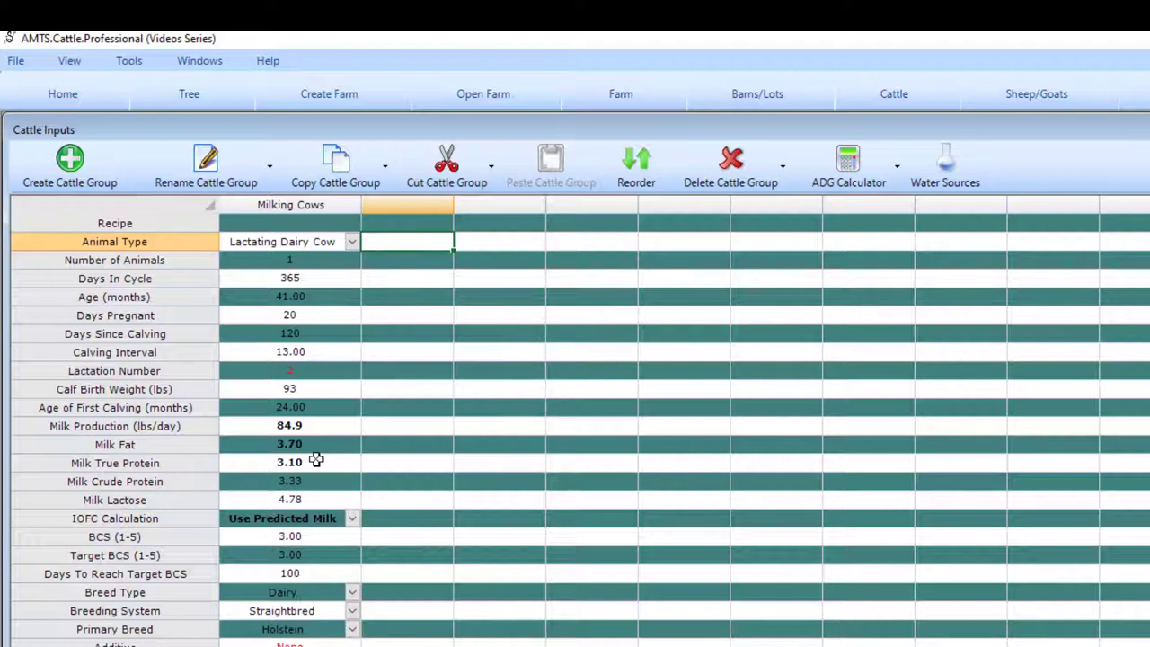
{"action": "mouse_move", "coordinate": [318, 469]}
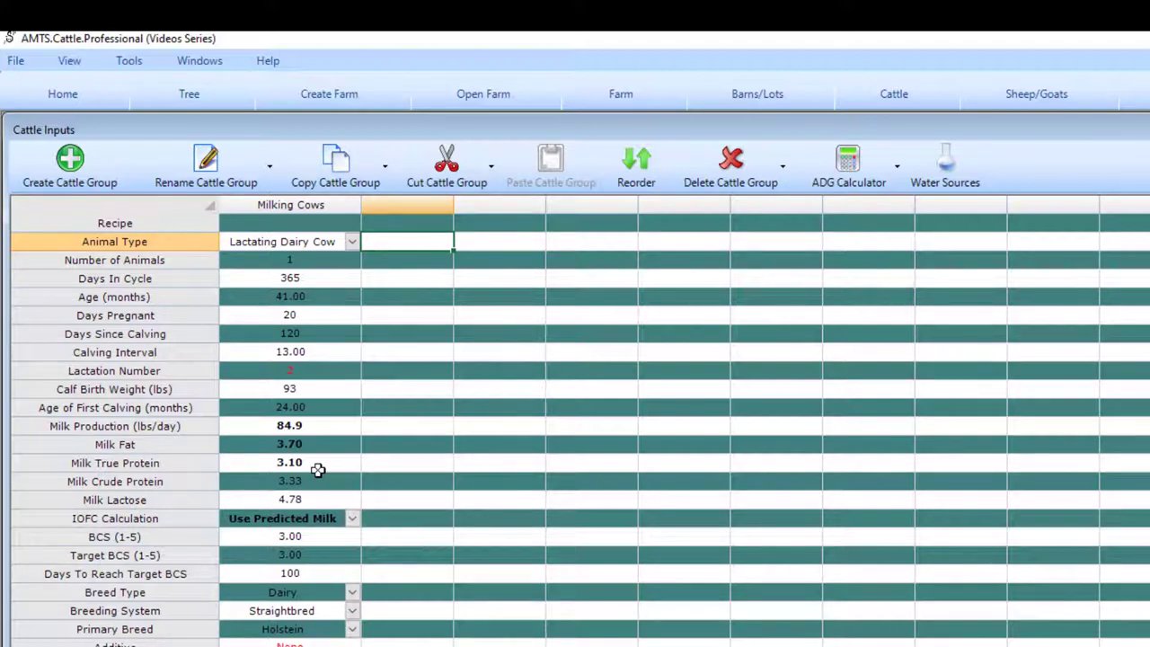
{"action": "mouse_move", "coordinate": [337, 503]}
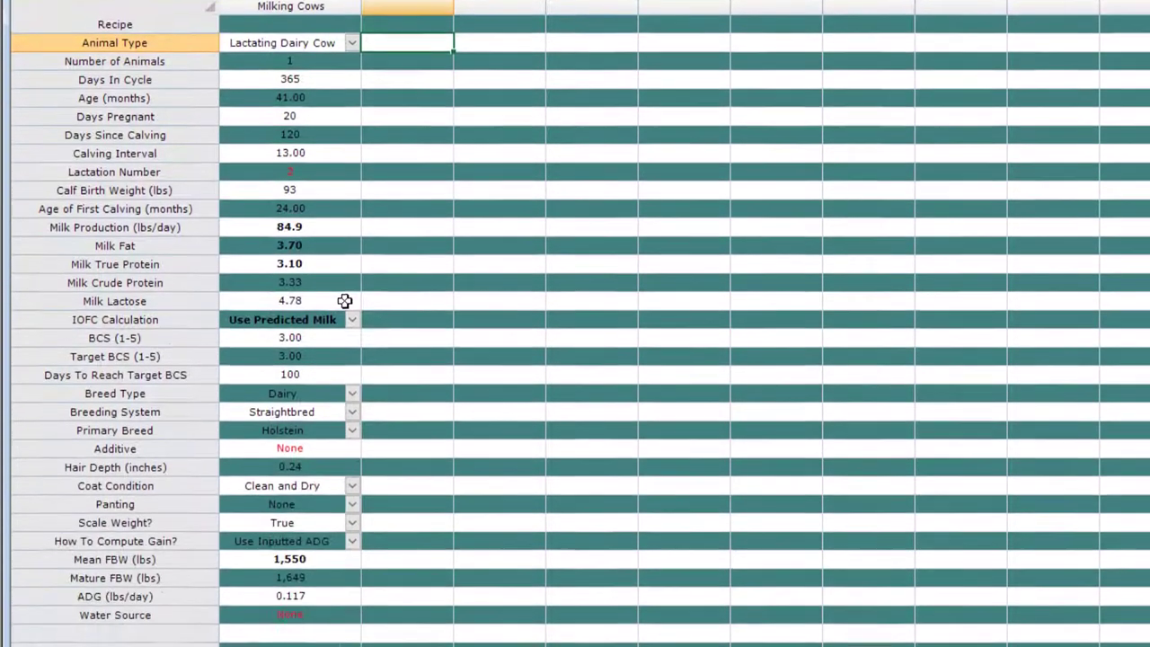
{"action": "scroll", "scroll_direction": "down", "scroll_amount": 3}
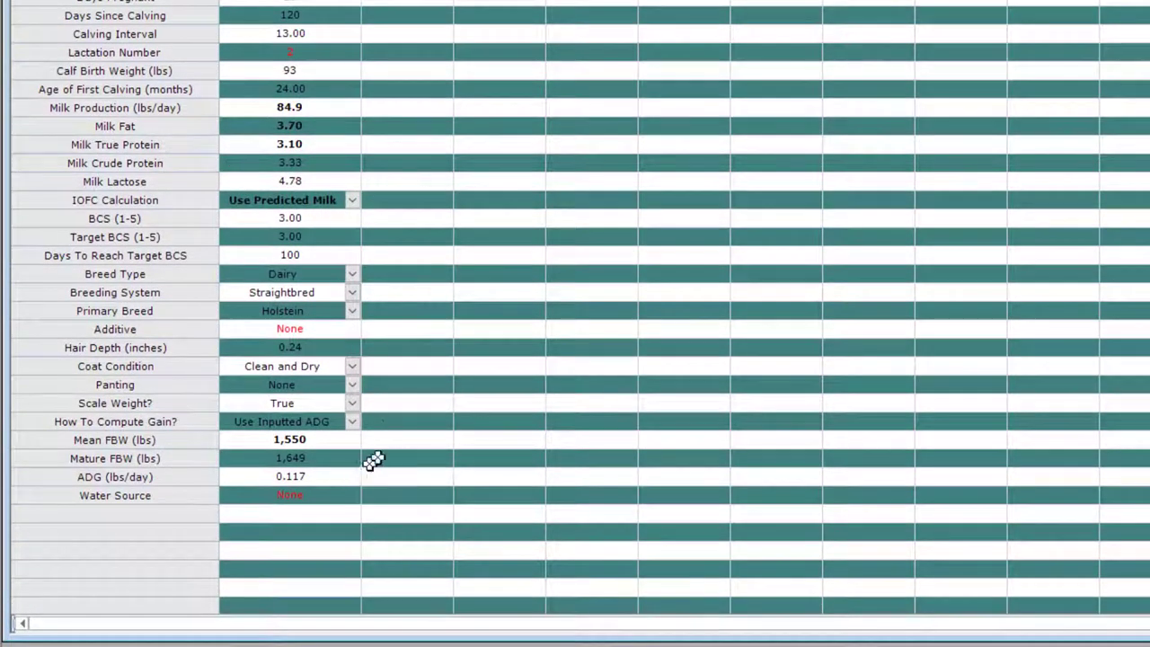
{"action": "mouse_move", "coordinate": [414, 205]}
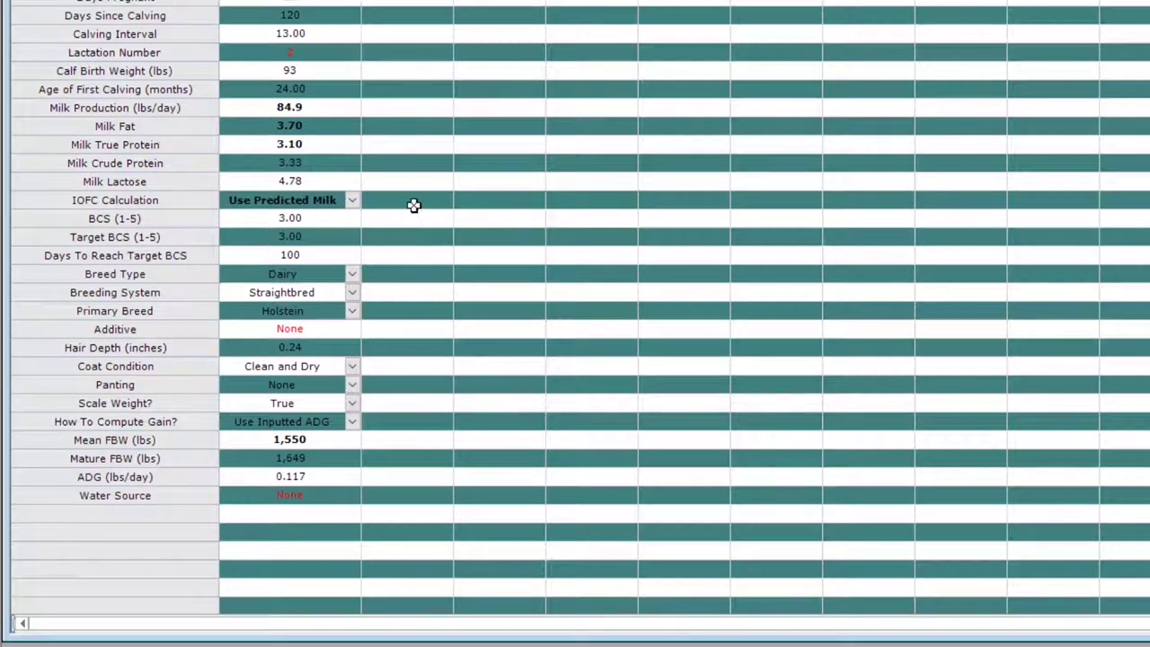
{"action": "mouse_move", "coordinate": [323, 216]}
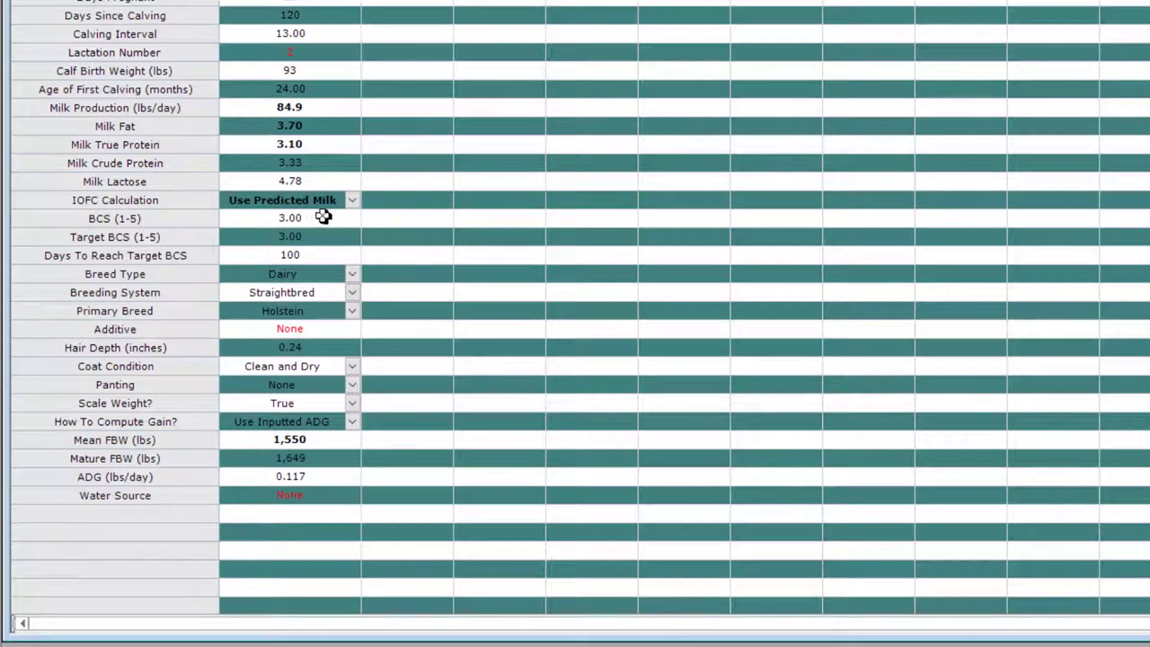
{"action": "mouse_move", "coordinate": [316, 216]}
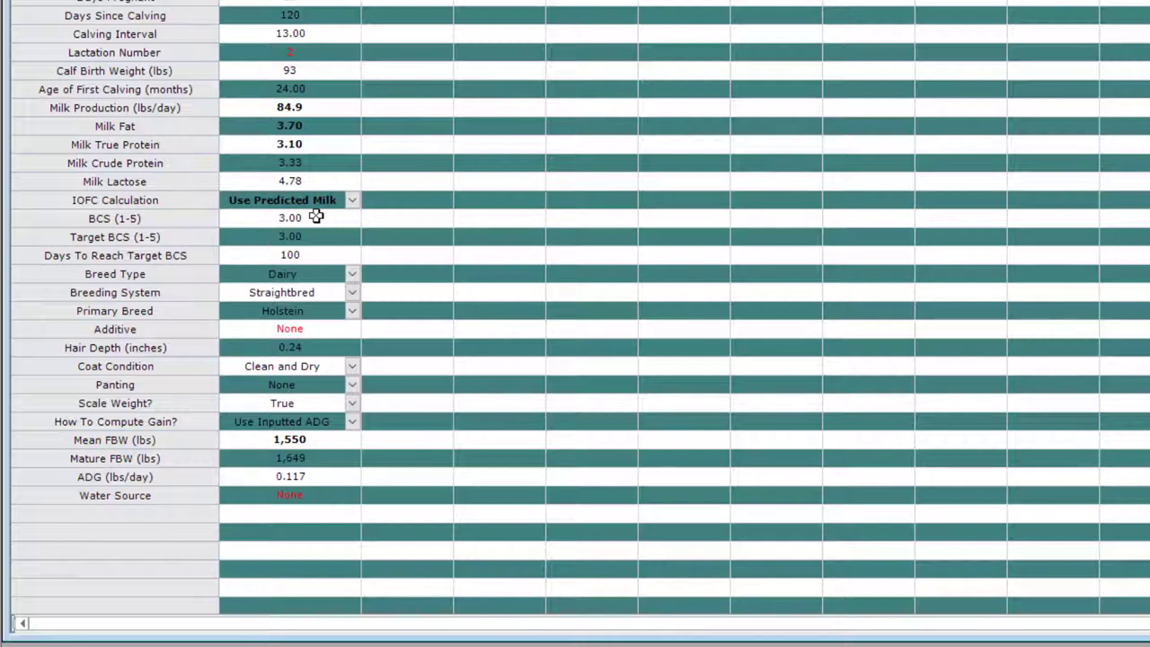
{"action": "mouse_move", "coordinate": [318, 237]}
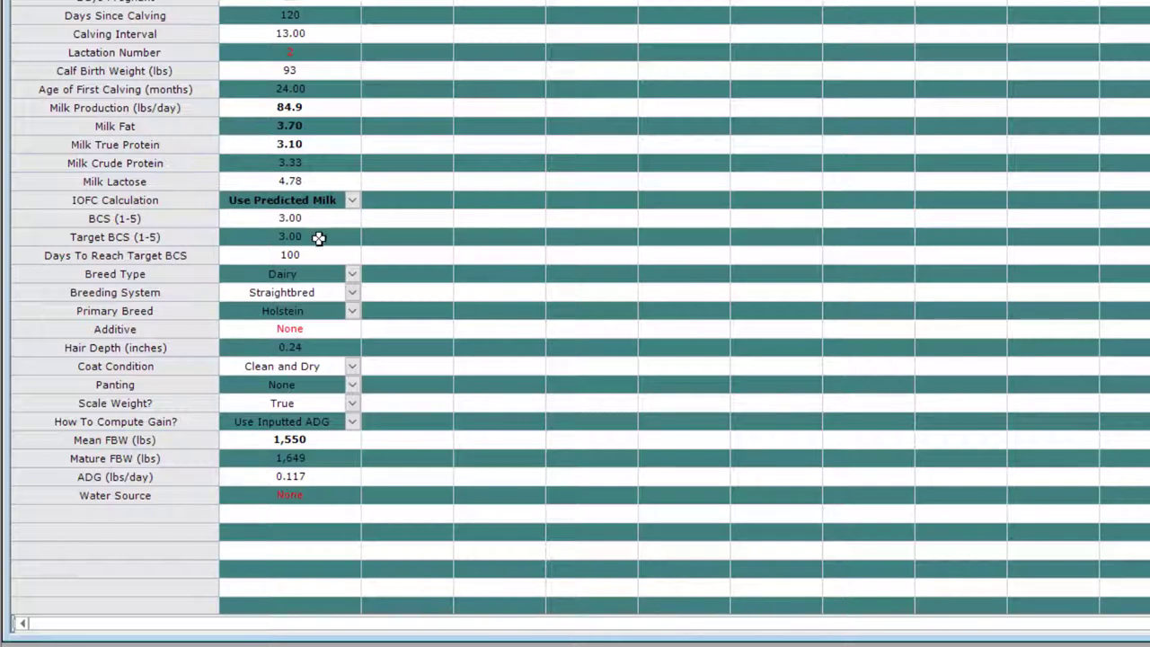
{"action": "mouse_move", "coordinate": [320, 241]}
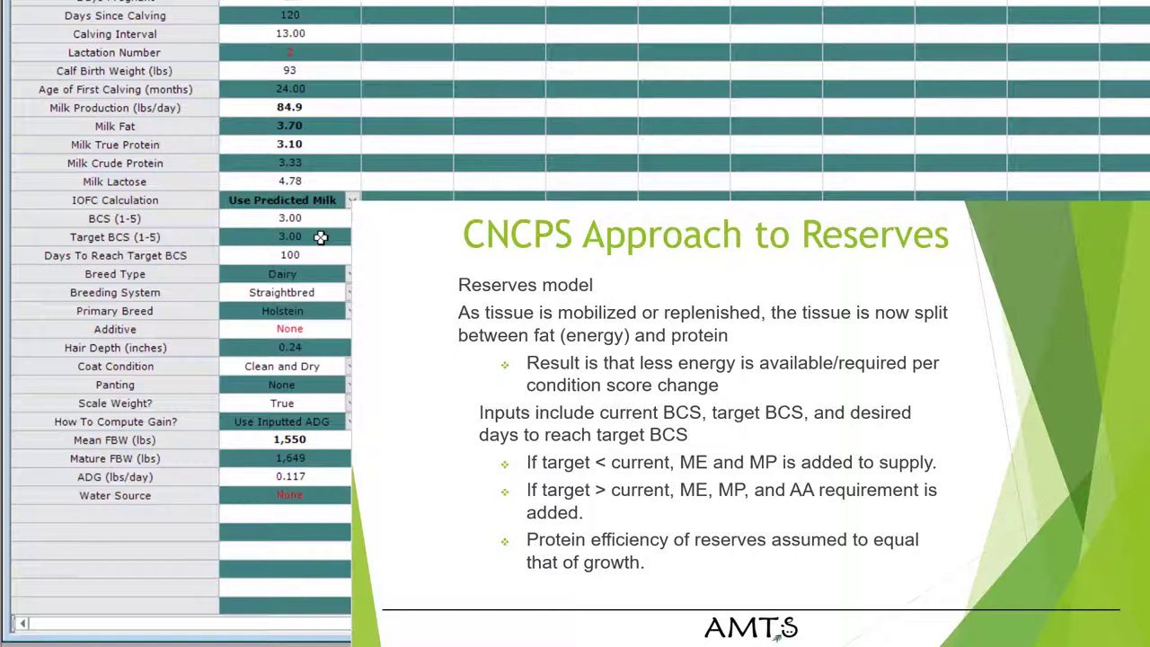
{"action": "mouse_move", "coordinate": [322, 252]}
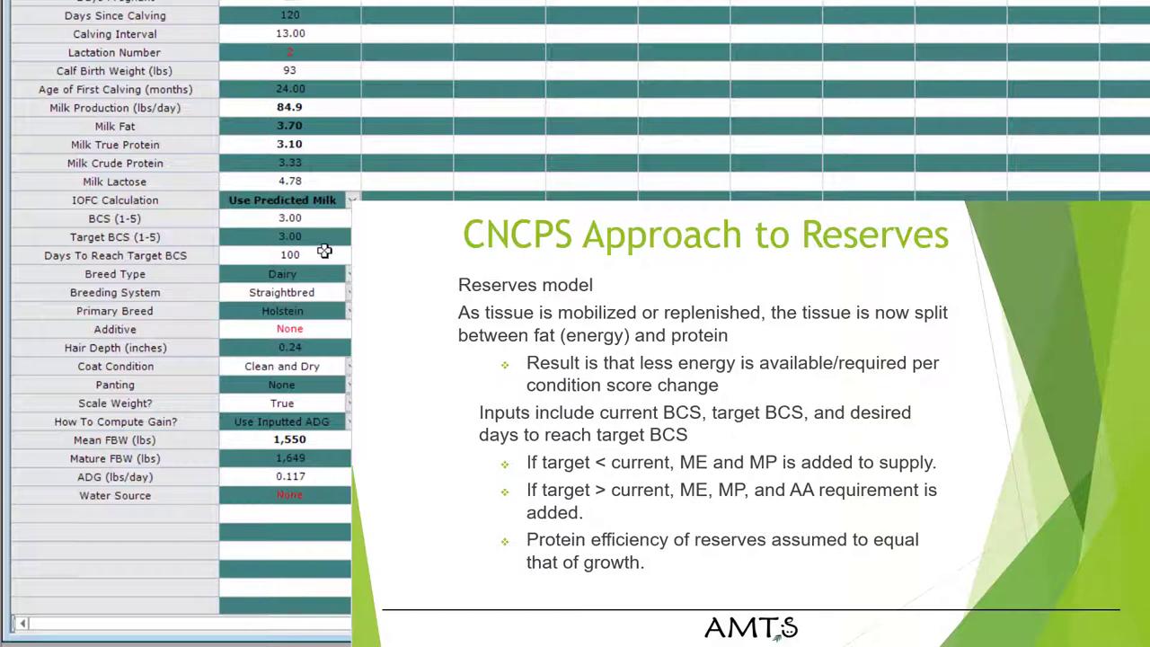
{"action": "mouse_move", "coordinate": [313, 222]}
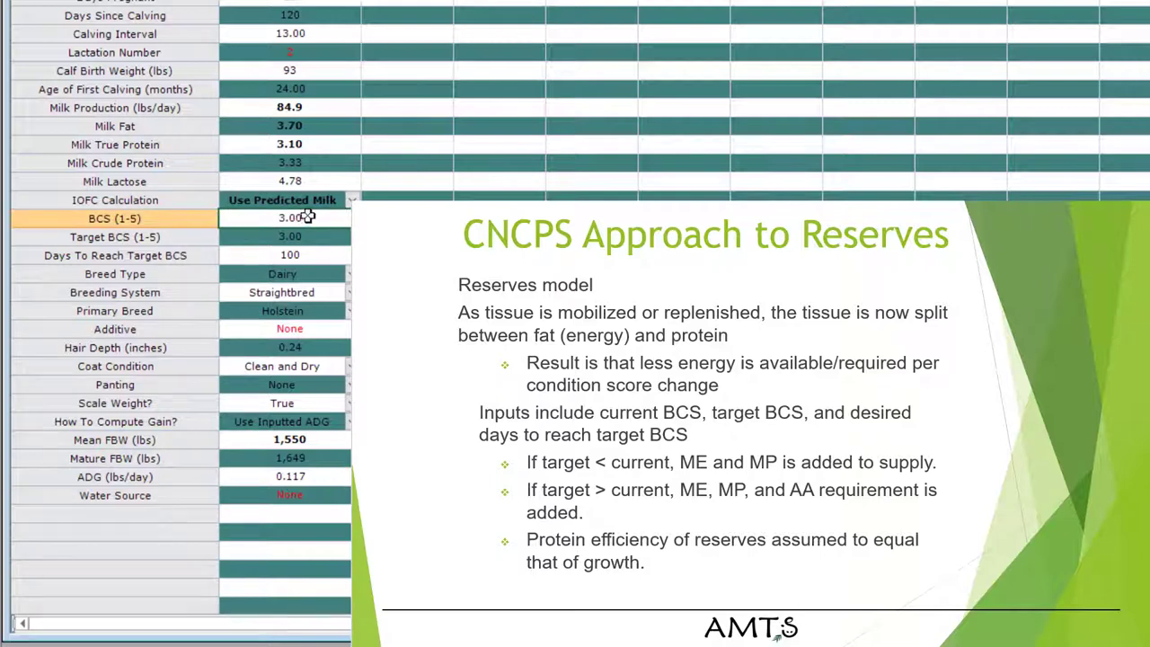
Step: Enter a current BCS of 3.25 and a target BCS of 2.75 for Milking Cows
{"action": "double_click", "coordinate": [290, 219]}
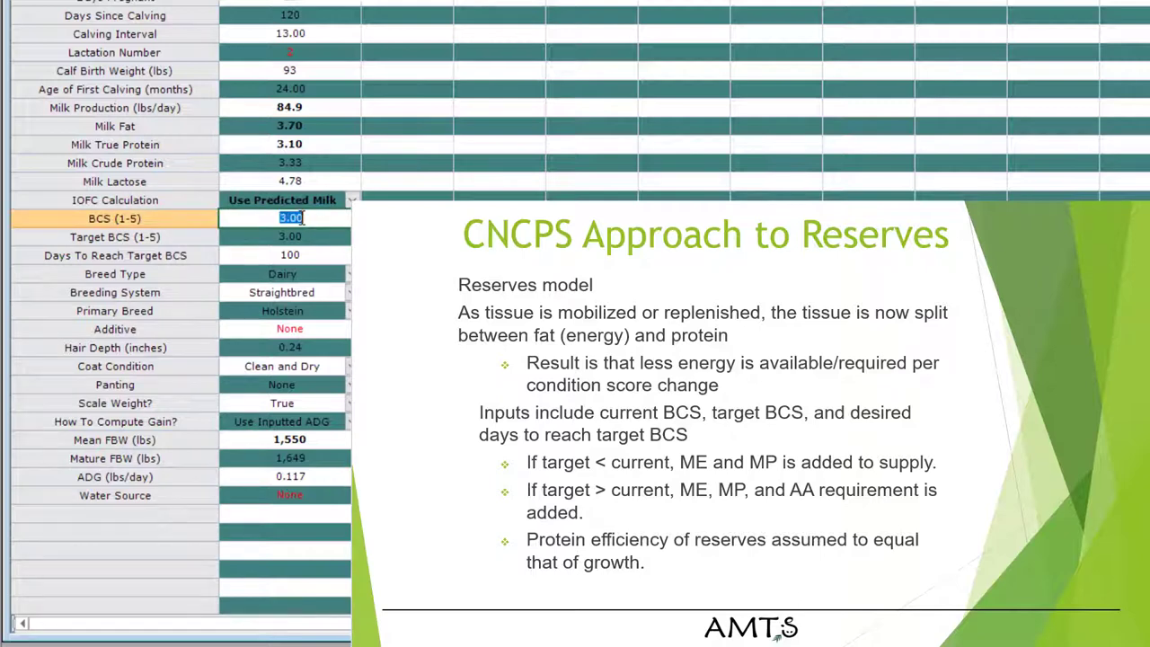
{"action": "type", "text": "3.20"}
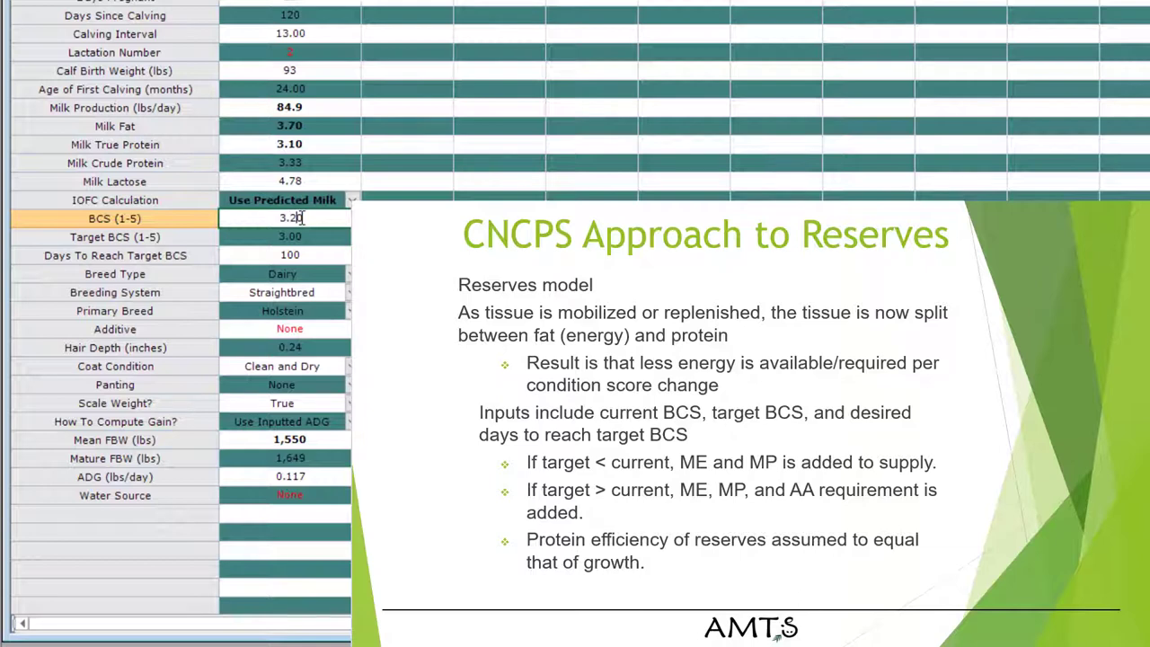
{"action": "type", "text": "3.24"}
{"action": "left_click", "coordinate": [286, 235]}
{"action": "type", "text": "2.75"}
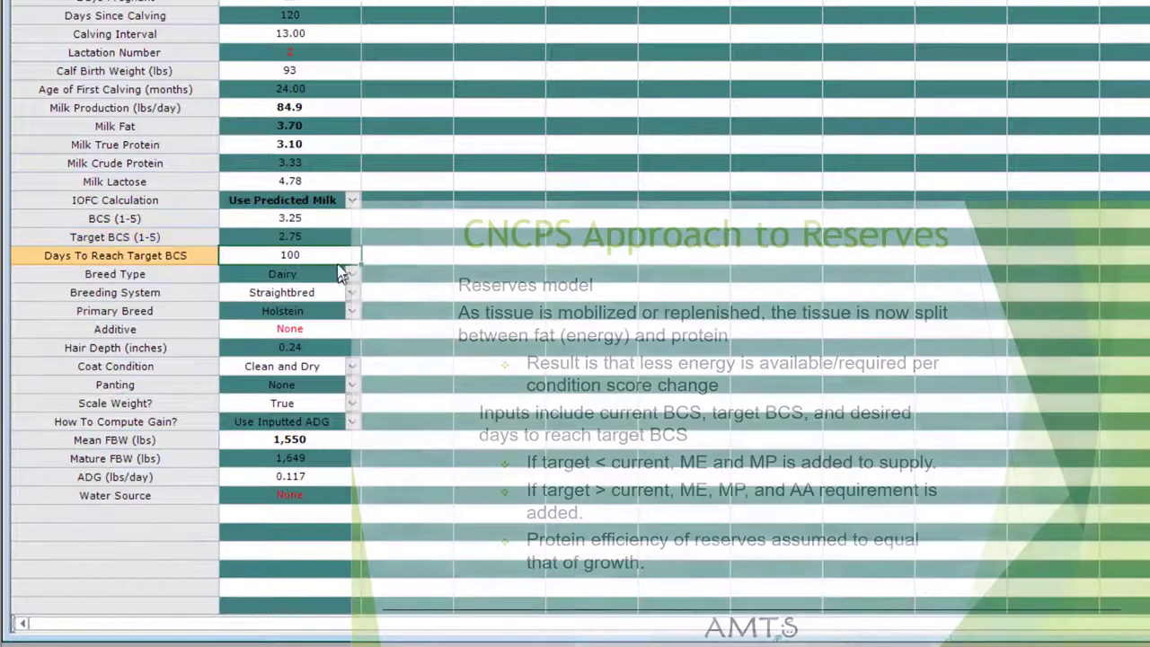
Step: Reduce Days To Reach Target BCS to 60, leaving IOFC calculation on predicted milk
{"action": "left_click", "coordinate": [289, 256]}
{"action": "type", "text": "60"}
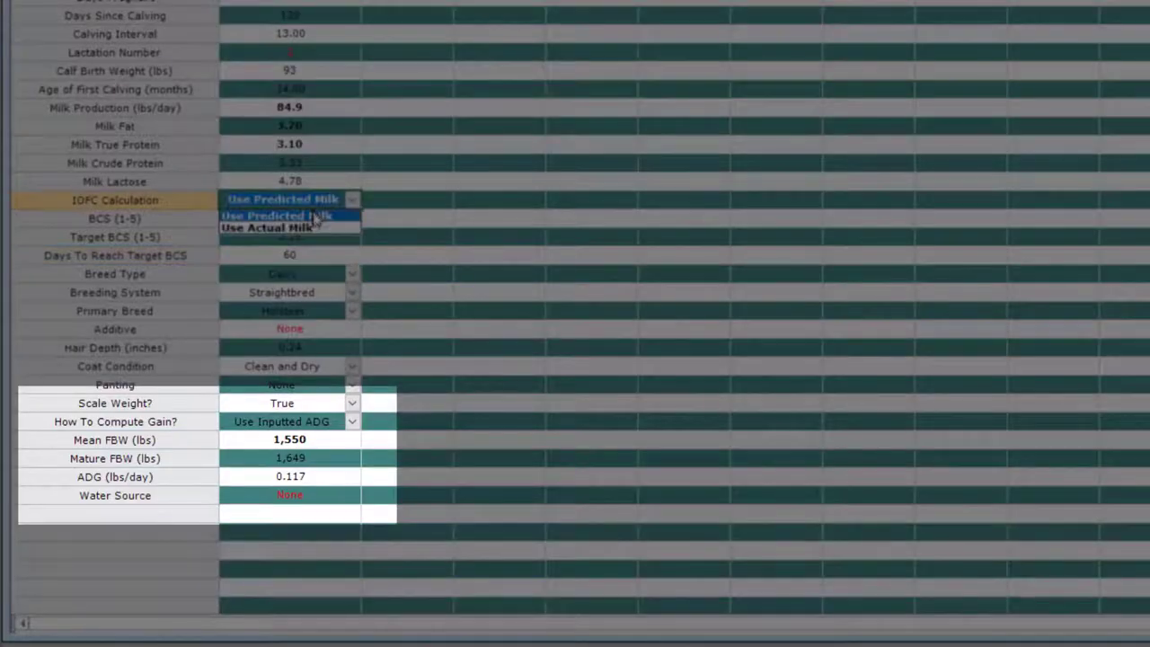
{"action": "left_click", "coordinate": [276, 216]}
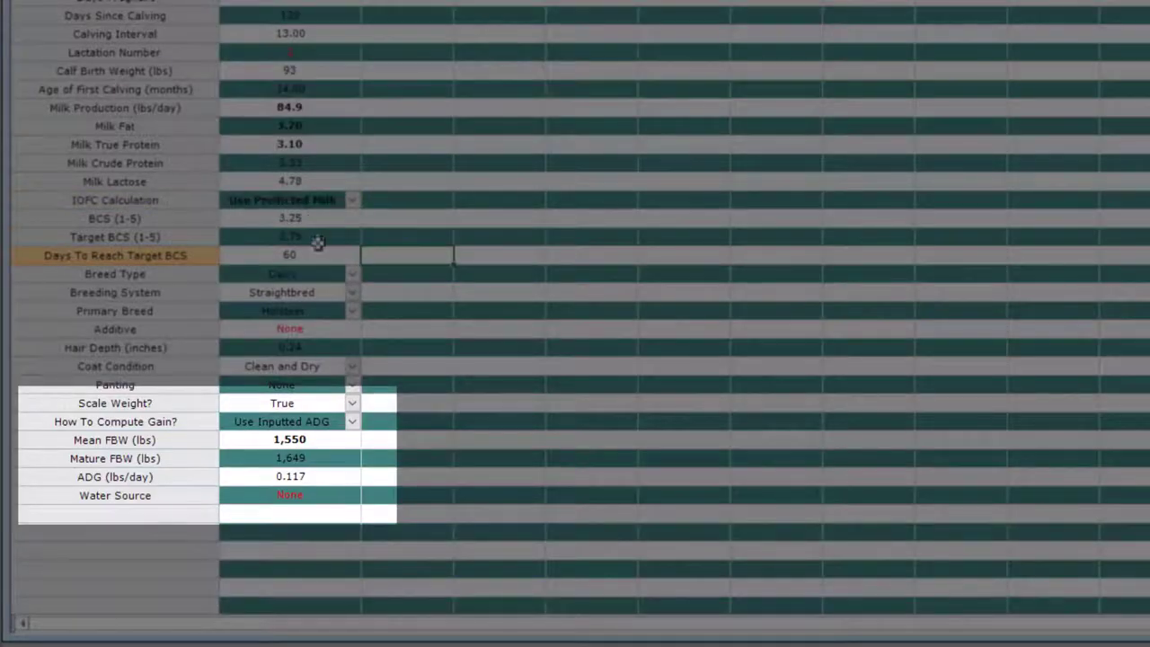
{"action": "mouse_move", "coordinate": [312, 444]}
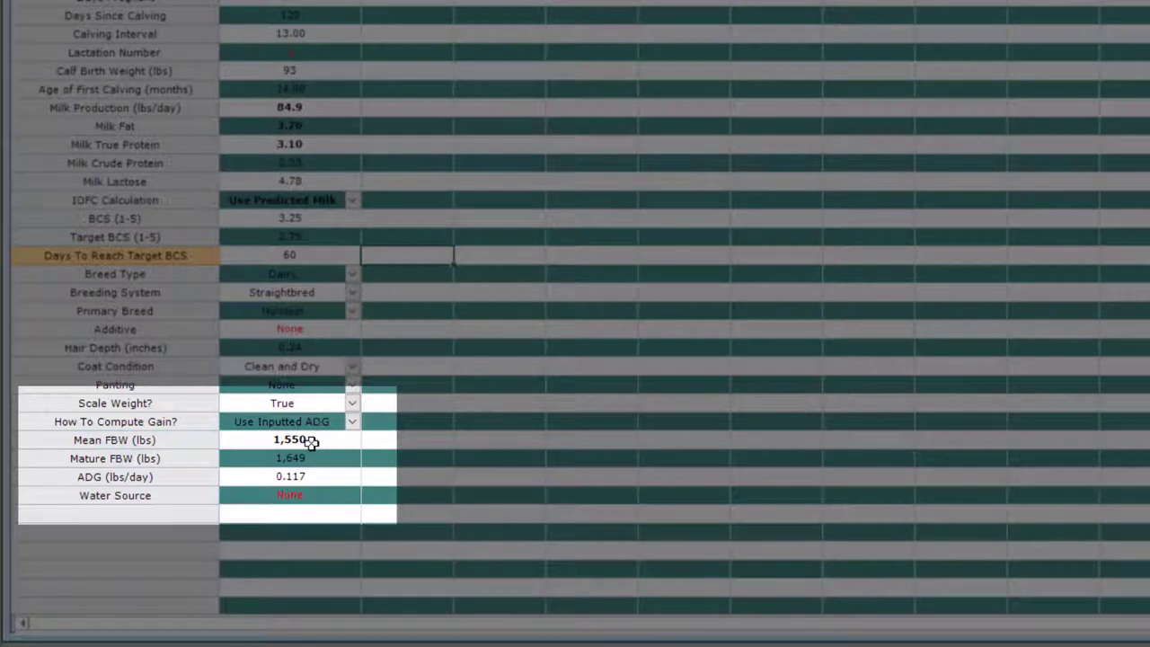
{"action": "mouse_move", "coordinate": [180, 449]}
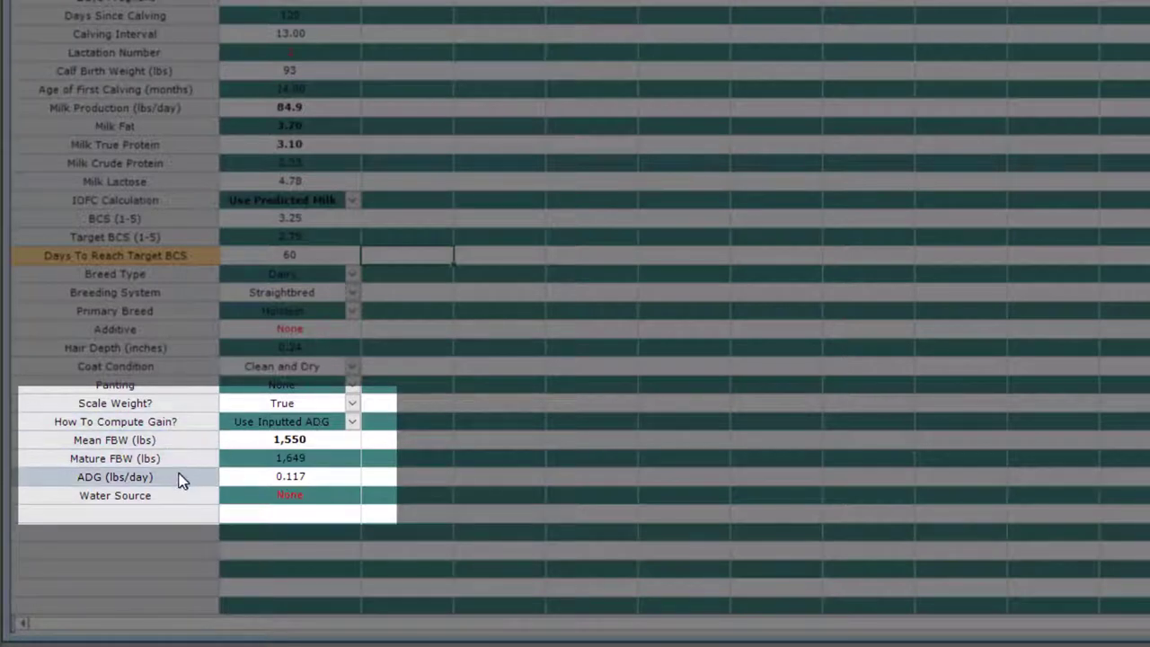
{"action": "mouse_move", "coordinate": [365, 440]}
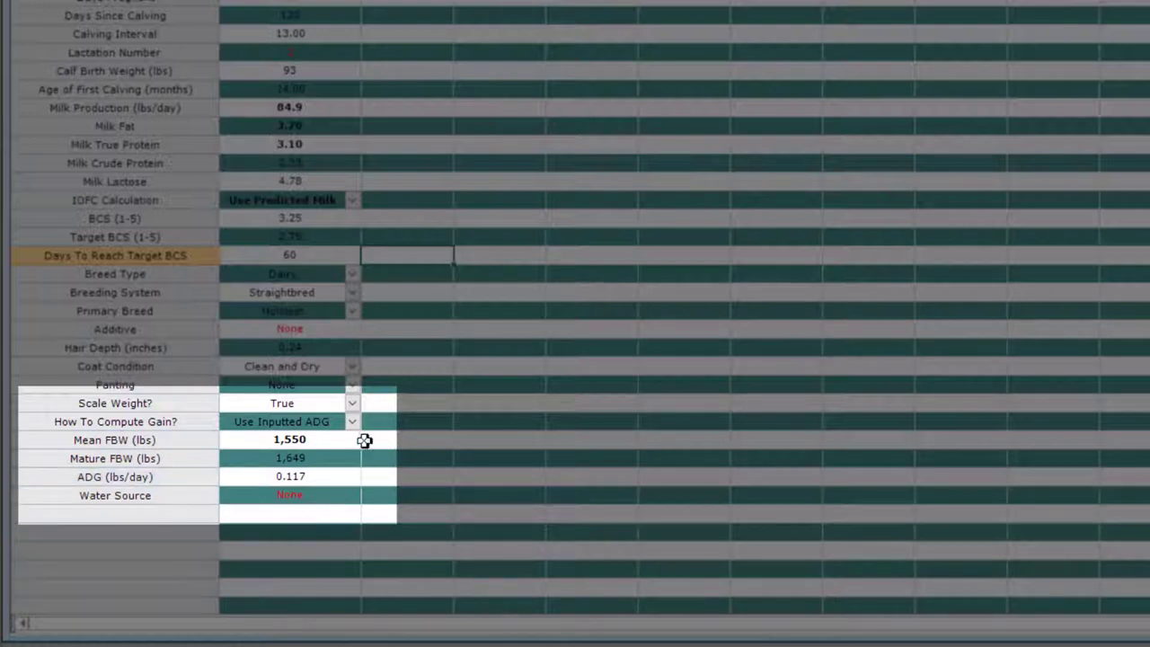
{"action": "mouse_move", "coordinate": [378, 496]}
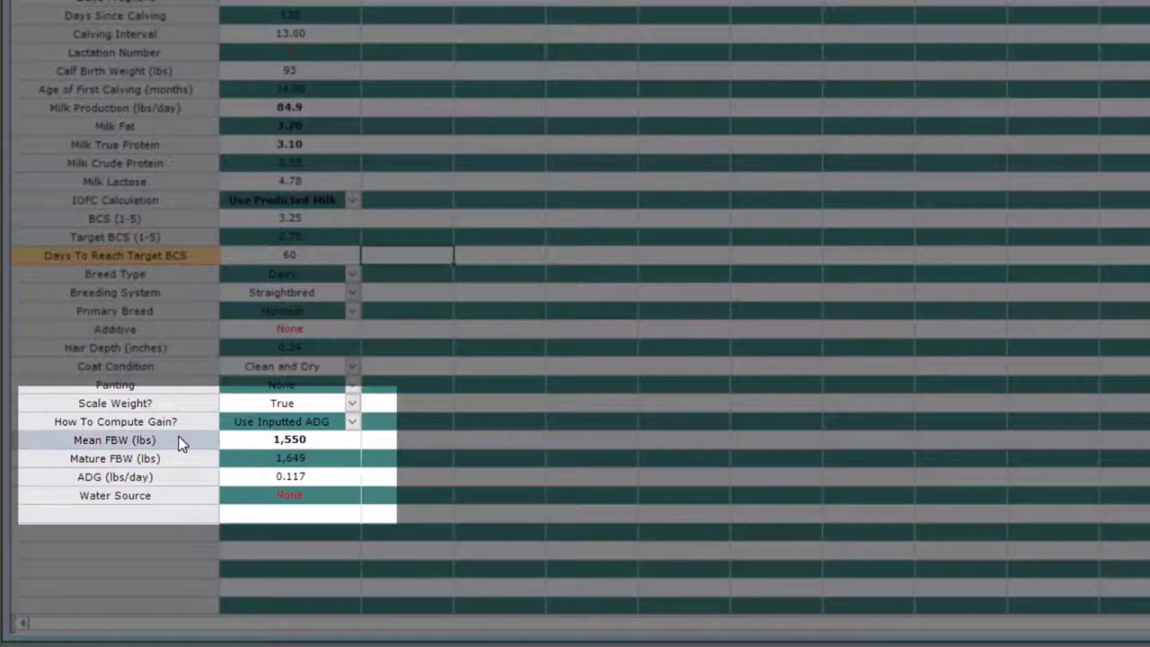
{"action": "mouse_move", "coordinate": [190, 452]}
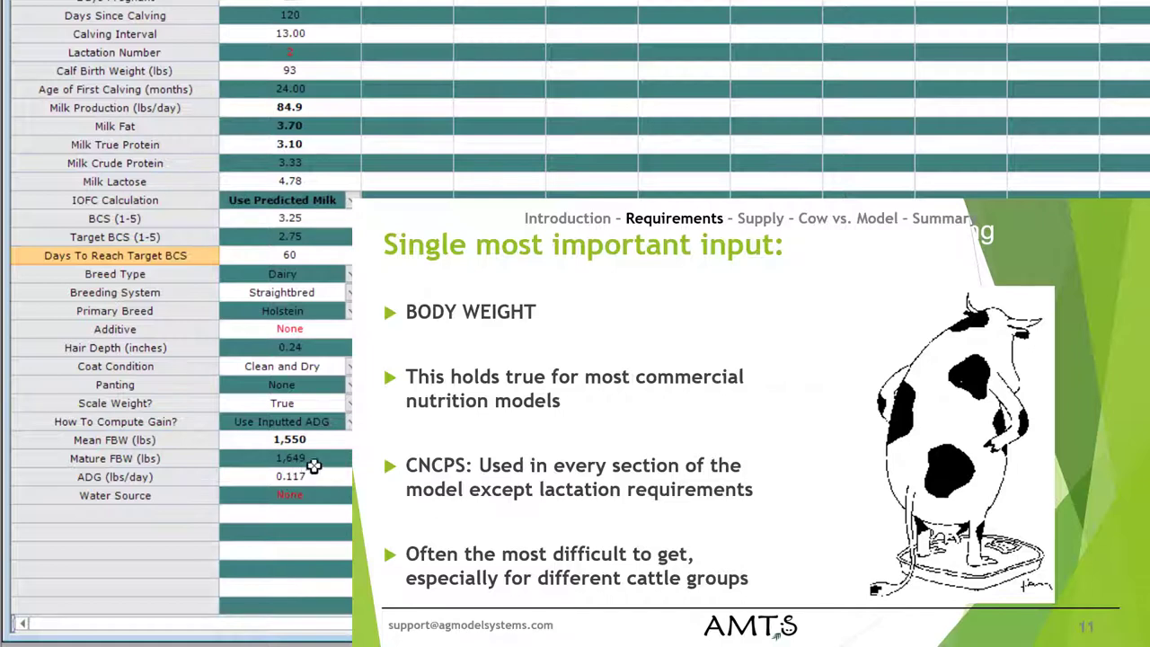
{"action": "mouse_move", "coordinate": [316, 449]}
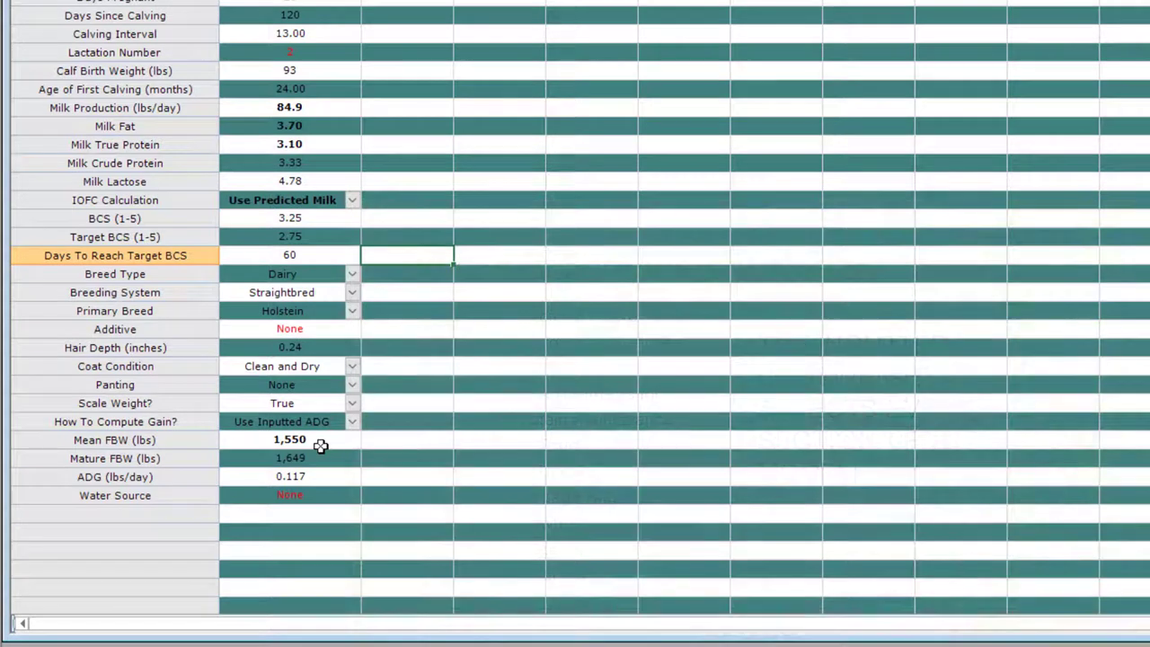
{"action": "mouse_move", "coordinate": [165, 446]}
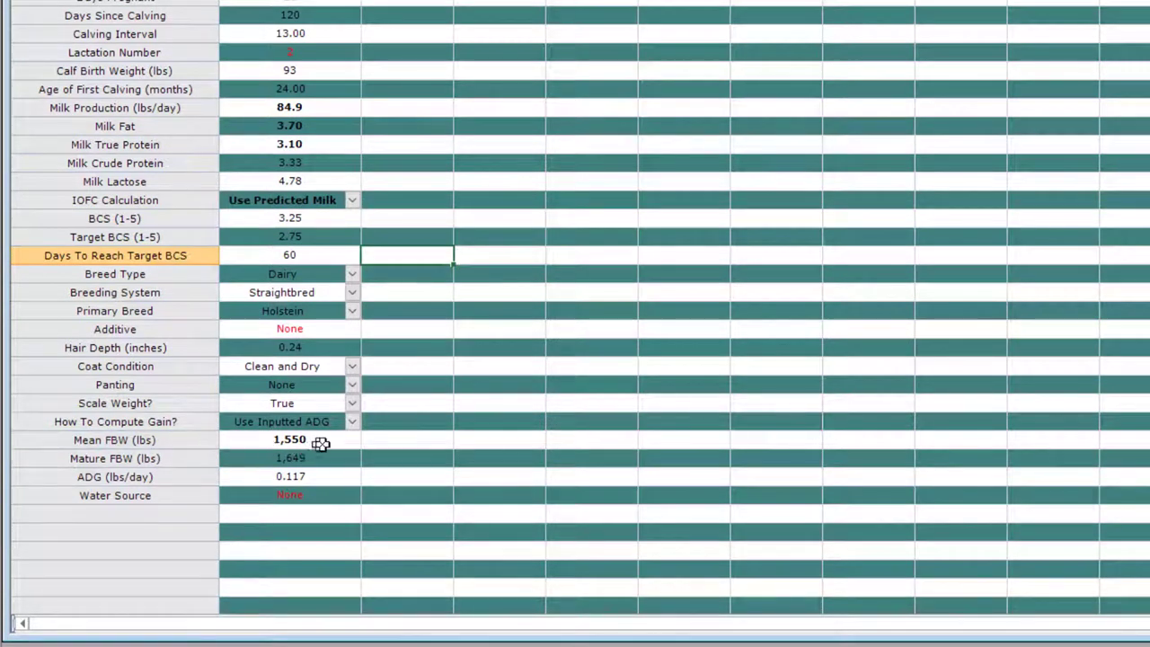
{"action": "left_click", "coordinate": [289, 439]}
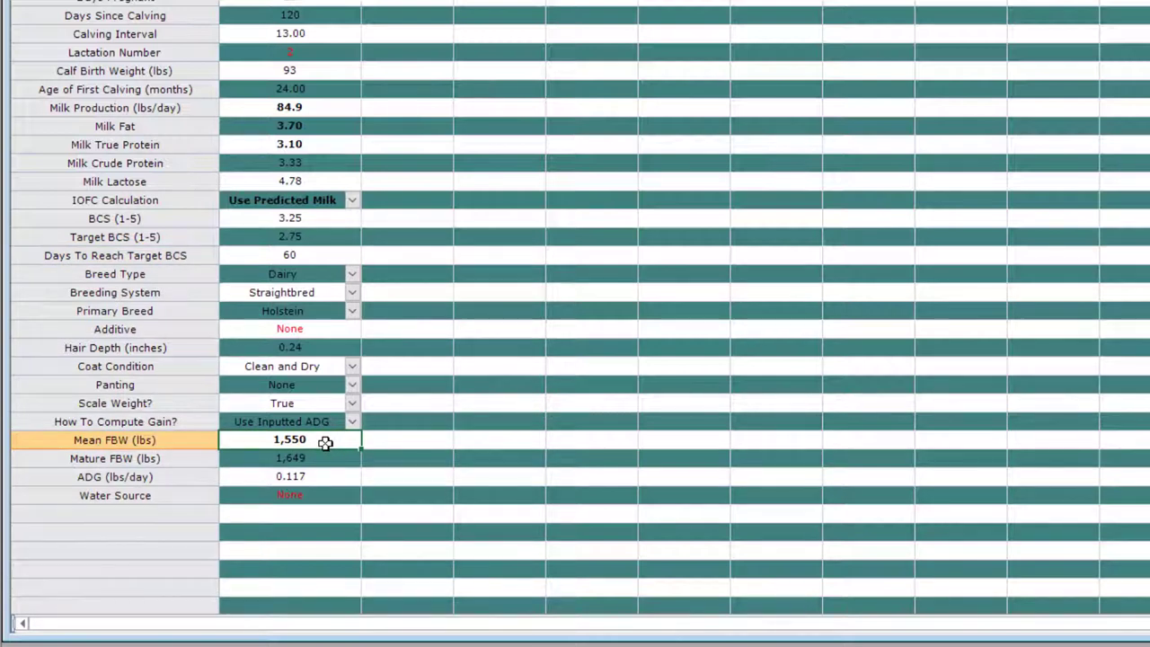
{"action": "mouse_move", "coordinate": [325, 460]}
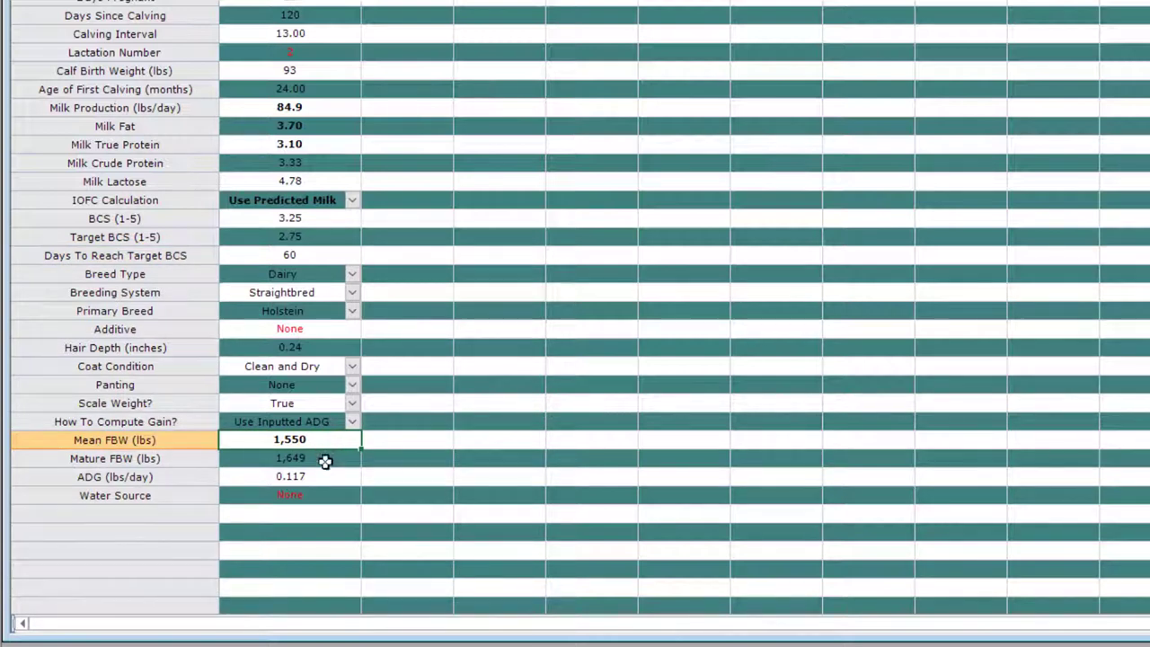
{"action": "left_click", "coordinate": [289, 458]}
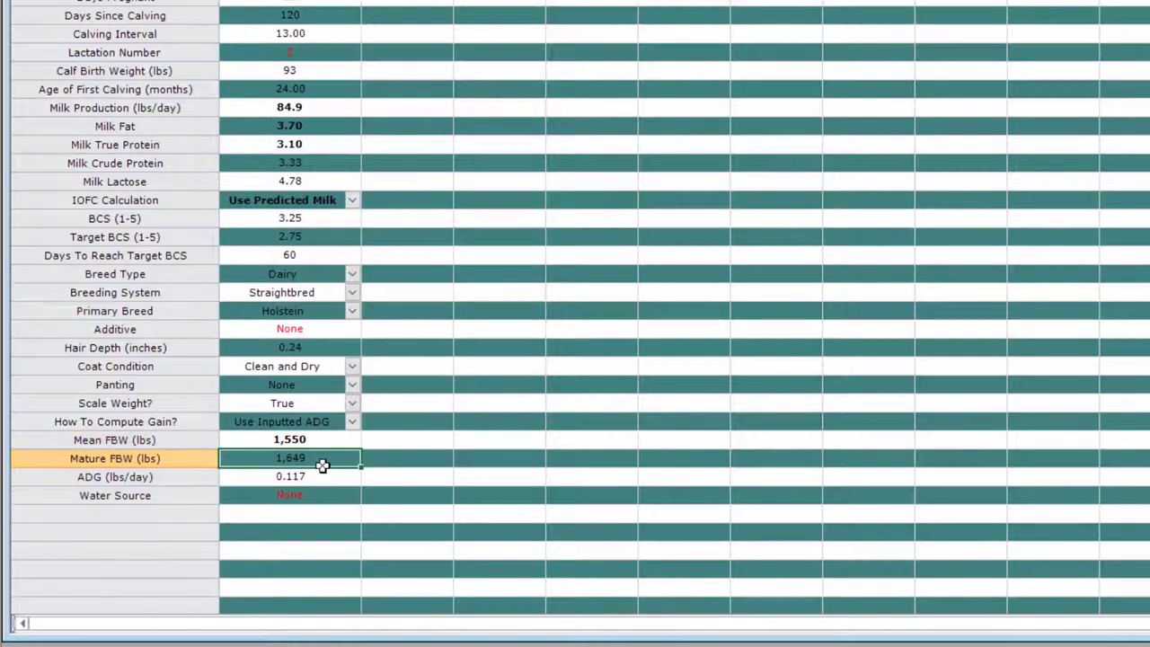
{"action": "mouse_move", "coordinate": [326, 460]}
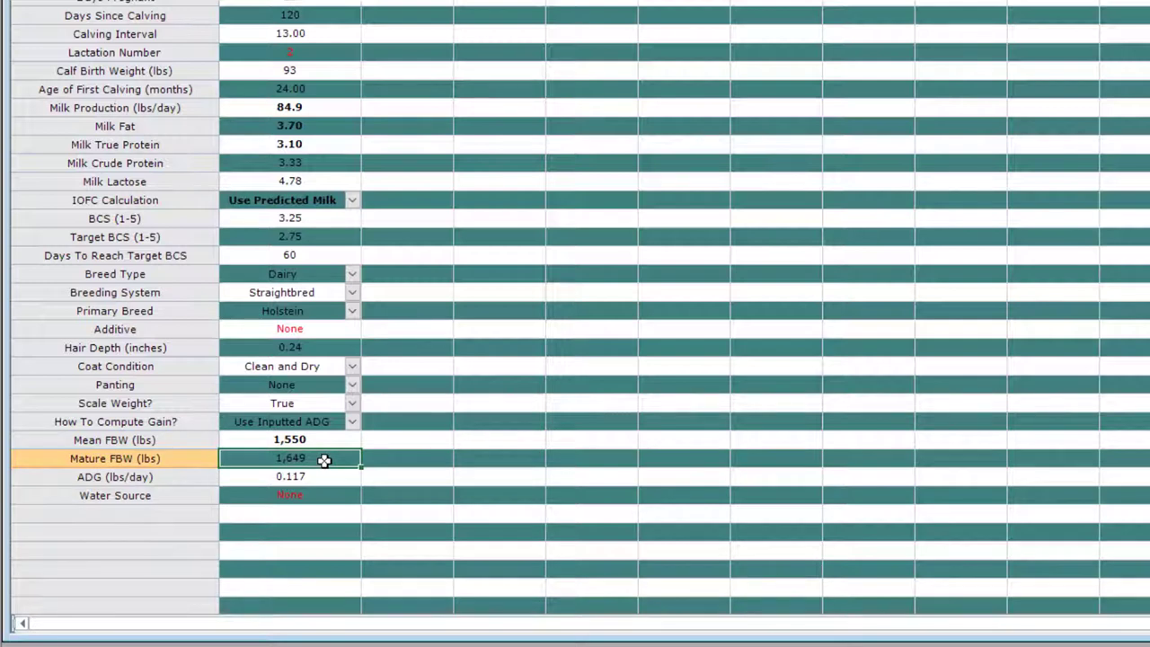
{"action": "mouse_move", "coordinate": [334, 463]}
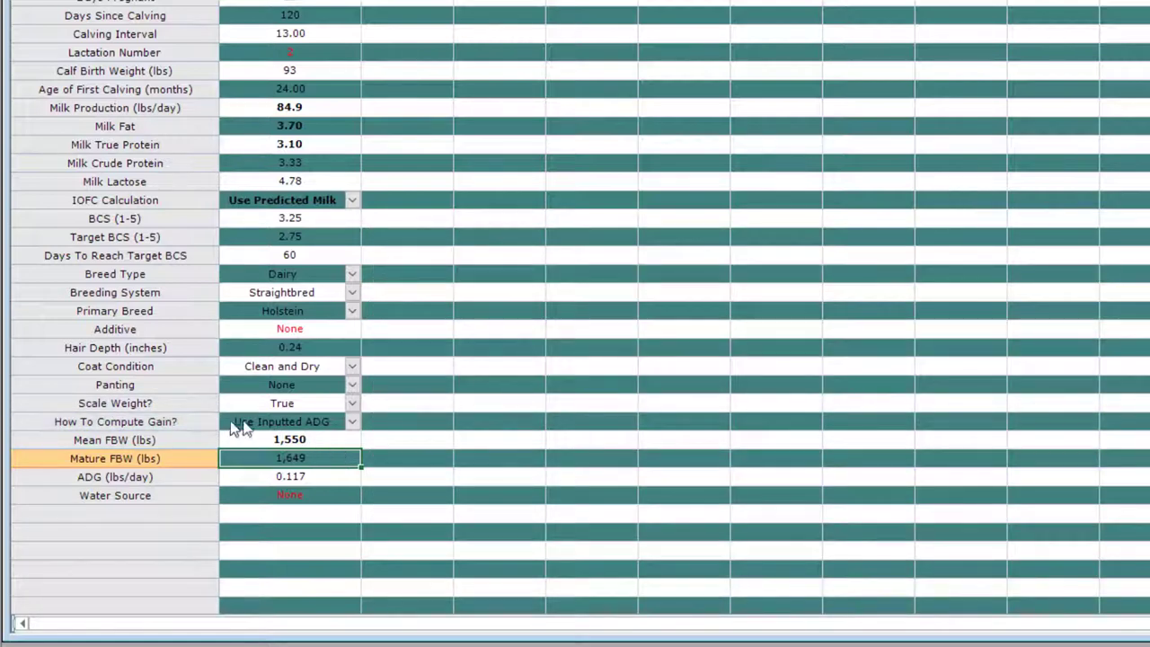
Step: Set How To Compute Gain? to Use Target SWG for the Milking Cows group
{"action": "left_click", "coordinate": [352, 420]}
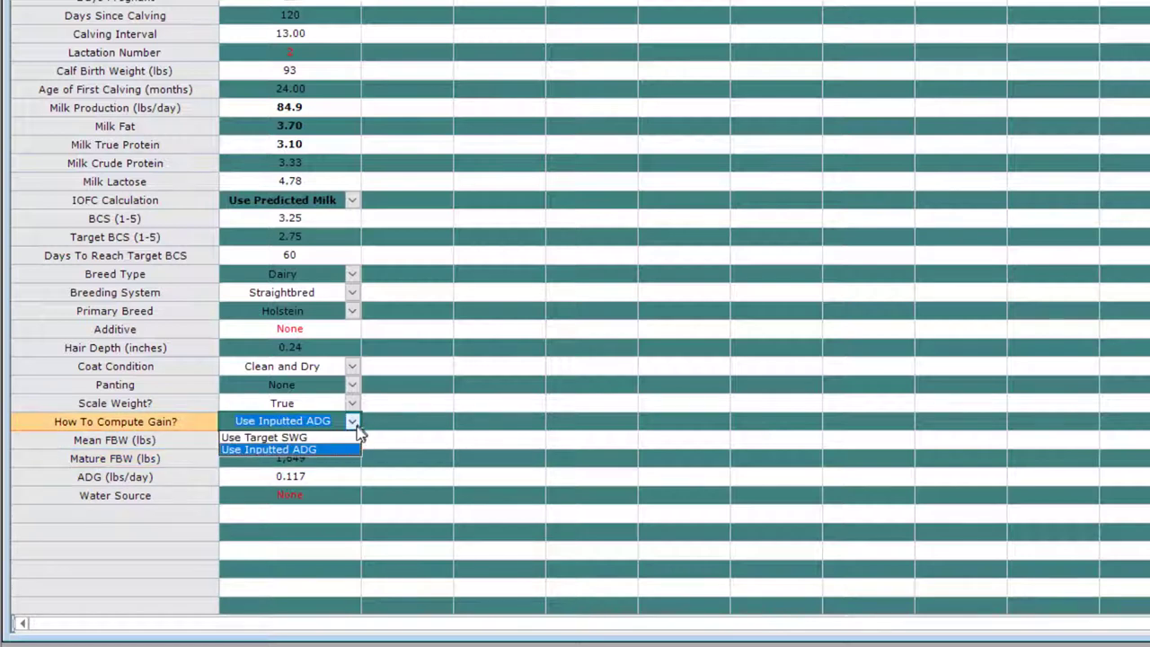
{"action": "mouse_move", "coordinate": [287, 439]}
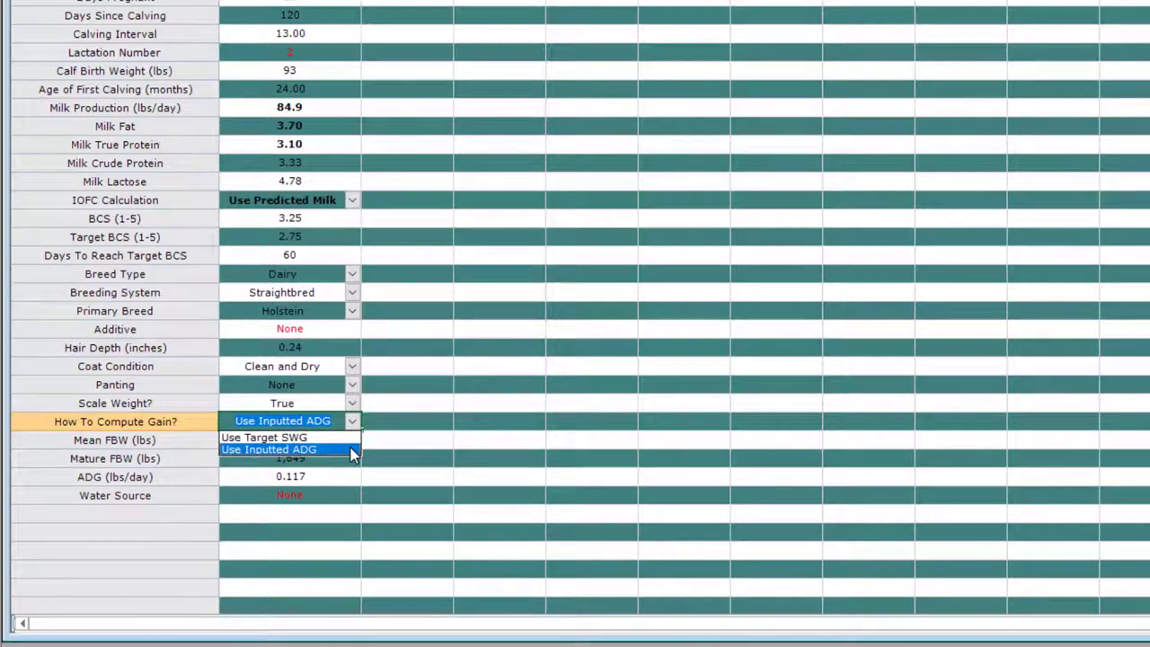
{"action": "left_click", "coordinate": [266, 449]}
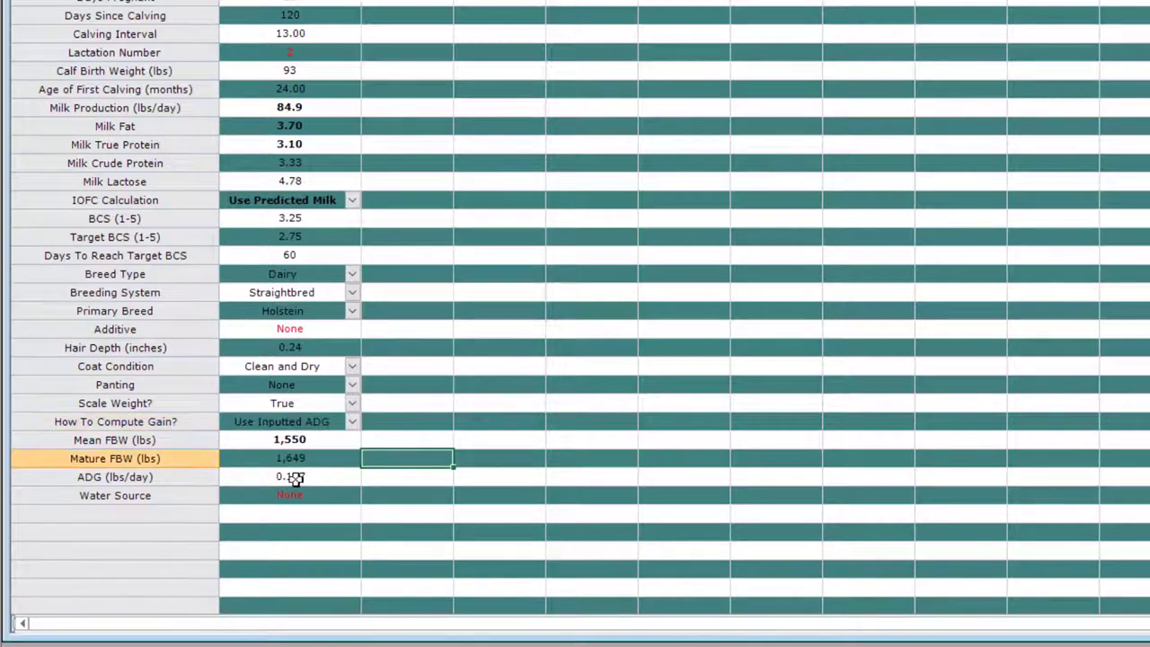
{"action": "left_click", "coordinate": [289, 476]}
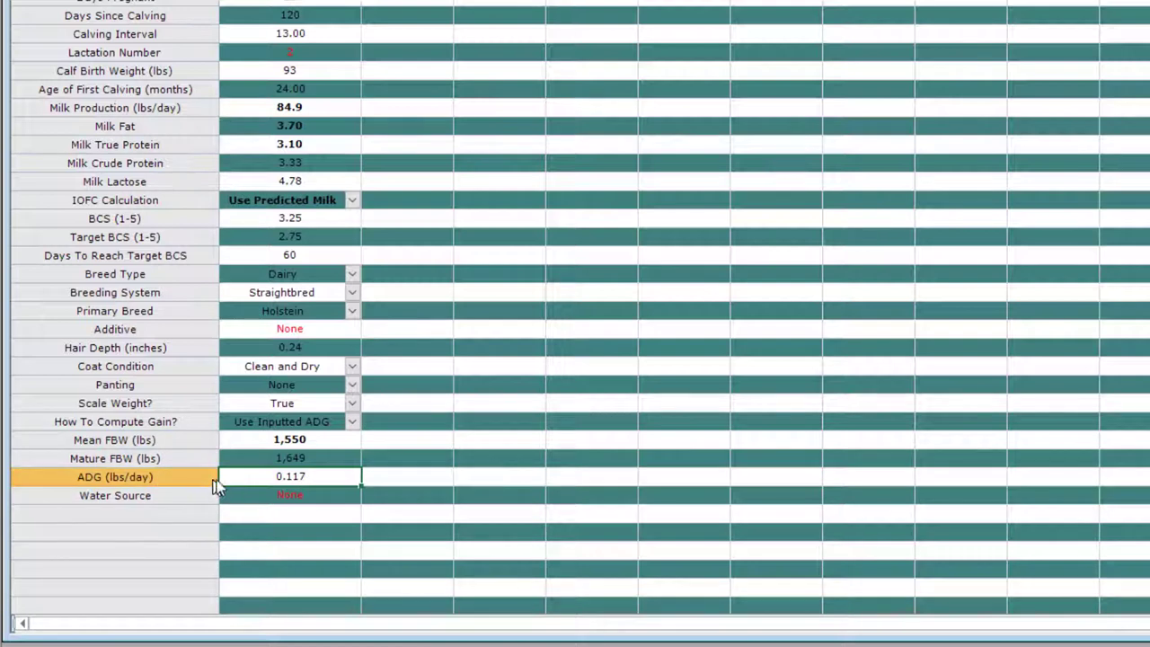
{"action": "left_click", "coordinate": [352, 420]}
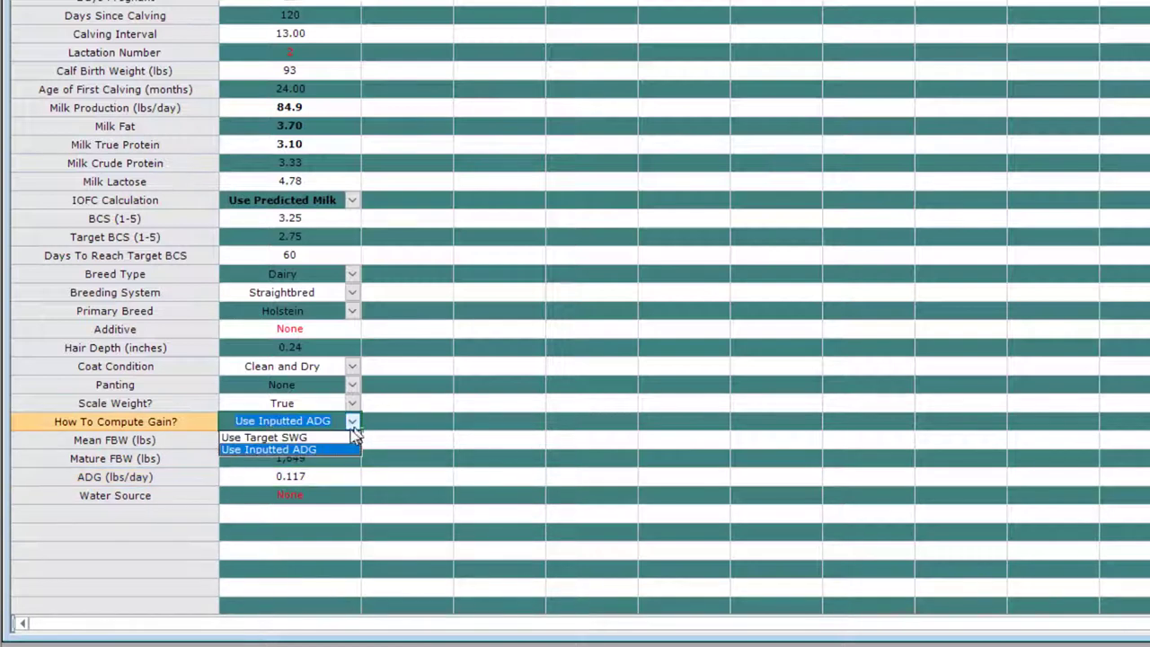
{"action": "left_click", "coordinate": [262, 439]}
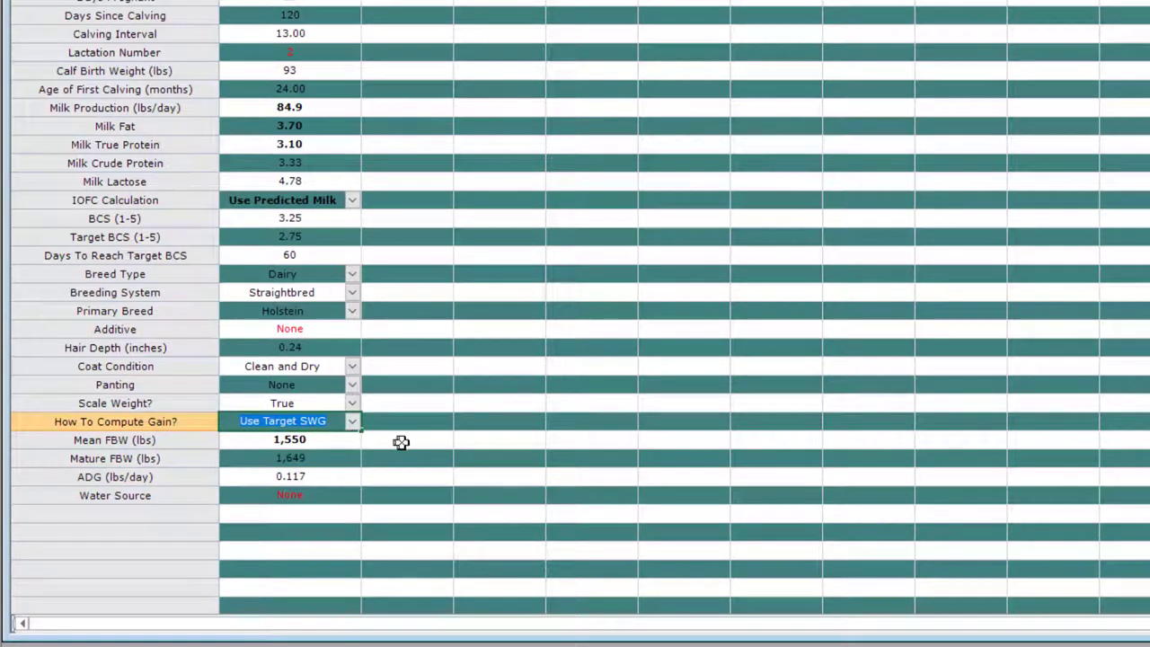
{"action": "mouse_move", "coordinate": [417, 444]}
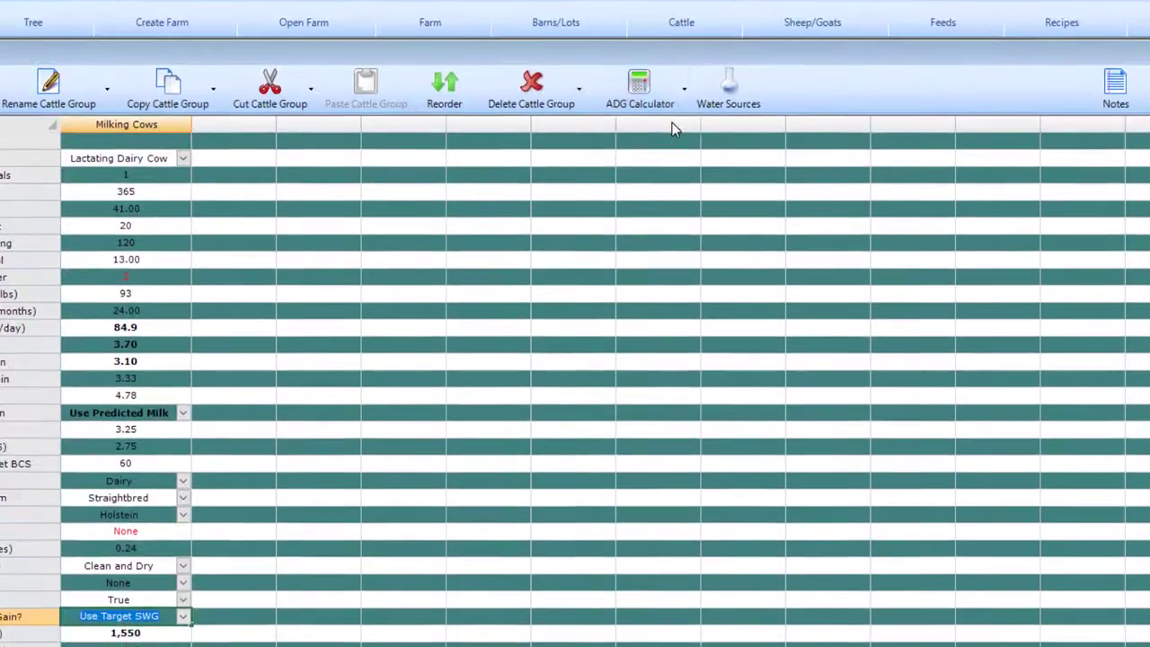
Step: Show the ADG Calculator with calf birth weight 93 and 24-month calving giving 0.117 lbs/day
{"action": "left_click", "coordinate": [640, 80]}
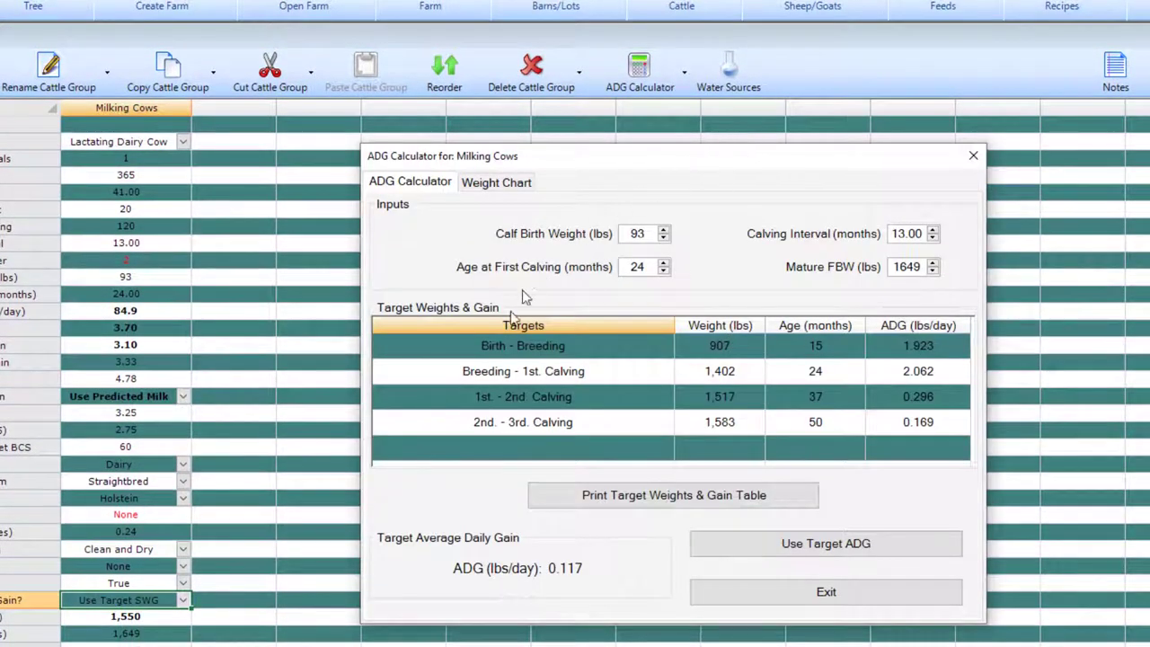
{"action": "mouse_move", "coordinate": [701, 273]}
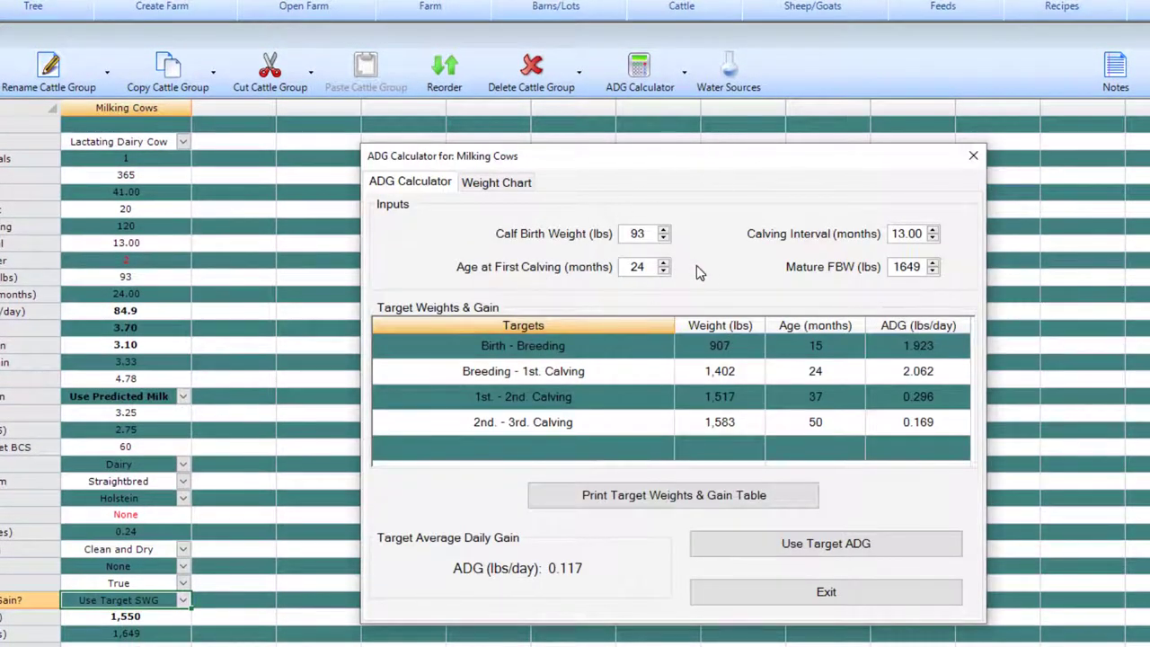
{"action": "mouse_move", "coordinate": [962, 278]}
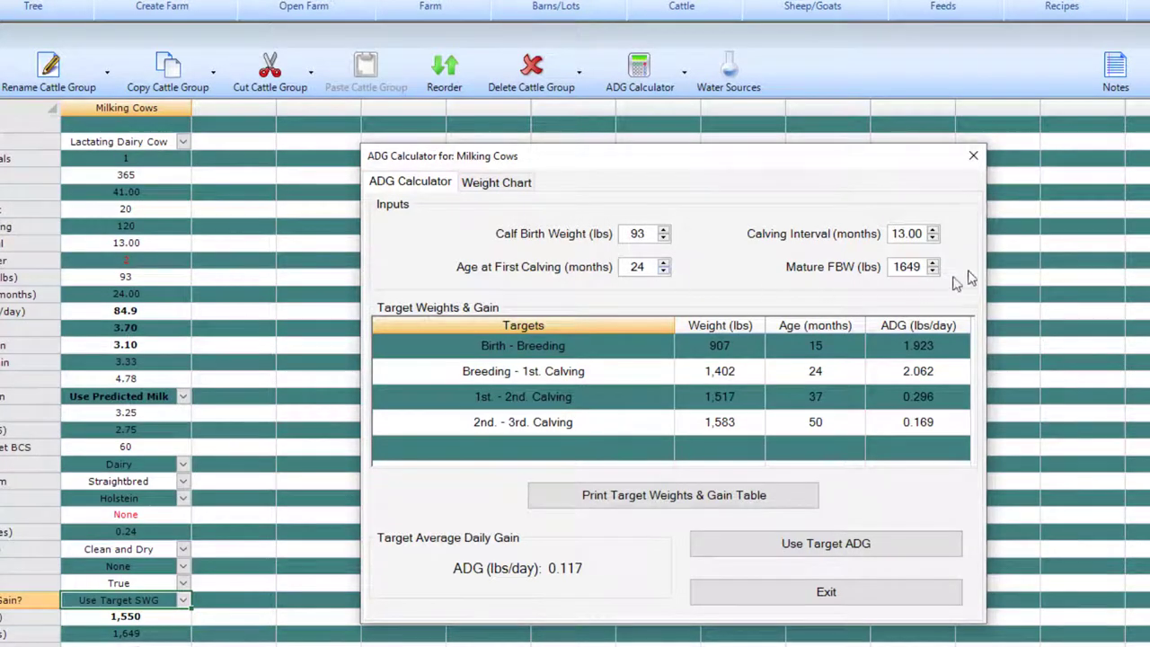
{"action": "mouse_move", "coordinate": [957, 276]}
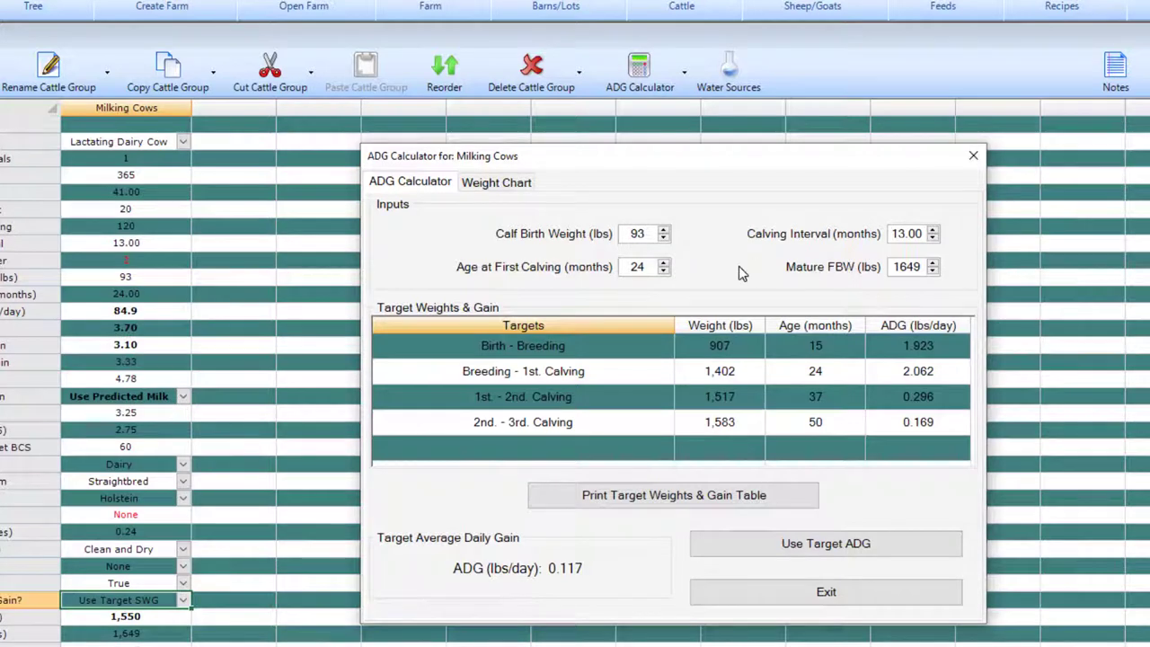
{"action": "mouse_move", "coordinate": [917, 442]}
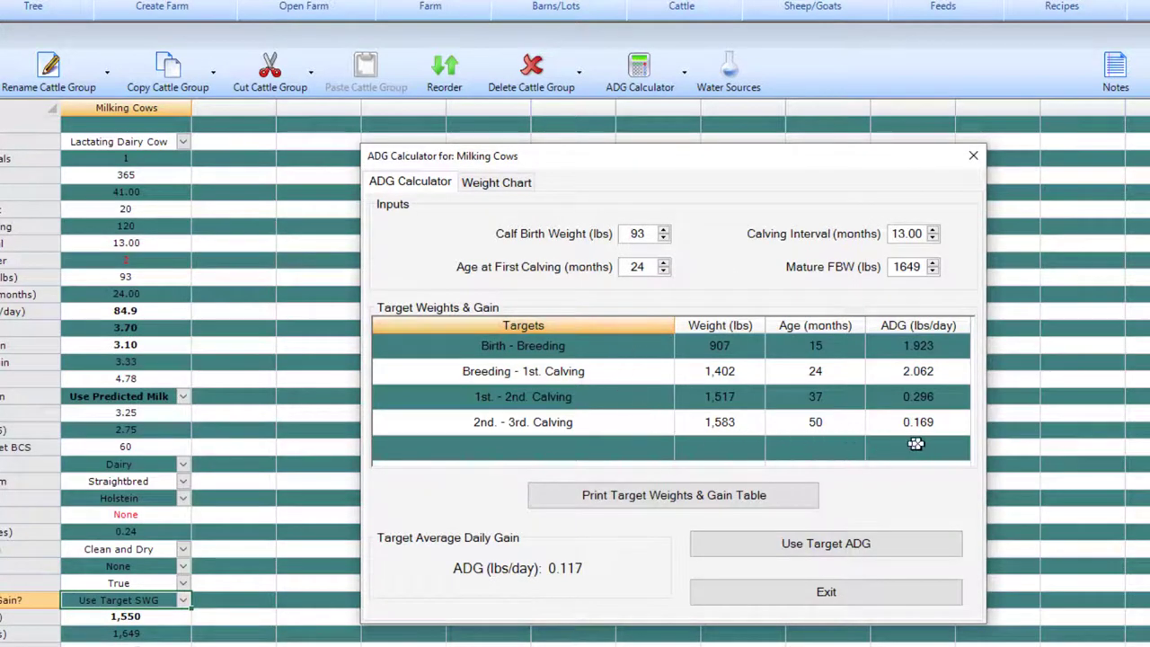
{"action": "mouse_move", "coordinate": [656, 417]}
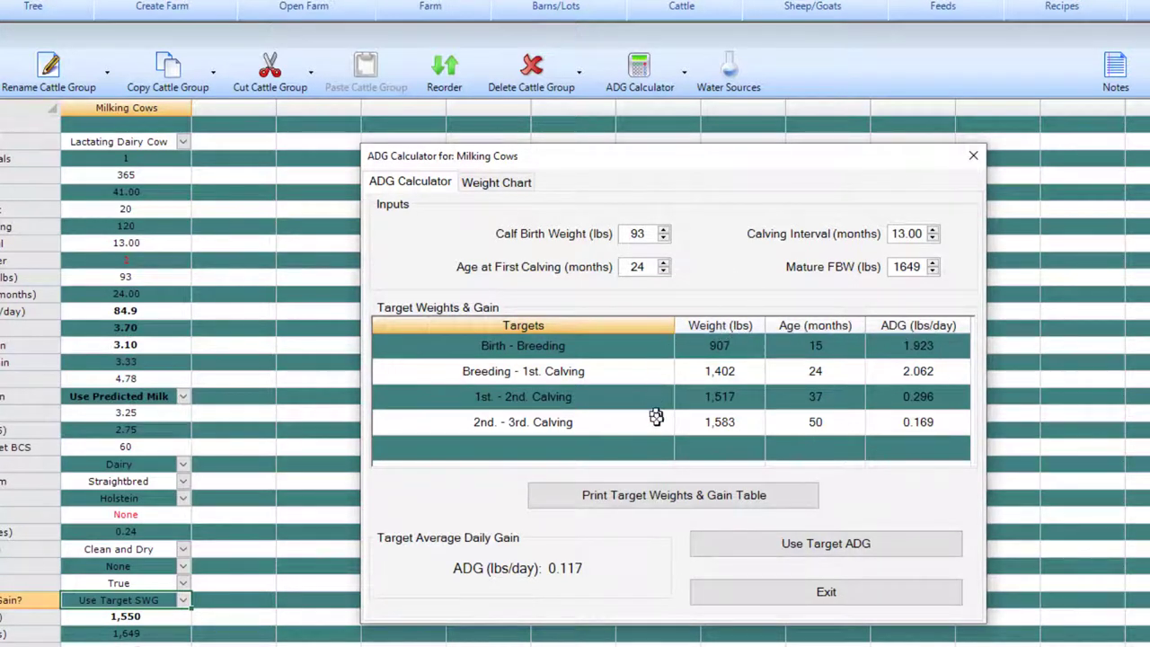
{"action": "left_click", "coordinate": [665, 230]}
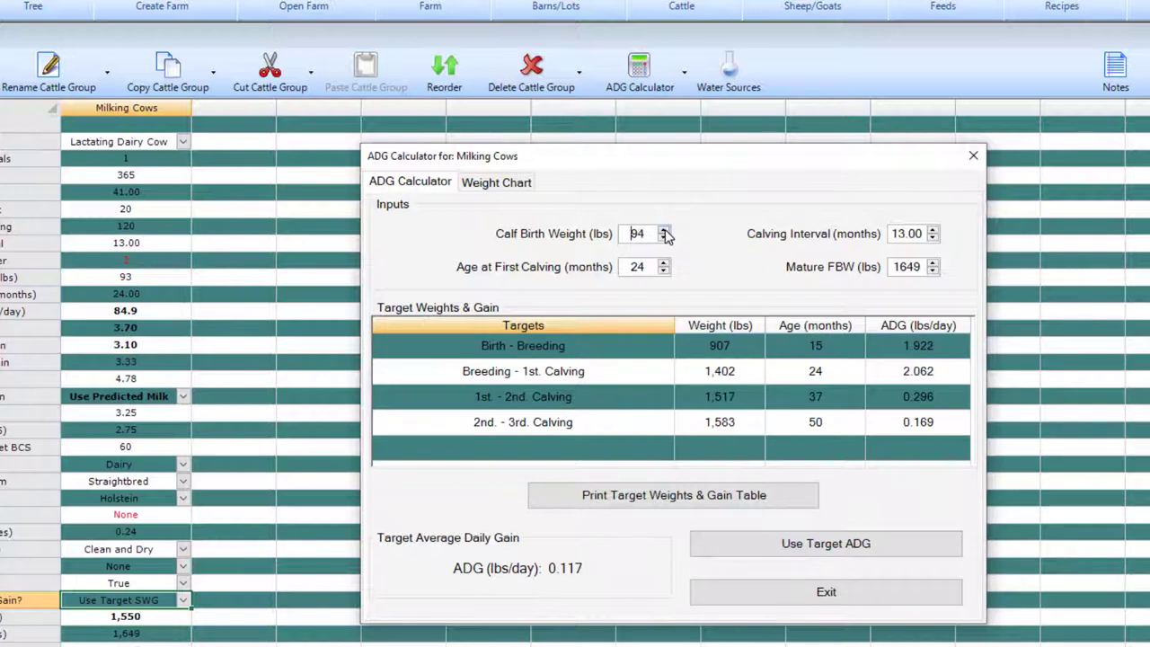
{"action": "left_click", "coordinate": [665, 237]}
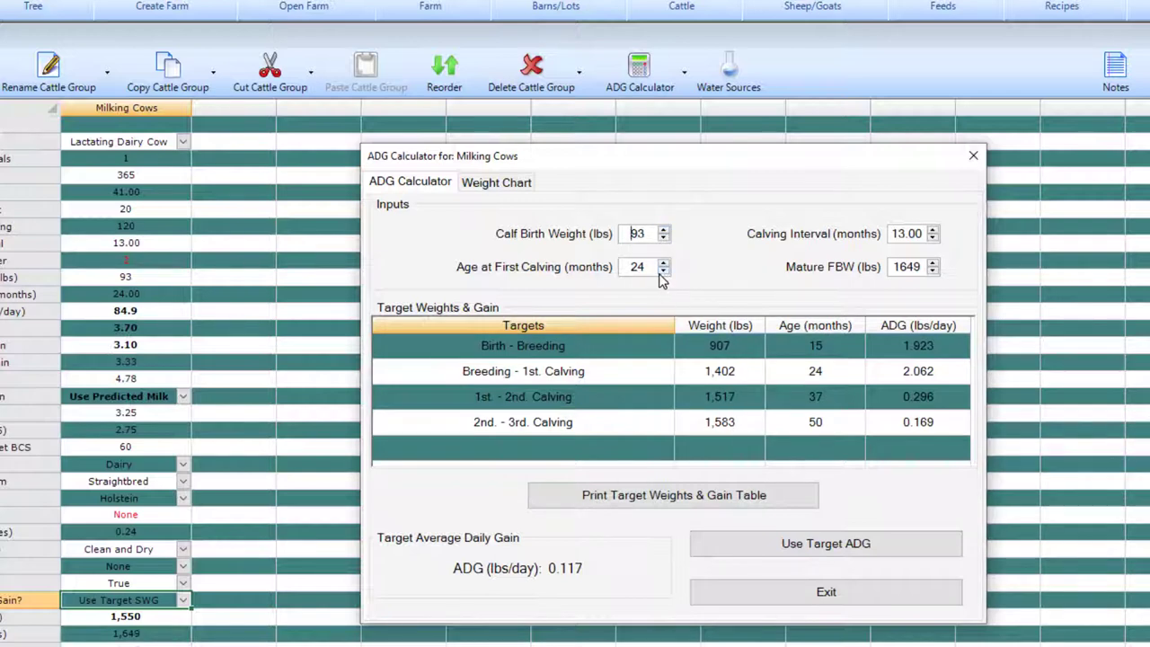
{"action": "left_click", "coordinate": [638, 266]}
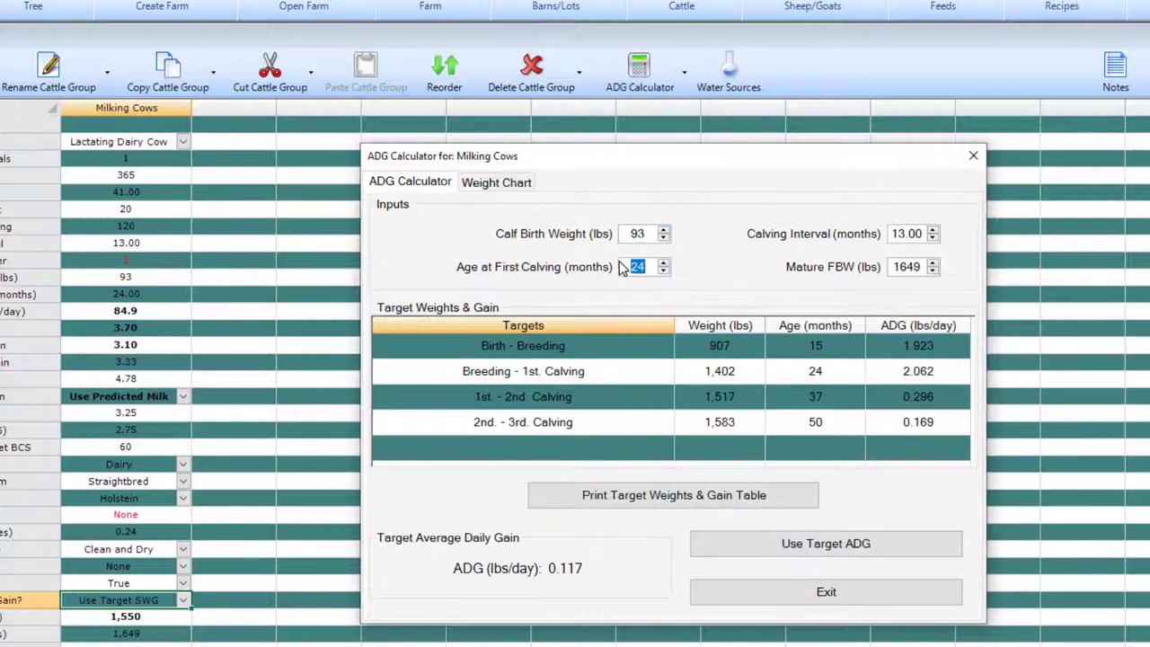
{"action": "left_click", "coordinate": [663, 262]}
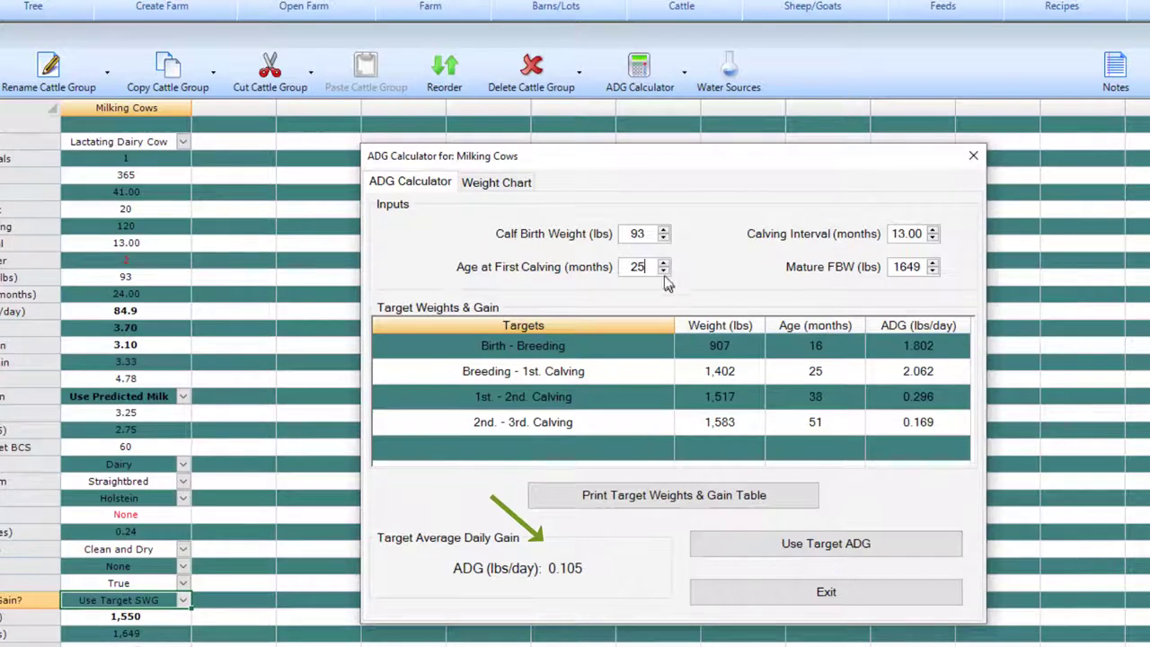
{"action": "left_click", "coordinate": [665, 269]}
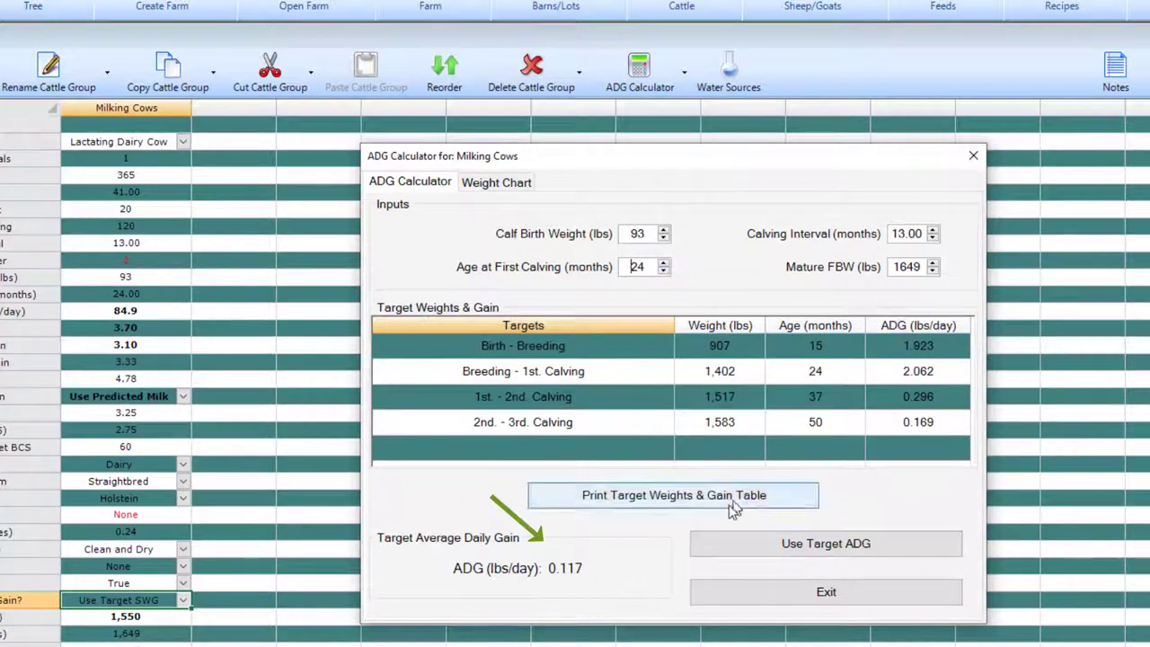
{"action": "mouse_move", "coordinate": [600, 578]}
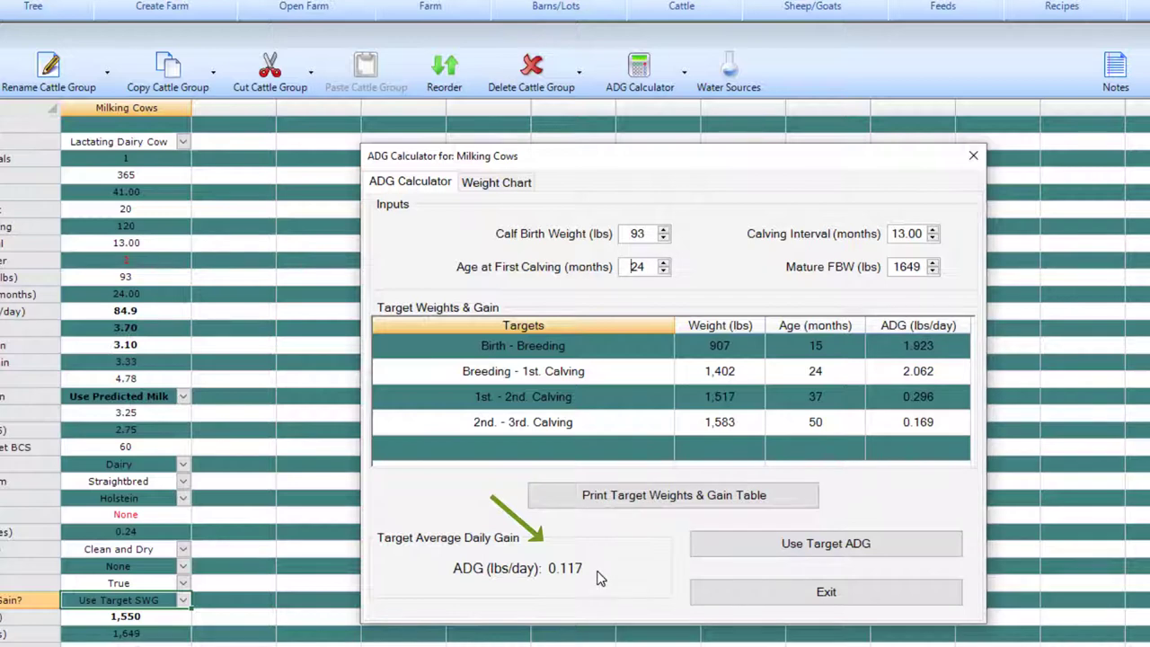
{"action": "mouse_move", "coordinate": [600, 579]}
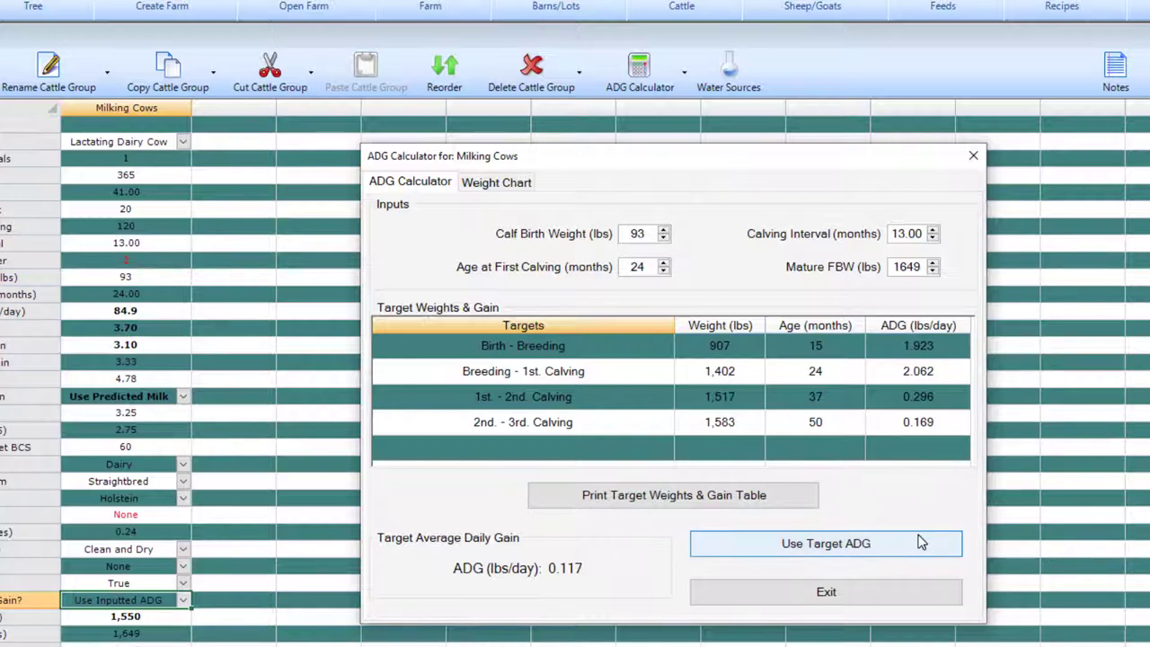
Step: Apply the 0.117 lbs/day target ADG to the group, confirming the switch to inputted ADG
{"action": "left_click", "coordinate": [825, 543]}
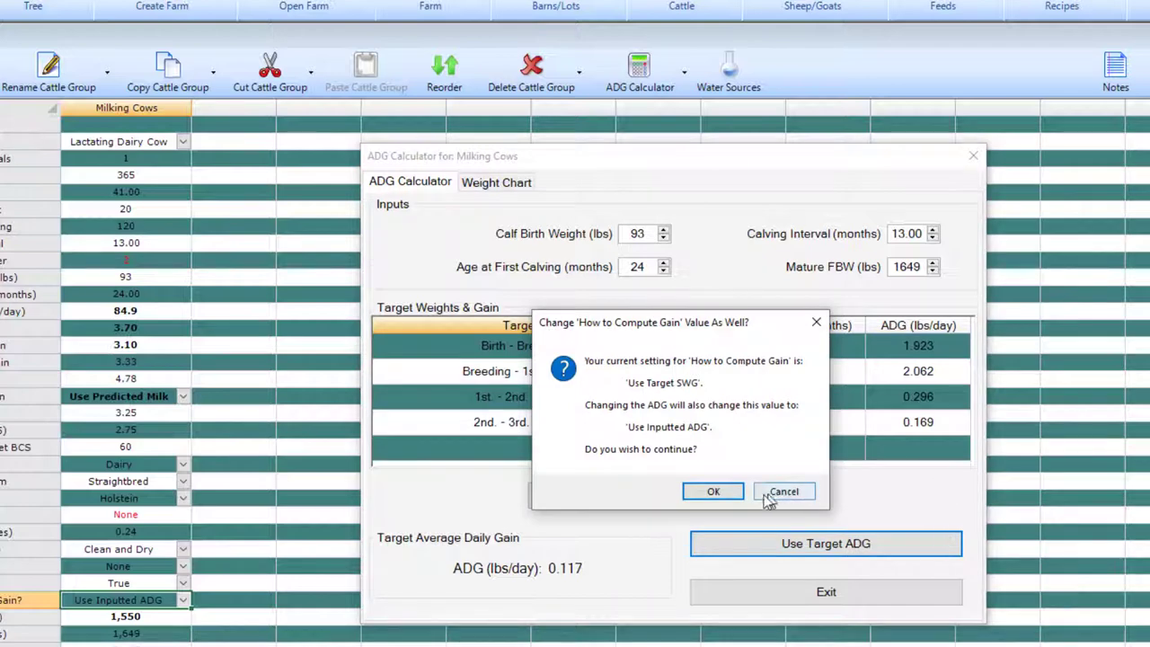
{"action": "left_click", "coordinate": [713, 492]}
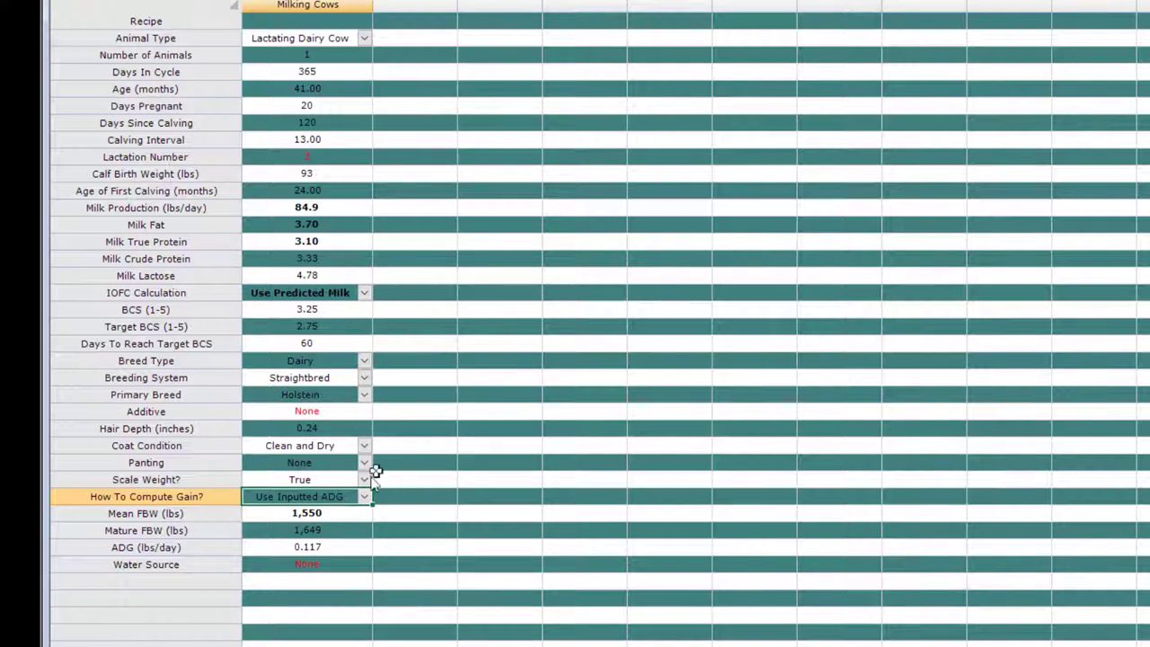
{"action": "left_click", "coordinate": [306, 478]}
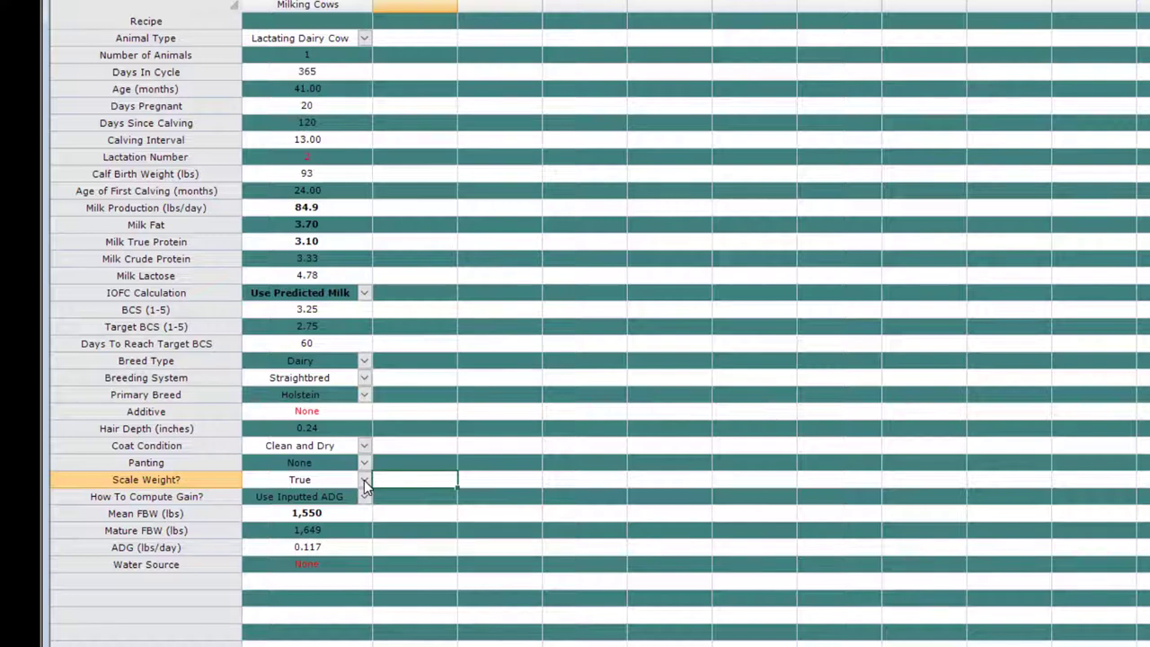
{"action": "left_click", "coordinate": [364, 478]}
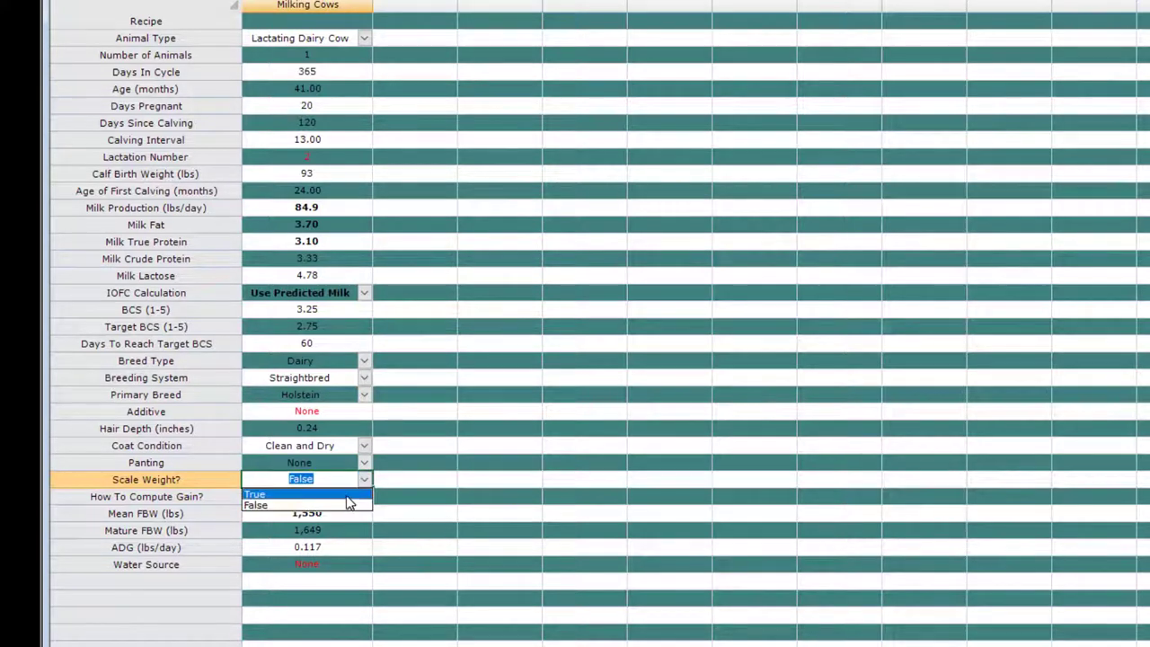
{"action": "left_click", "coordinate": [255, 495]}
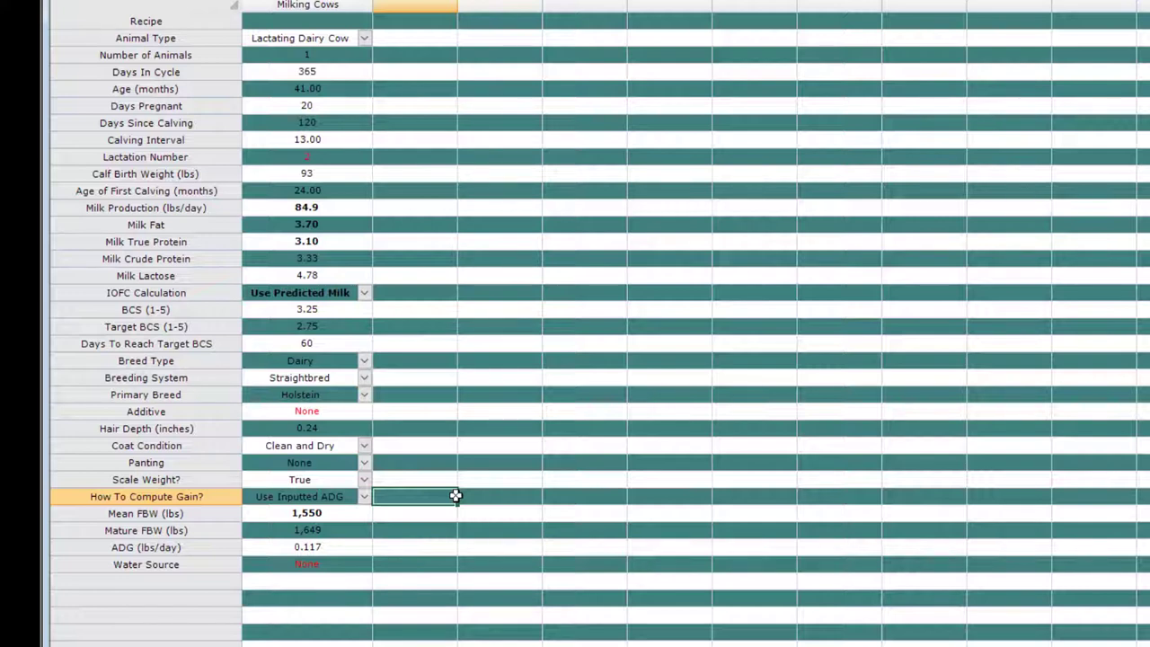
{"action": "mouse_move", "coordinate": [457, 478]}
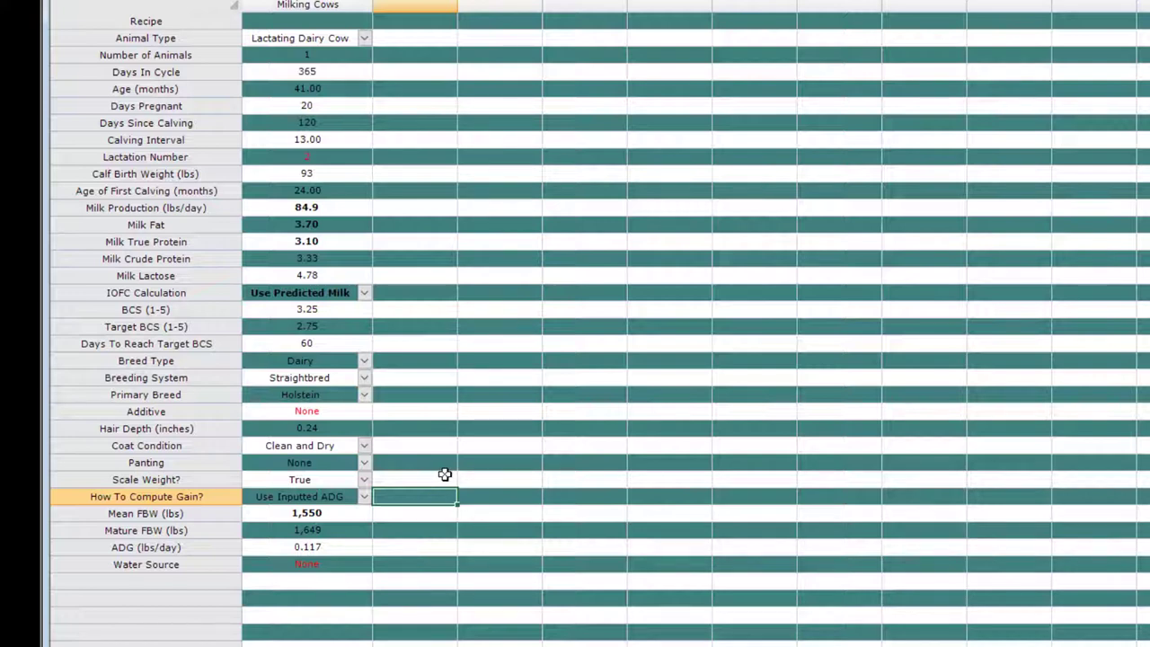
{"action": "mouse_move", "coordinate": [442, 402]}
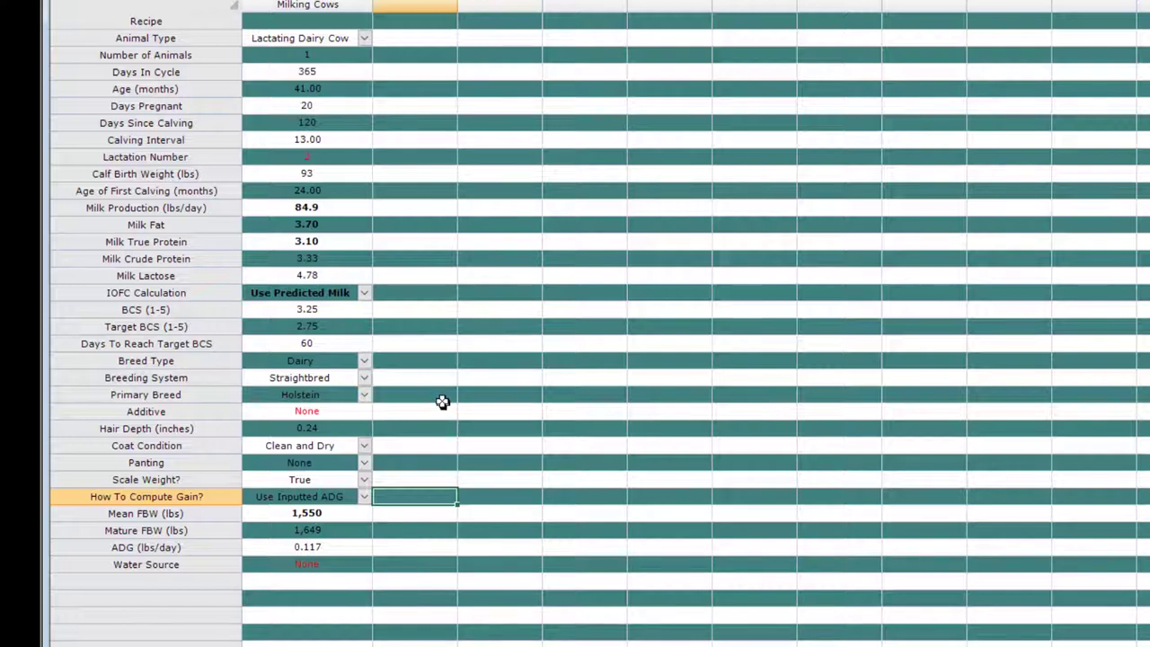
{"action": "left_click", "coordinate": [299, 359]}
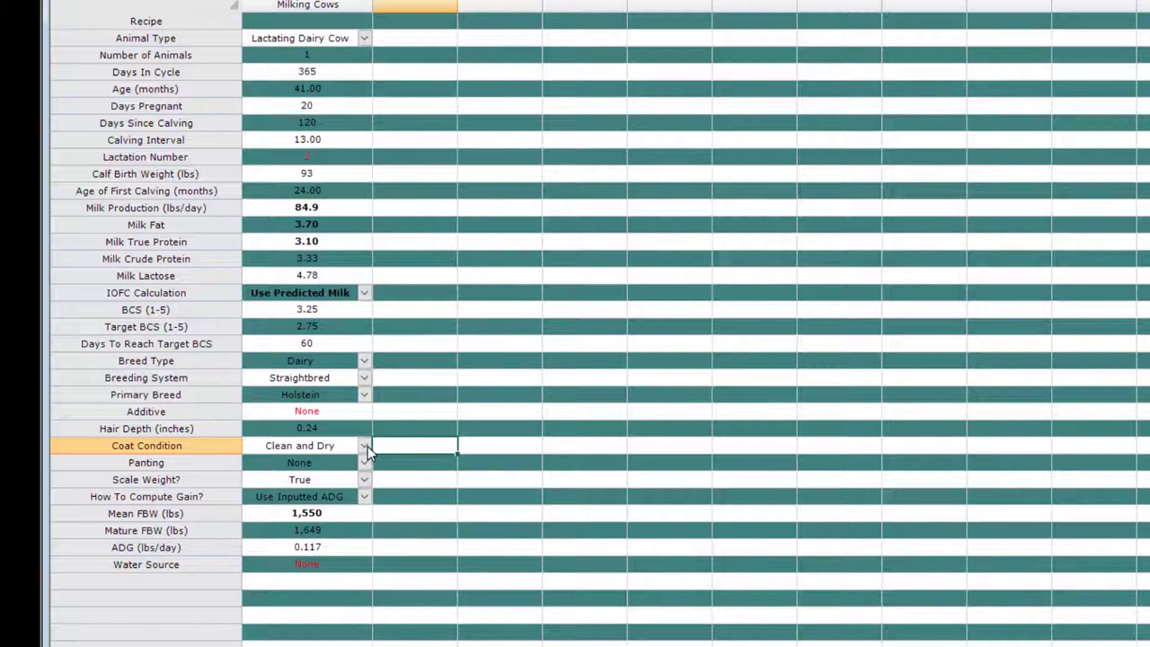
{"action": "left_click", "coordinate": [363, 446]}
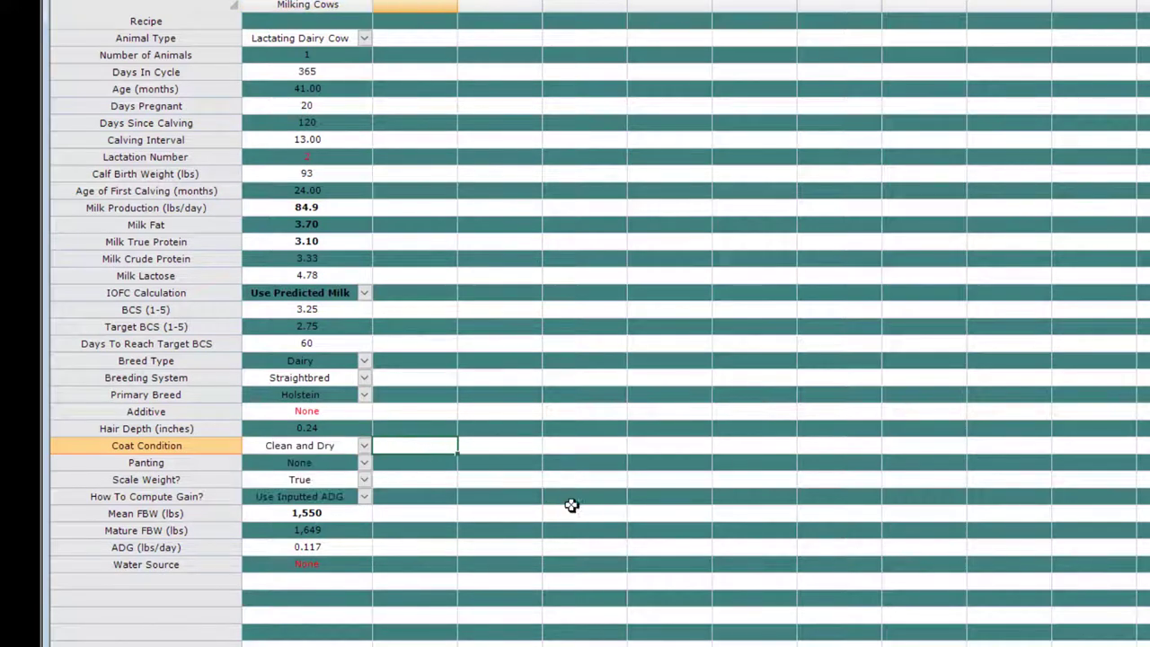
{"action": "mouse_move", "coordinate": [437, 477]}
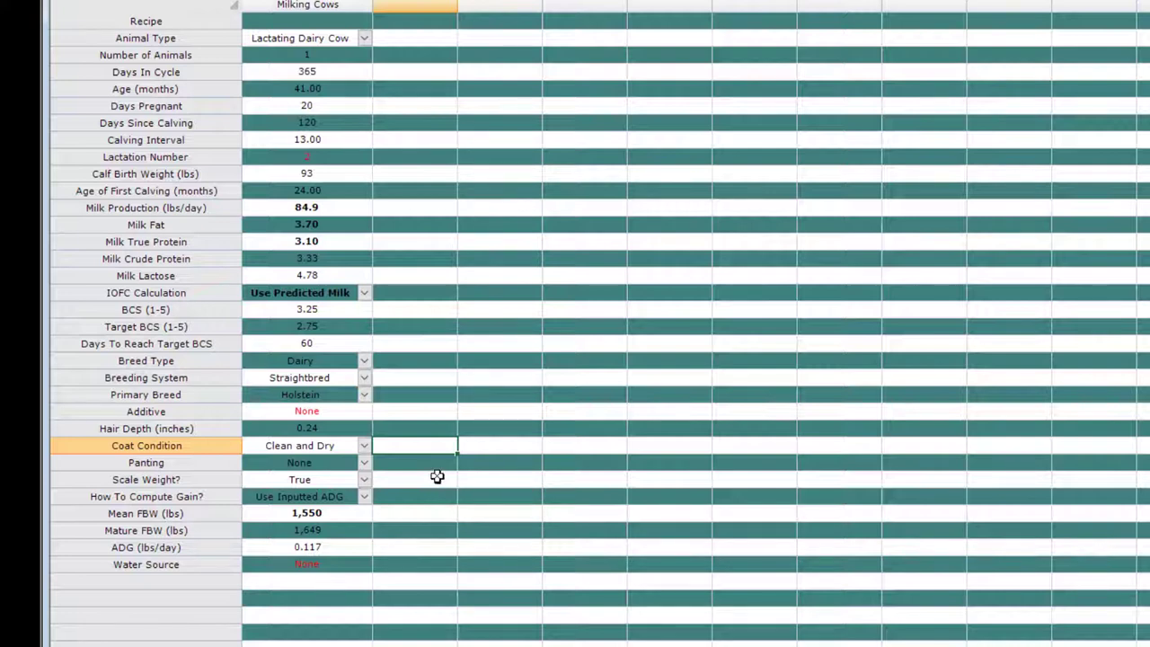
{"action": "mouse_move", "coordinate": [380, 302]}
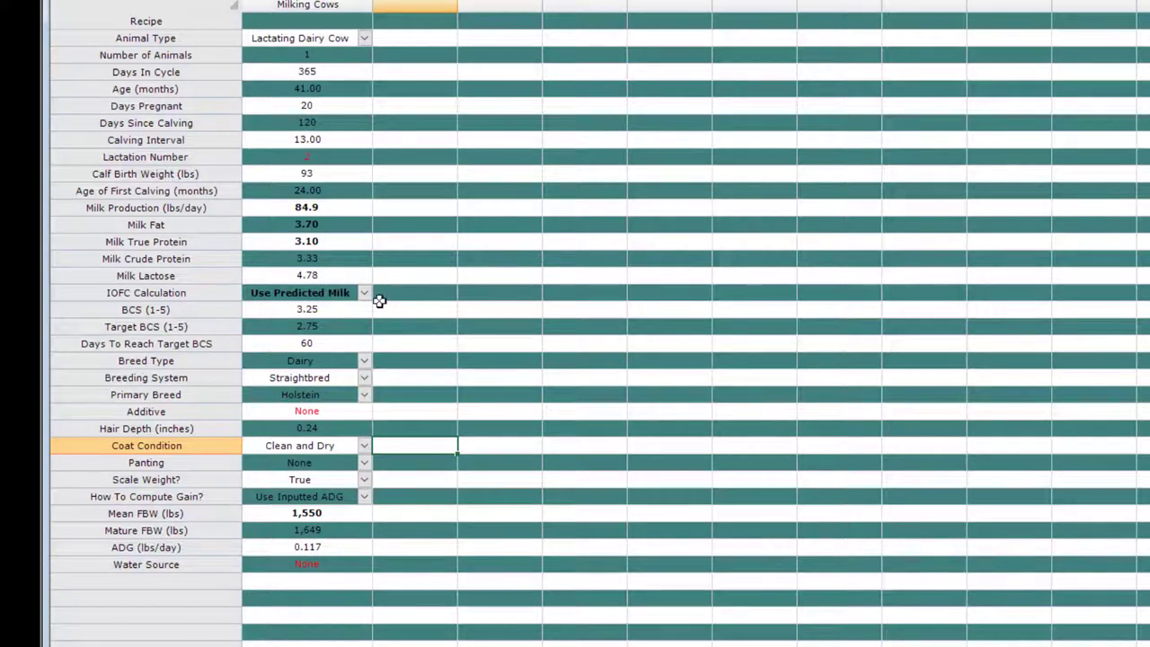
Step: Set IOFC Calculation to Use Actual Milk, adding actual milk production and composition inputs
{"action": "left_click", "coordinate": [363, 291]}
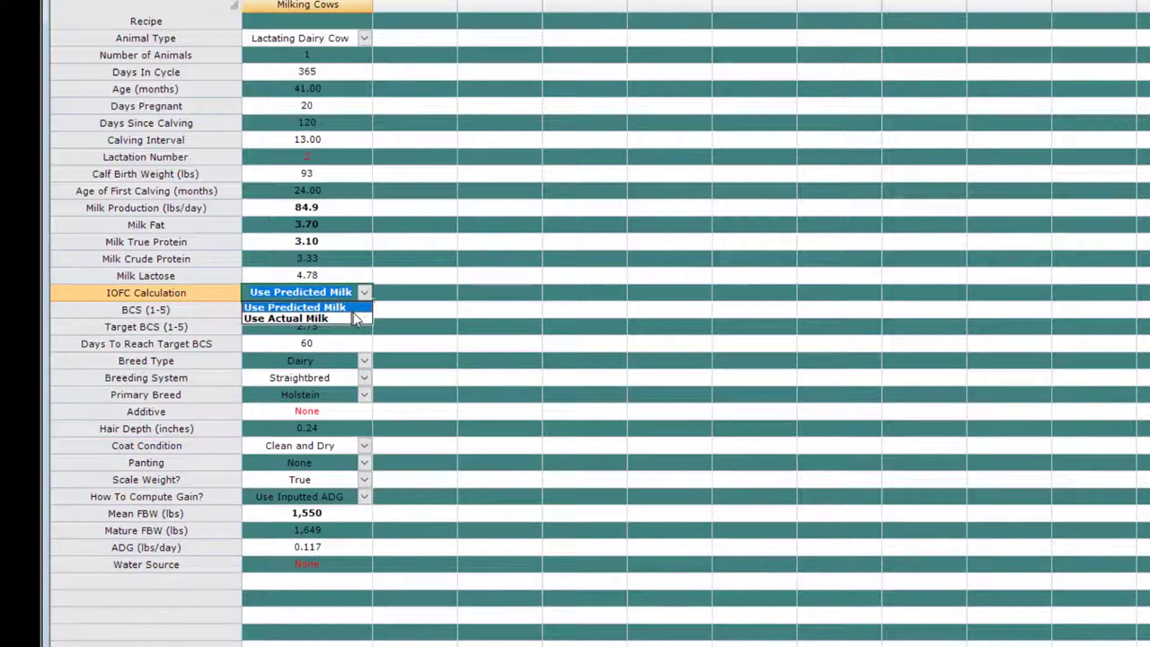
{"action": "mouse_move", "coordinate": [305, 318]}
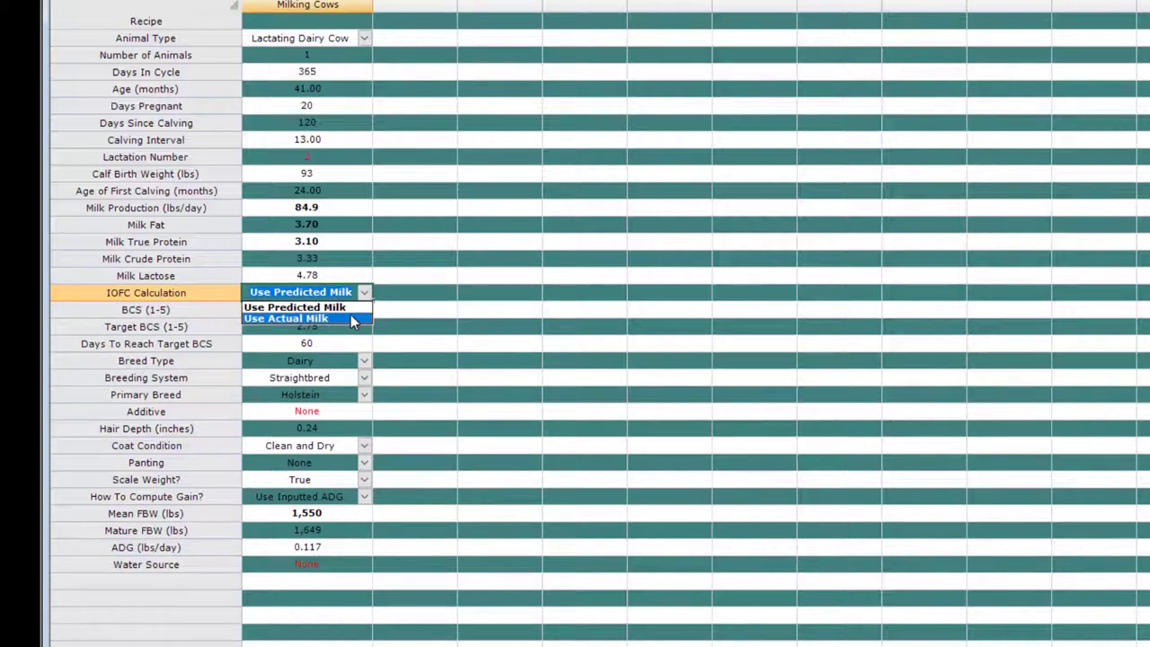
{"action": "left_click", "coordinate": [286, 318]}
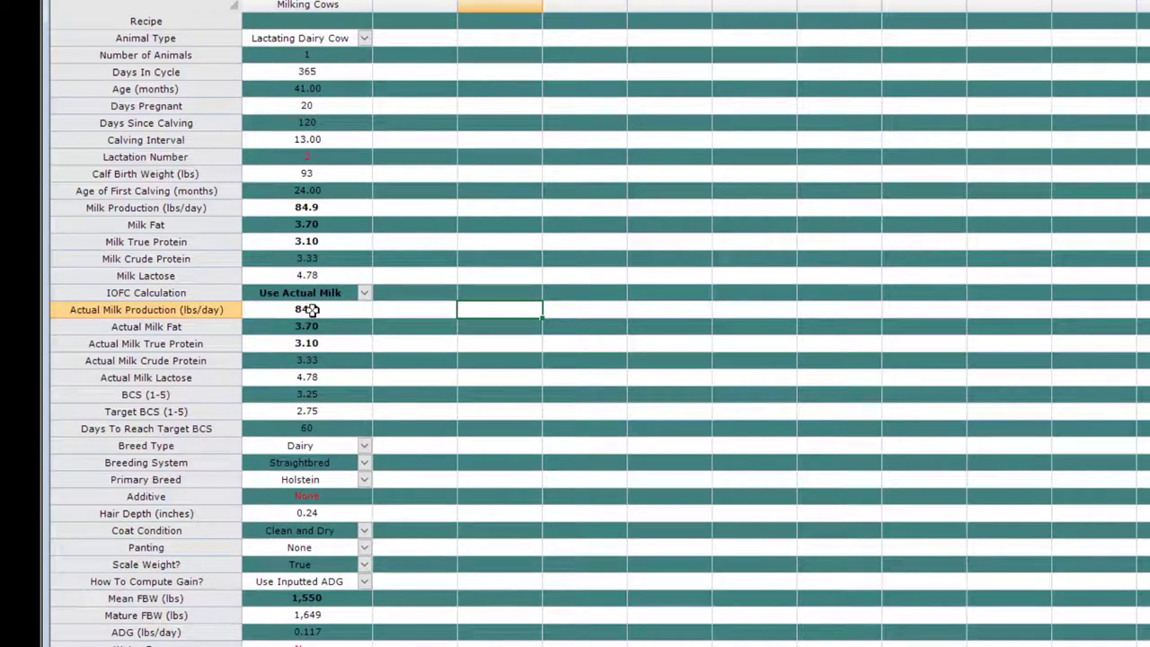
{"action": "mouse_move", "coordinate": [345, 316]}
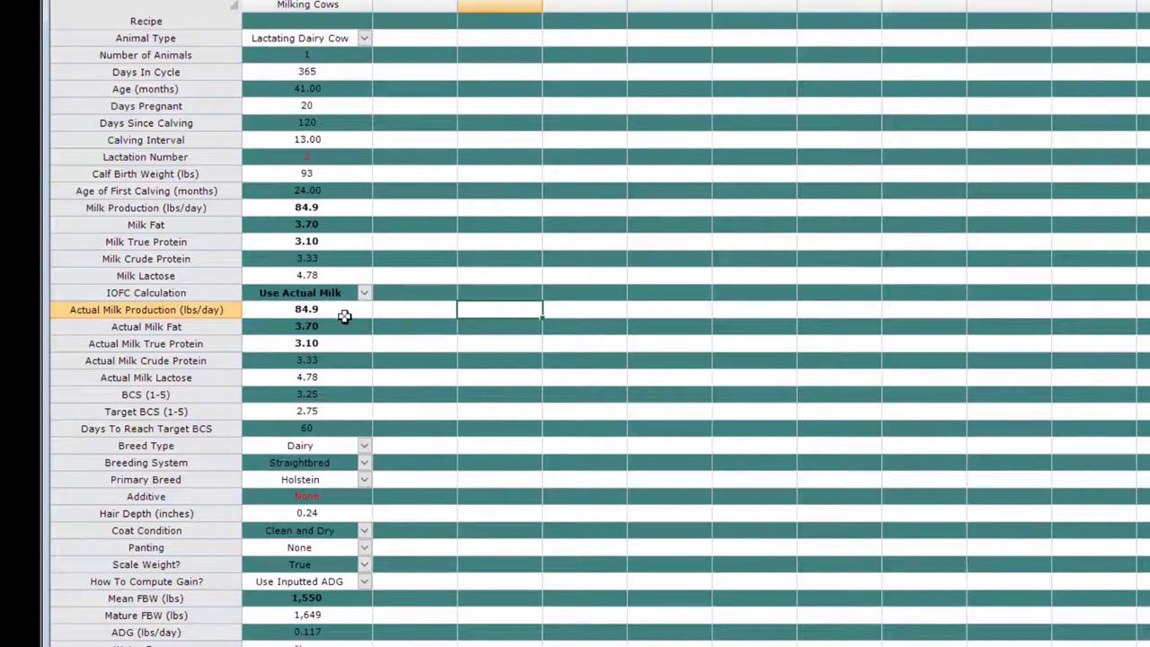
{"action": "mouse_move", "coordinate": [338, 356]}
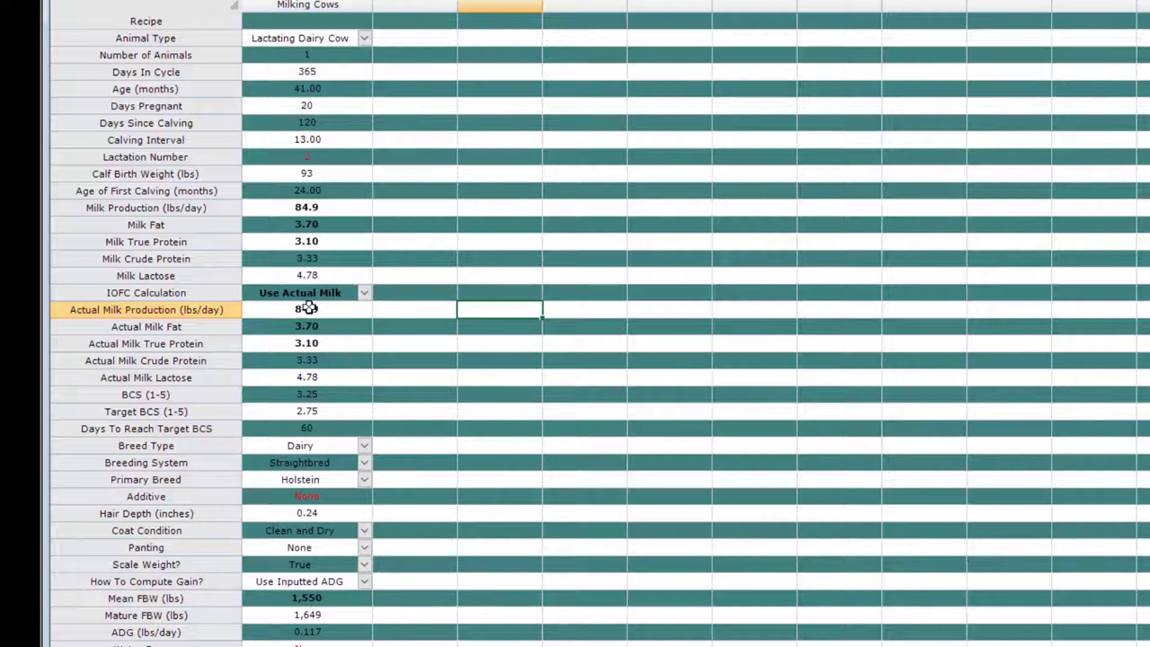
Step: Enter an actual milk production of 80.0 lbs/day for Milking Cows
{"action": "left_click", "coordinate": [305, 309]}
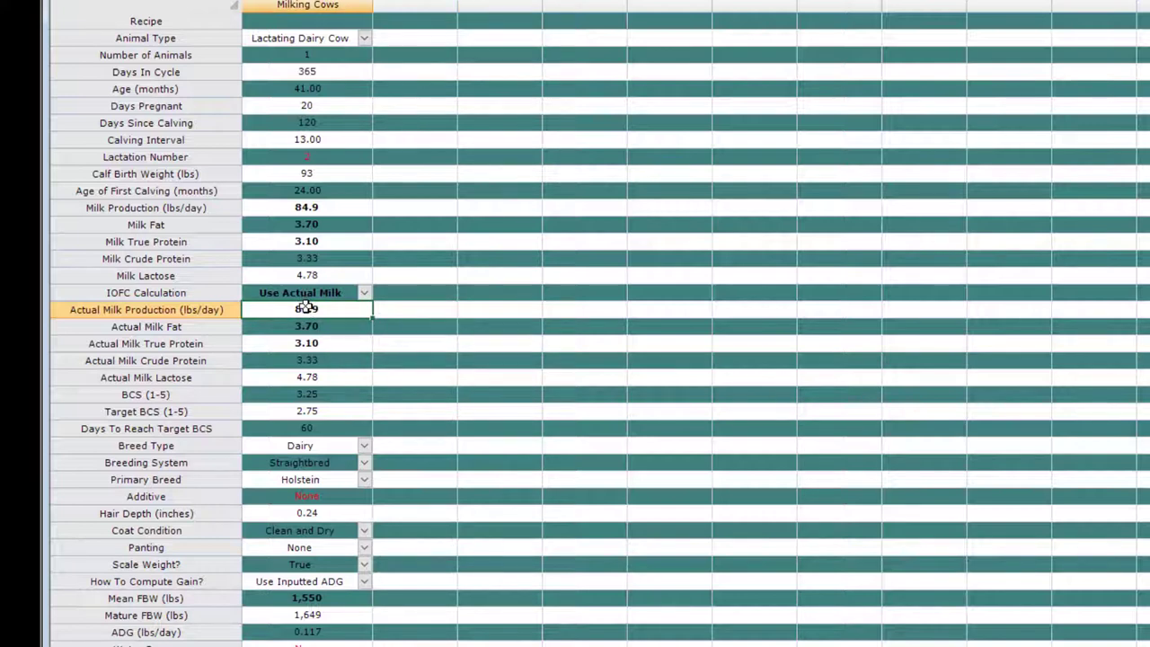
{"action": "double_click", "coordinate": [305, 309]}
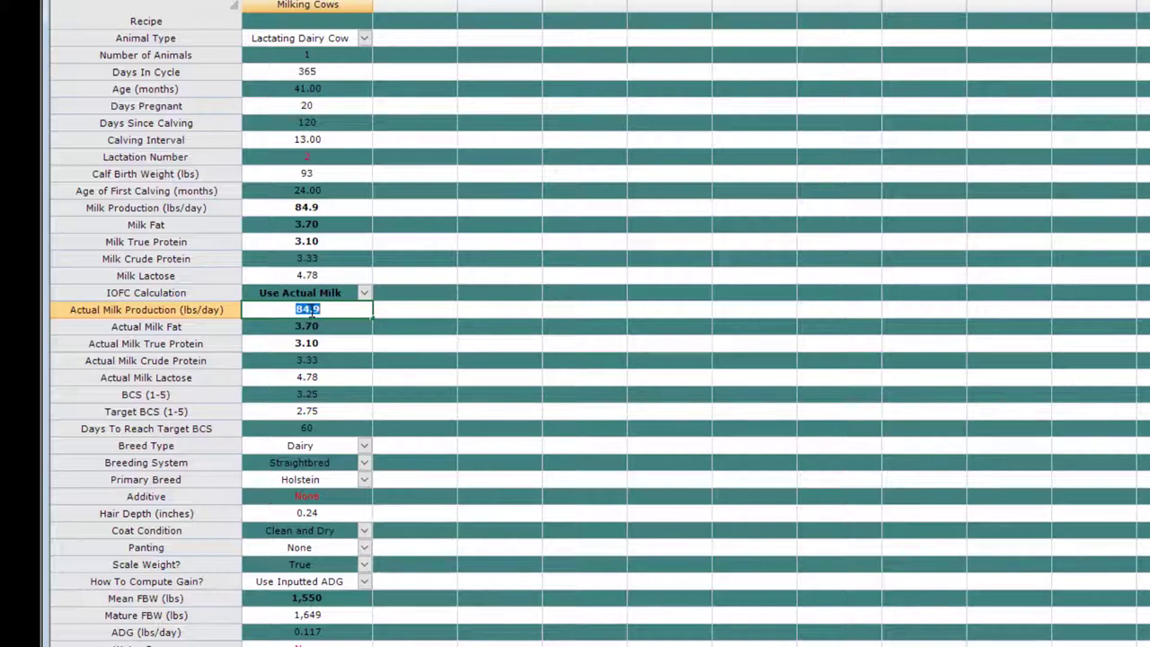
{"action": "left_click", "coordinate": [306, 327]}
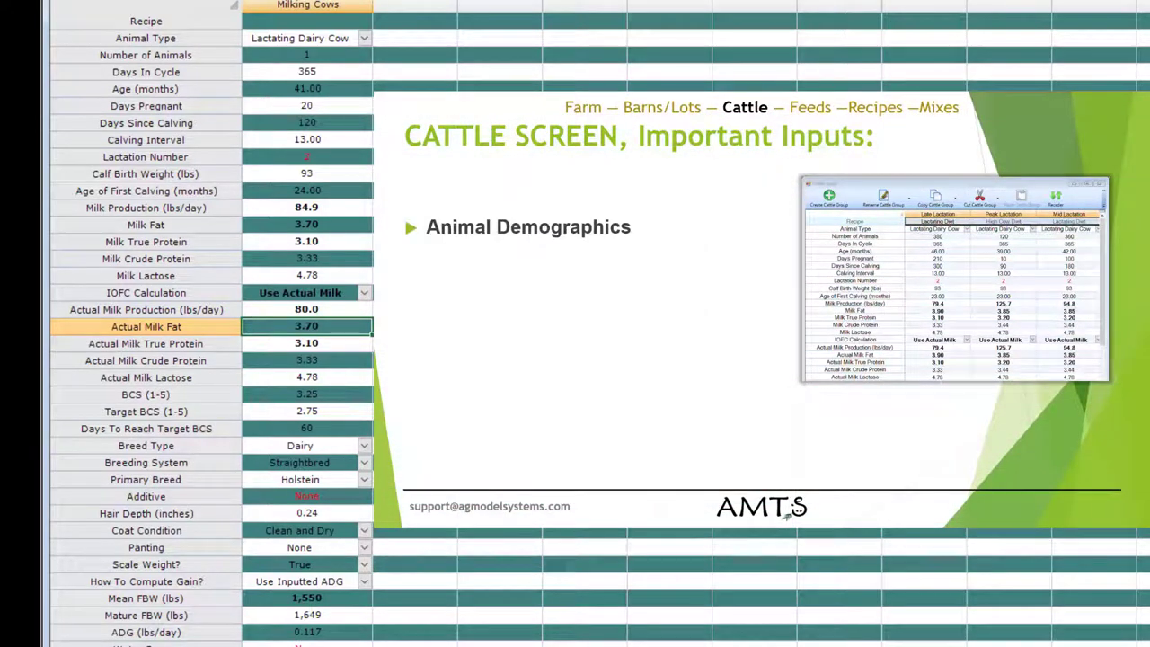
{"action": "mouse_move", "coordinate": [266, 131]}
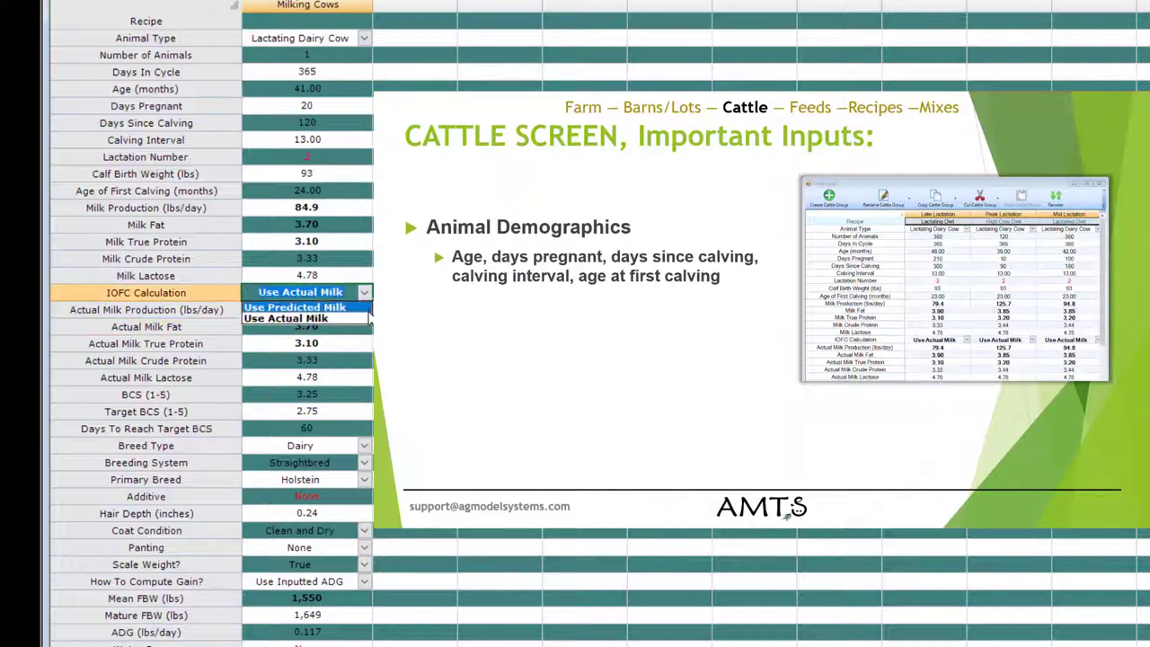
Step: Return IOFC Calculation to Use Predicted Milk, removing the actual milk inputs
{"action": "left_click", "coordinate": [295, 305]}
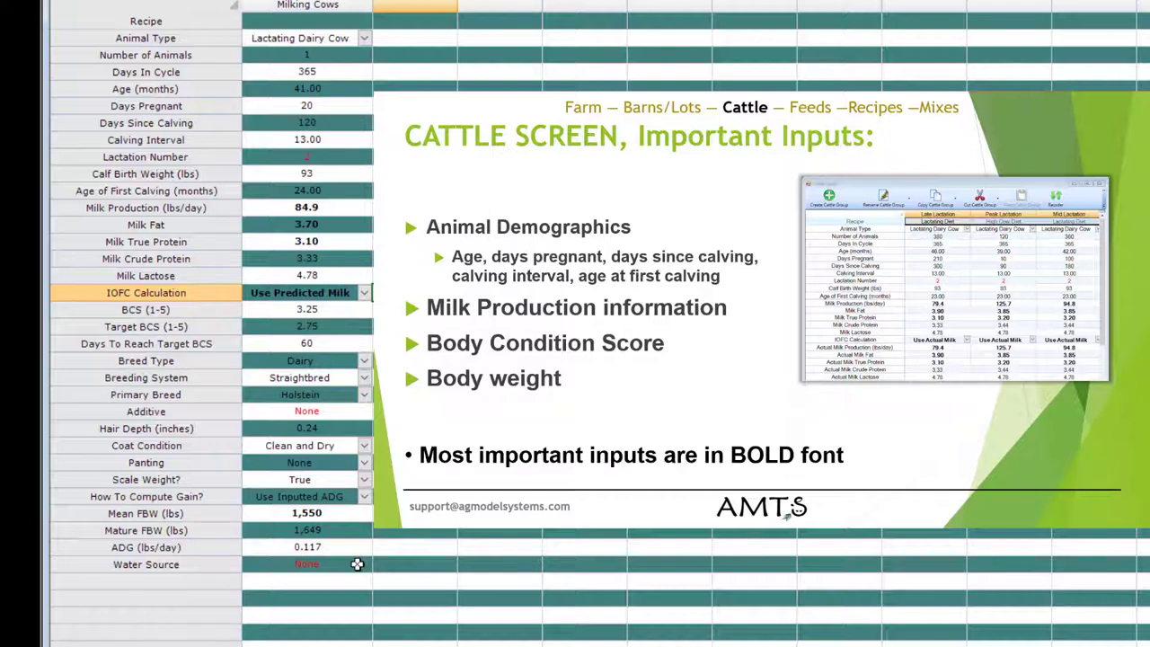
{"action": "mouse_move", "coordinate": [334, 230]}
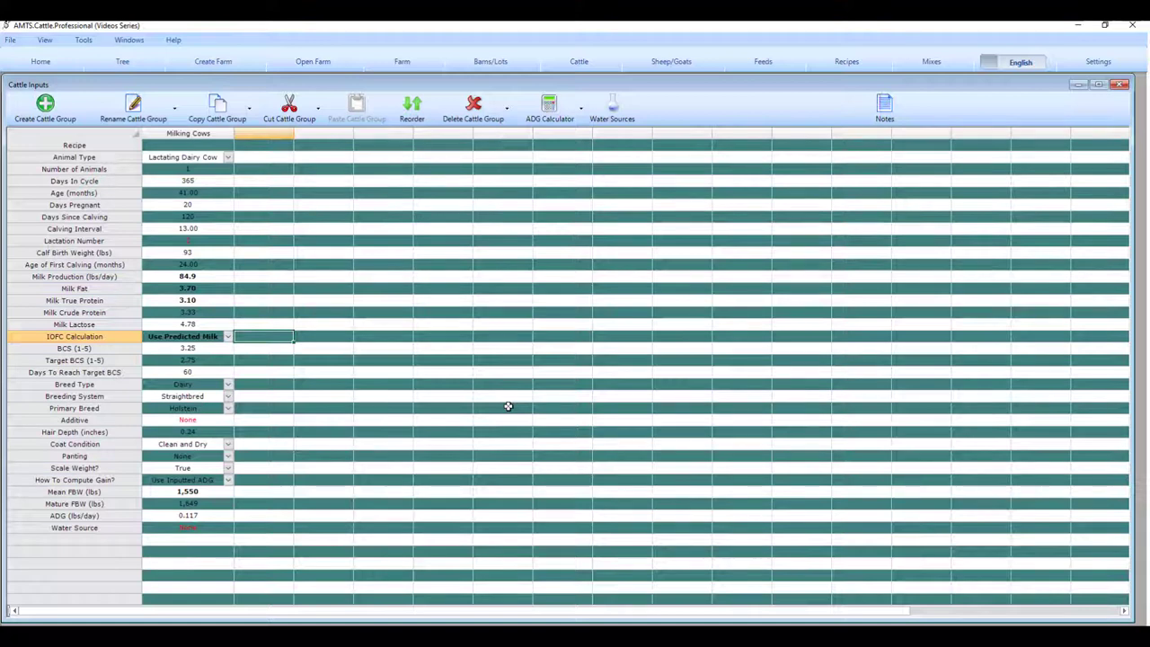
{"action": "mouse_move", "coordinate": [561, 287]}
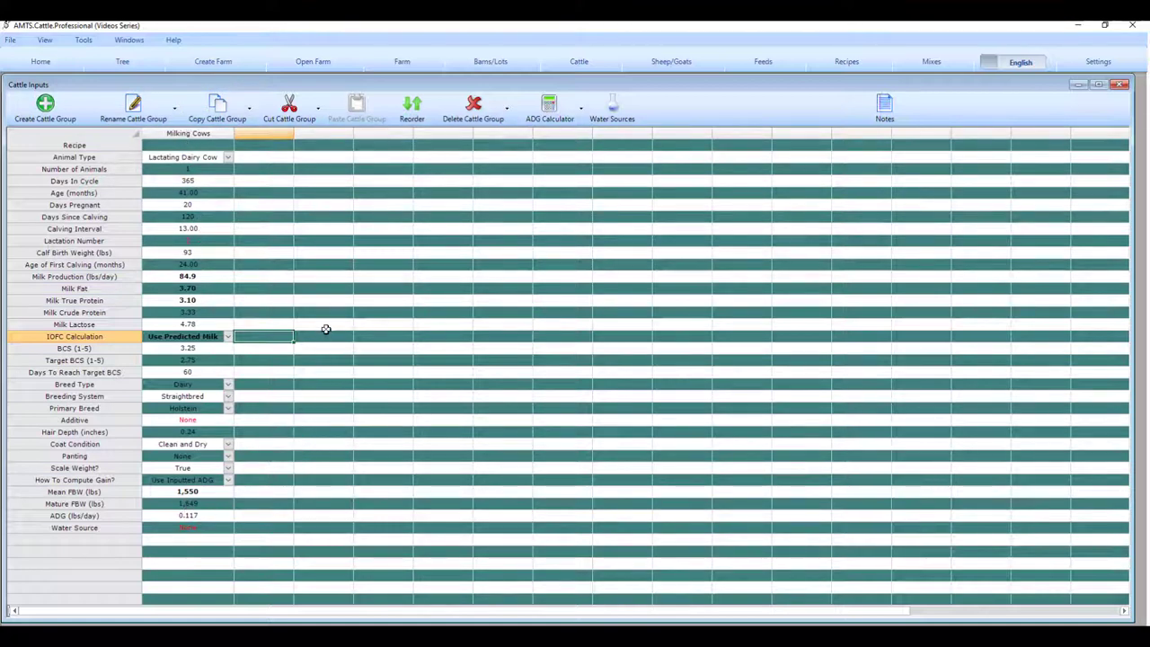
{"action": "mouse_move", "coordinate": [327, 309]}
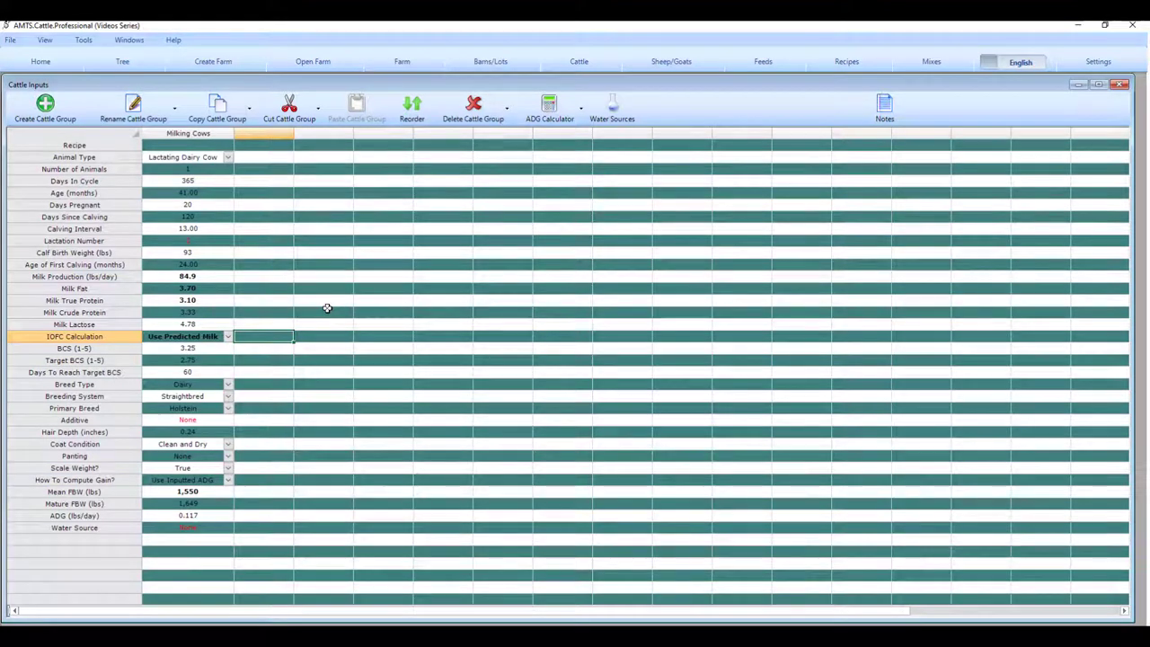
{"action": "left_click", "coordinate": [108, 586]}
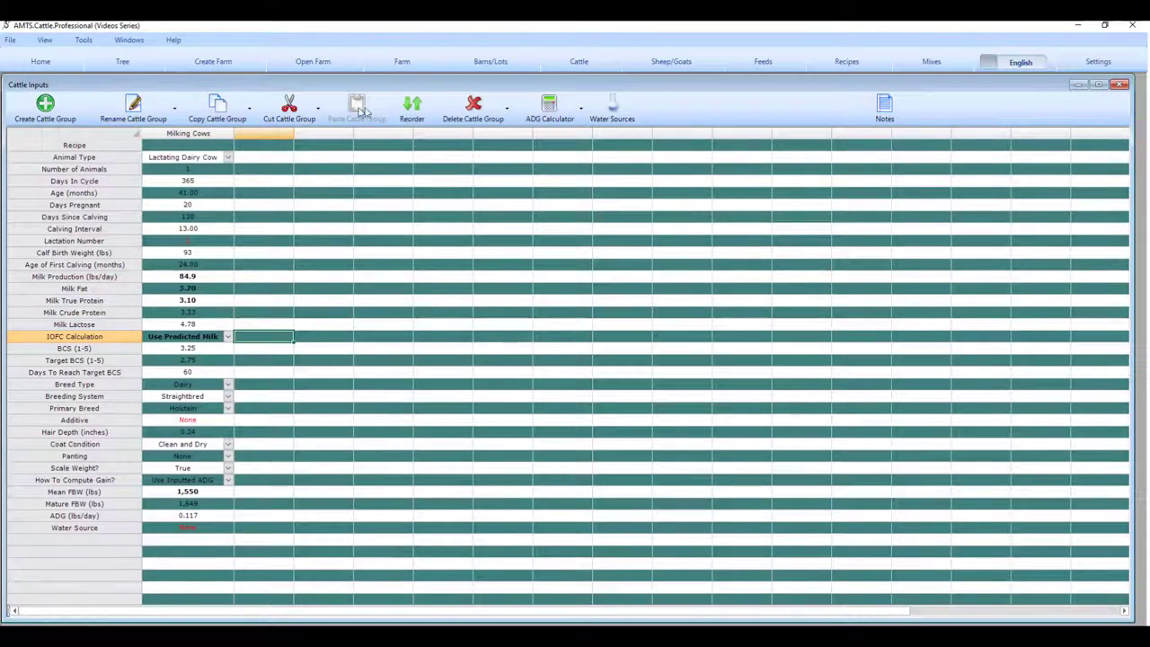
{"action": "mouse_move", "coordinate": [885, 111]}
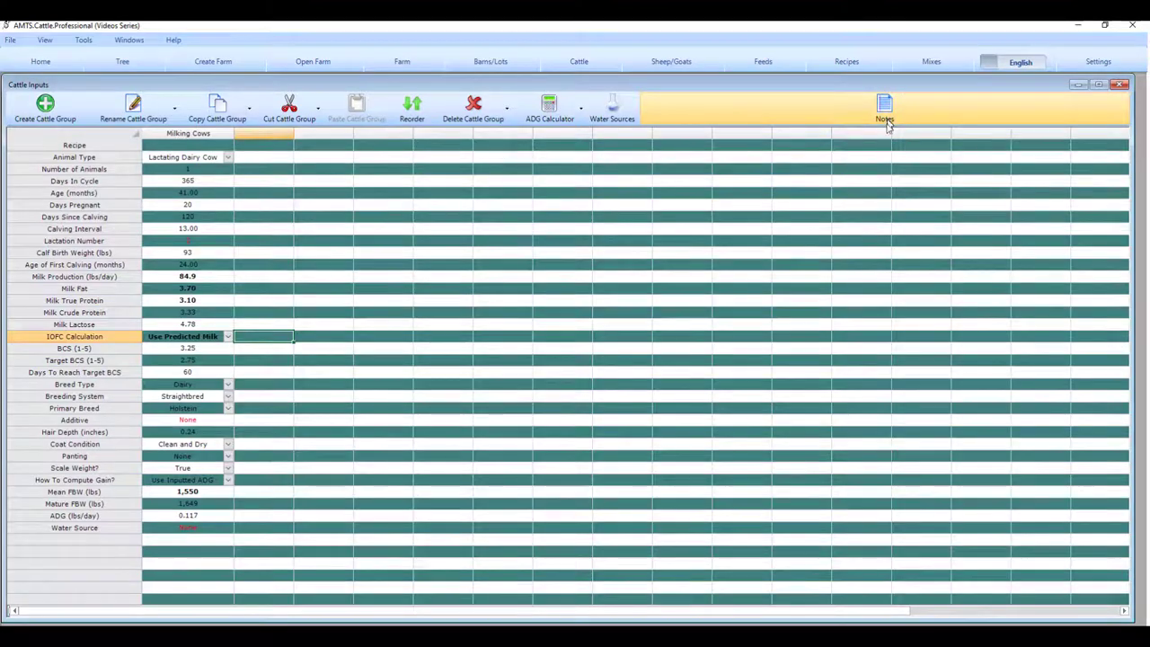
{"action": "left_click", "coordinate": [884, 108]}
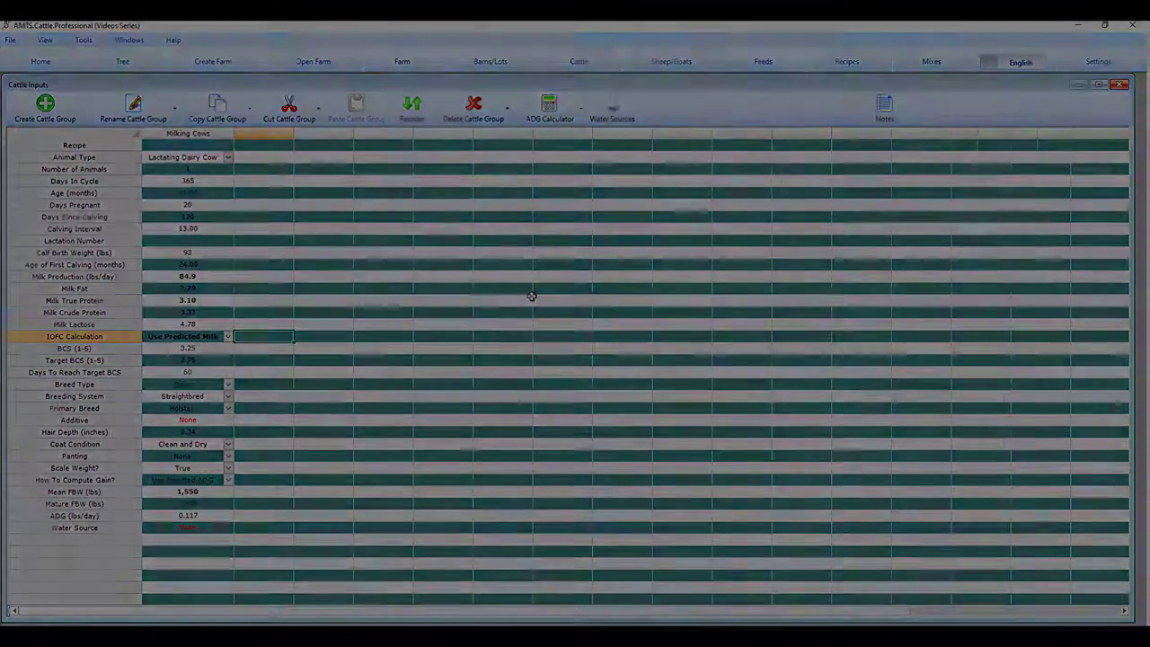